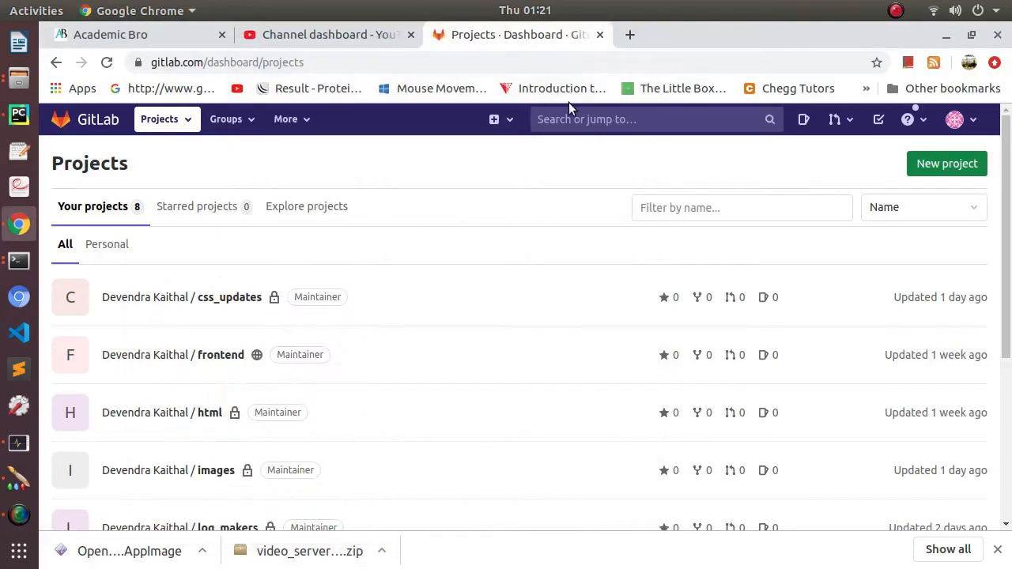
mouse_move(576, 111)
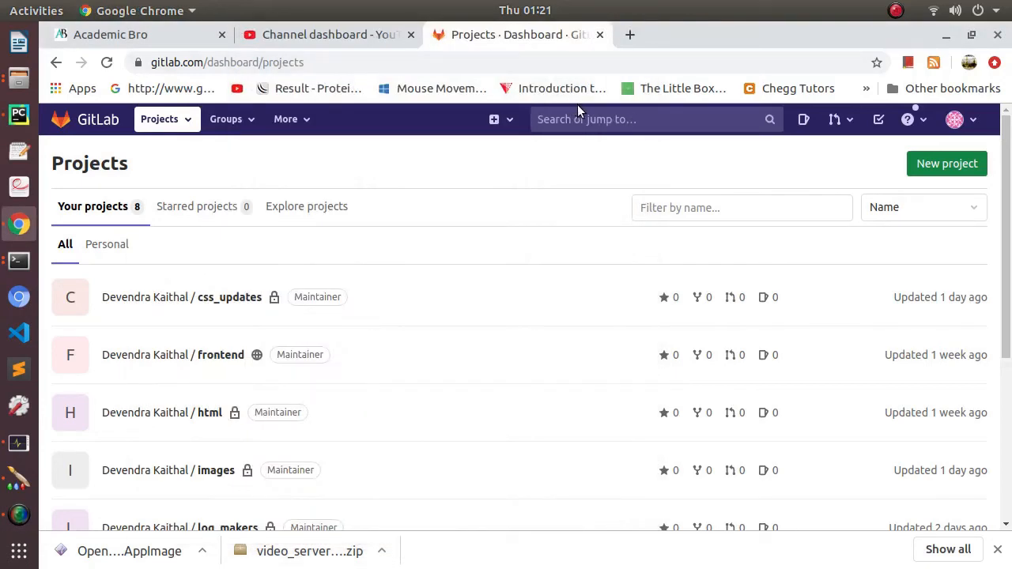
mouse_move(522, 186)
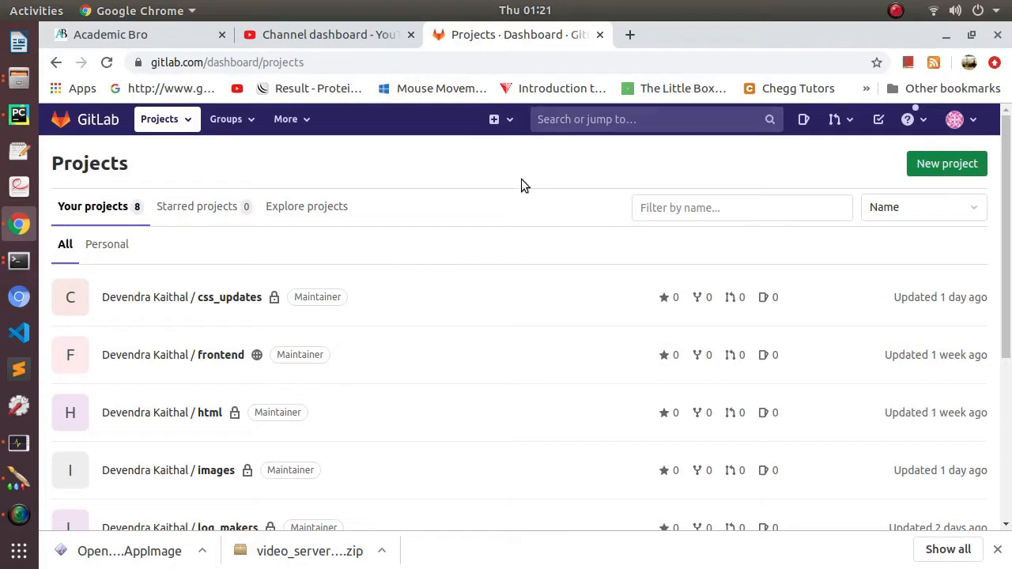
mouse_move(19, 115)
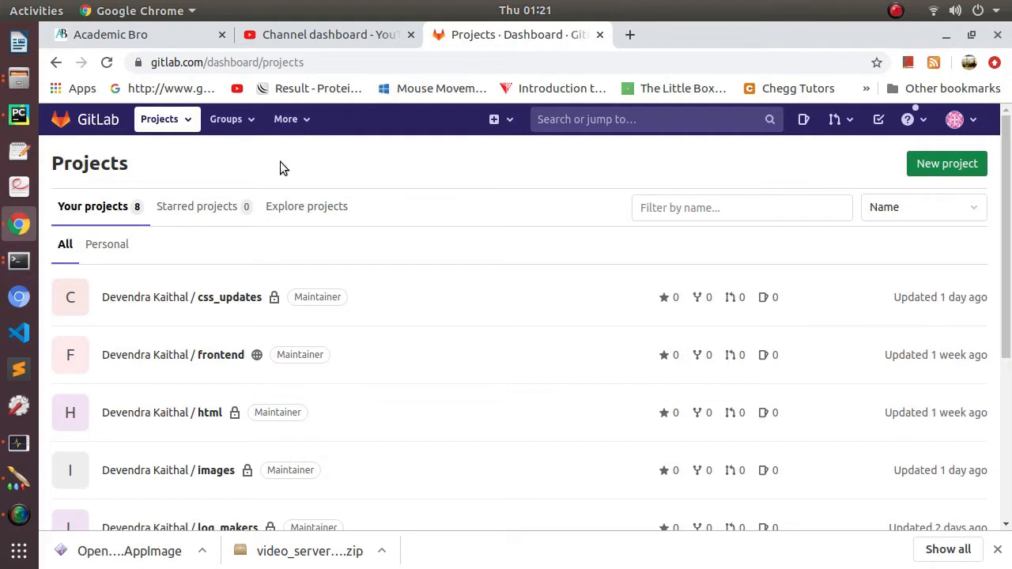
mouse_move(294, 172)
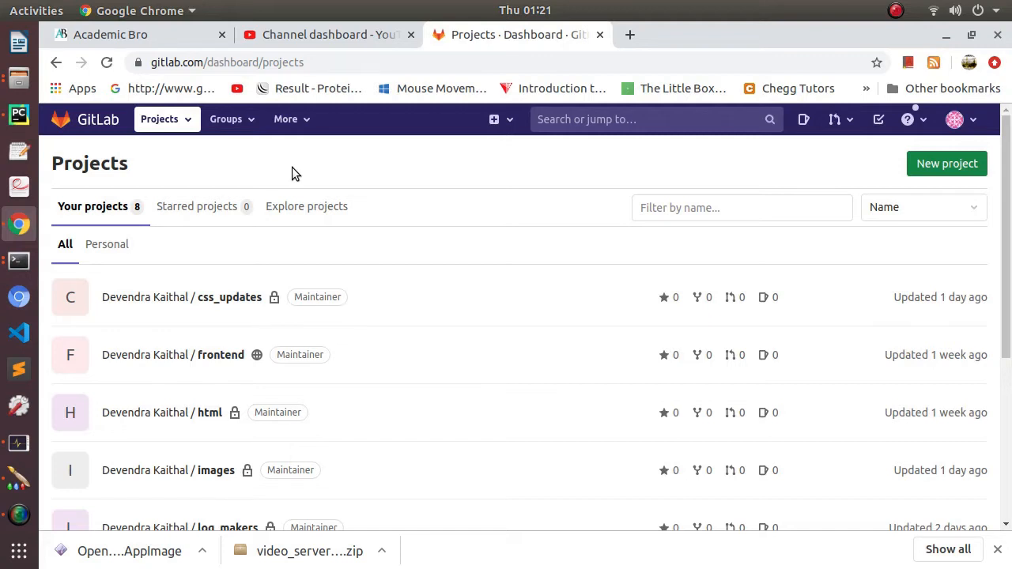
mouse_move(468, 260)
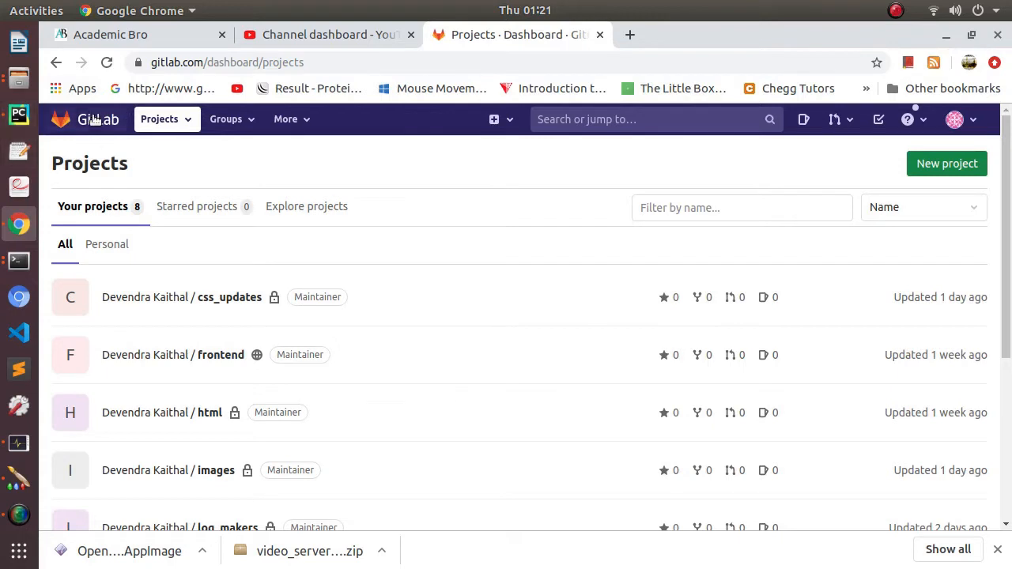
mouse_move(19, 115)
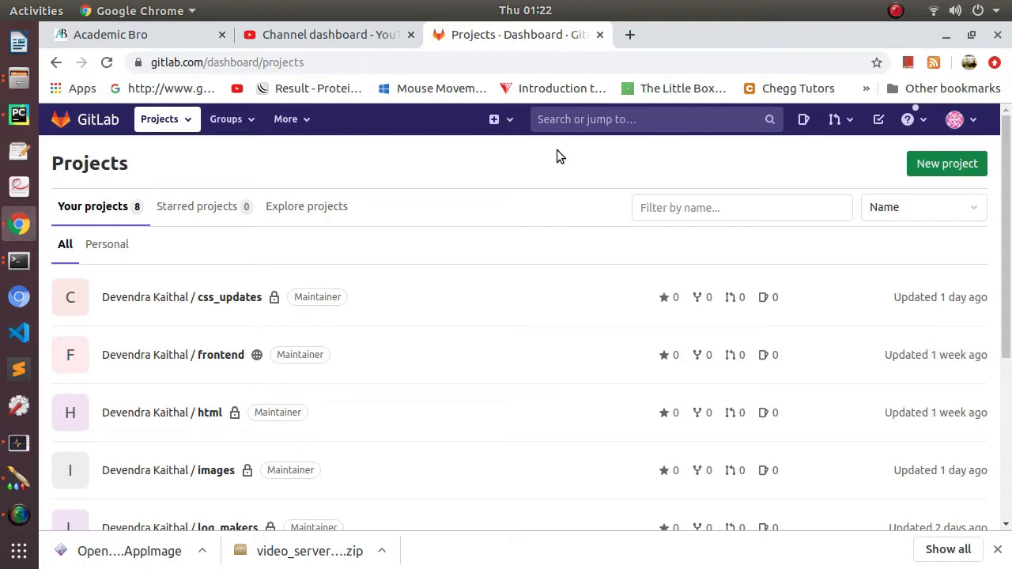
mouse_move(476, 193)
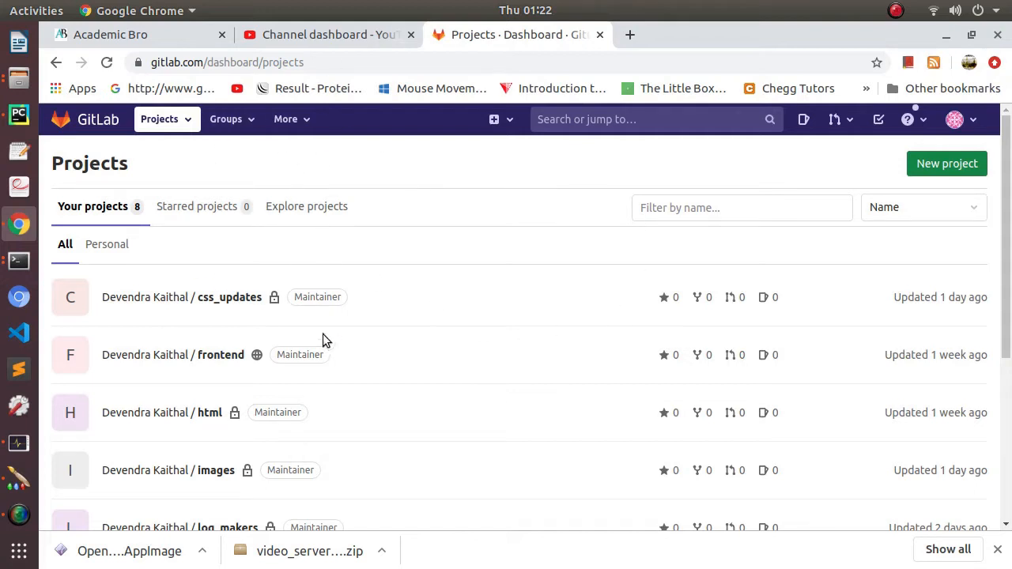
mouse_move(406, 279)
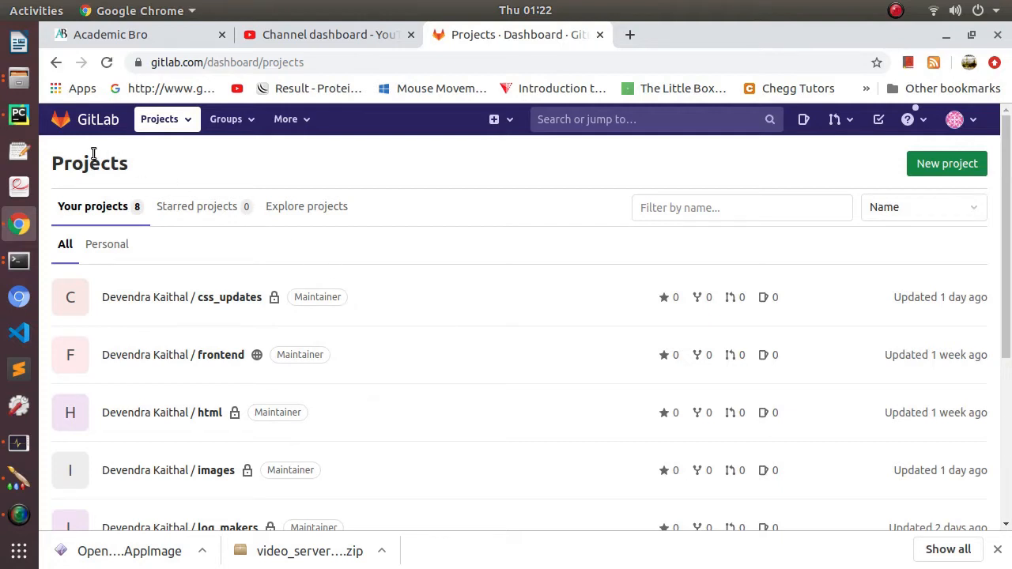
mouse_move(743, 173)
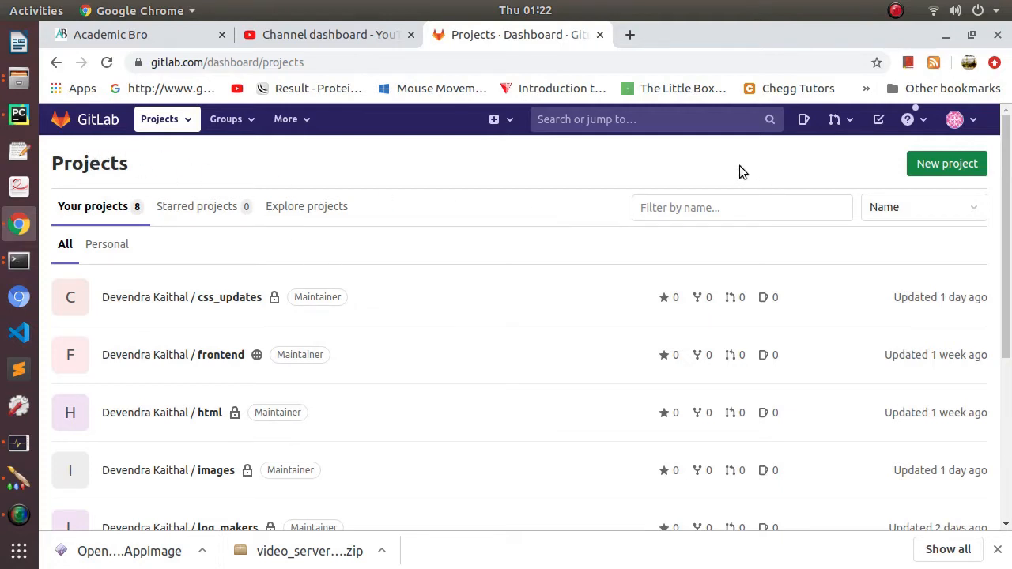
mouse_move(664, 172)
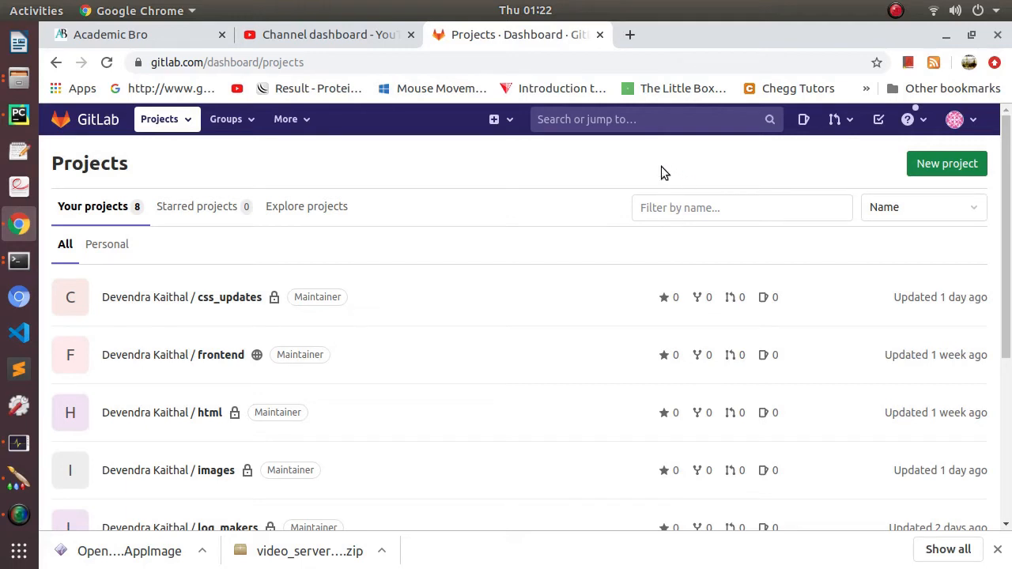
mouse_move(819, 191)
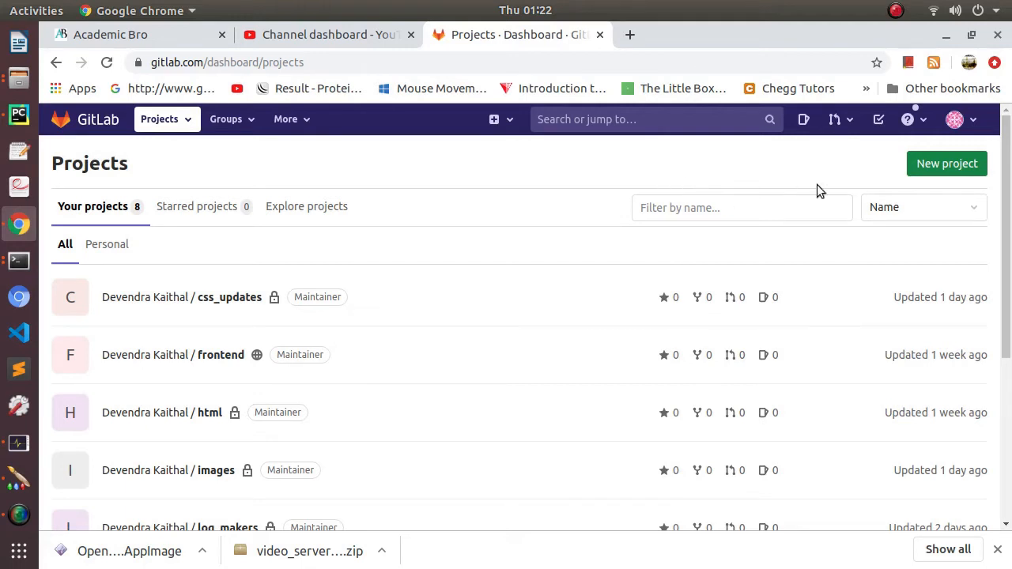
- Create a private blank GitLab project named 'youtube'
click(947, 163)
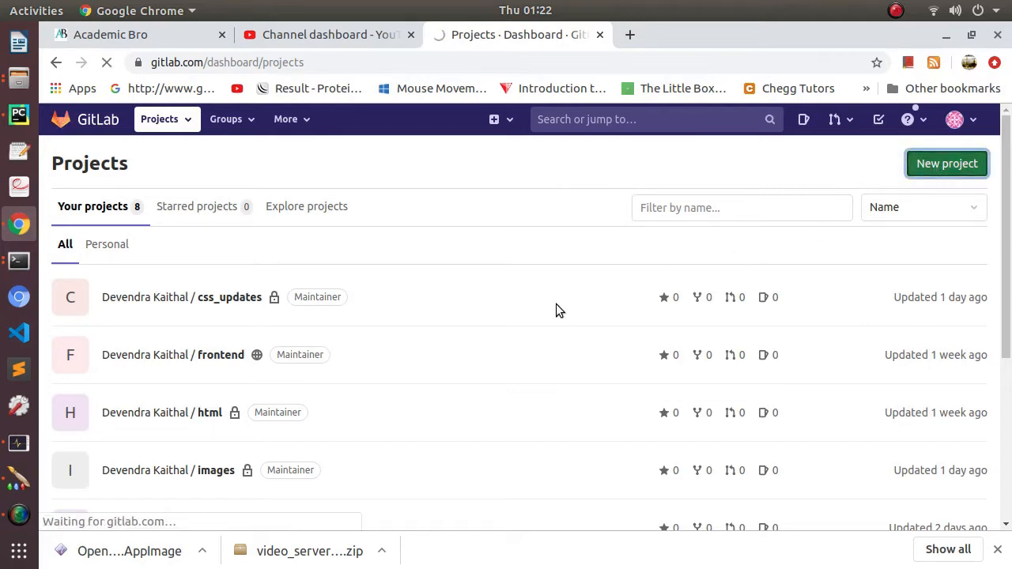
click(946, 164)
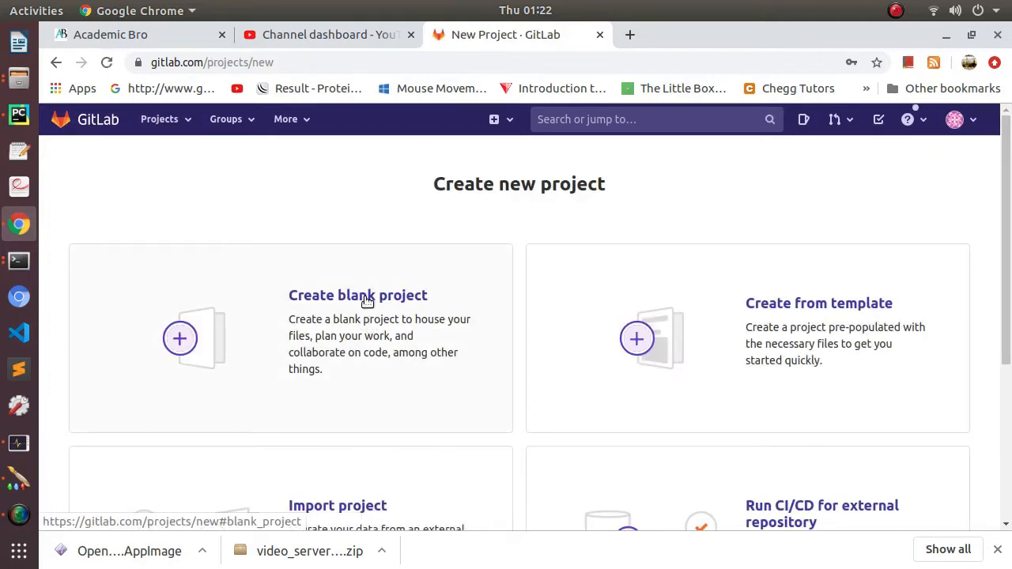
click(357, 295)
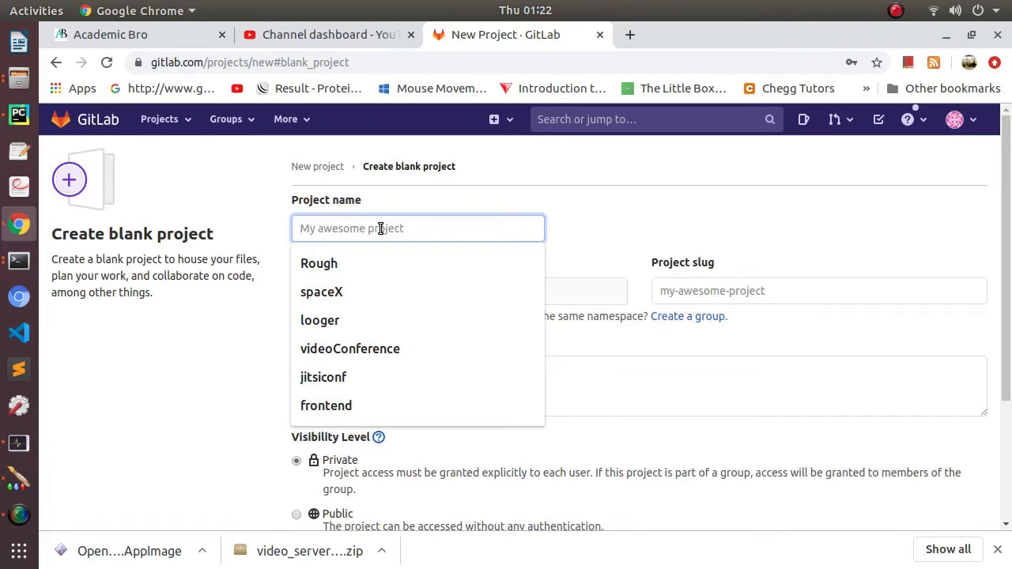
text(yout)
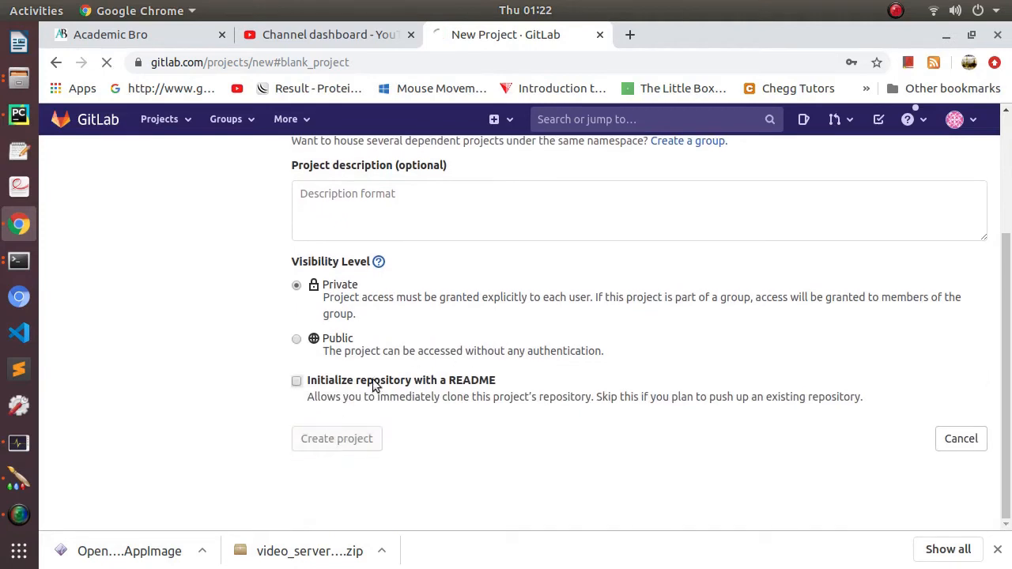
click(336, 438)
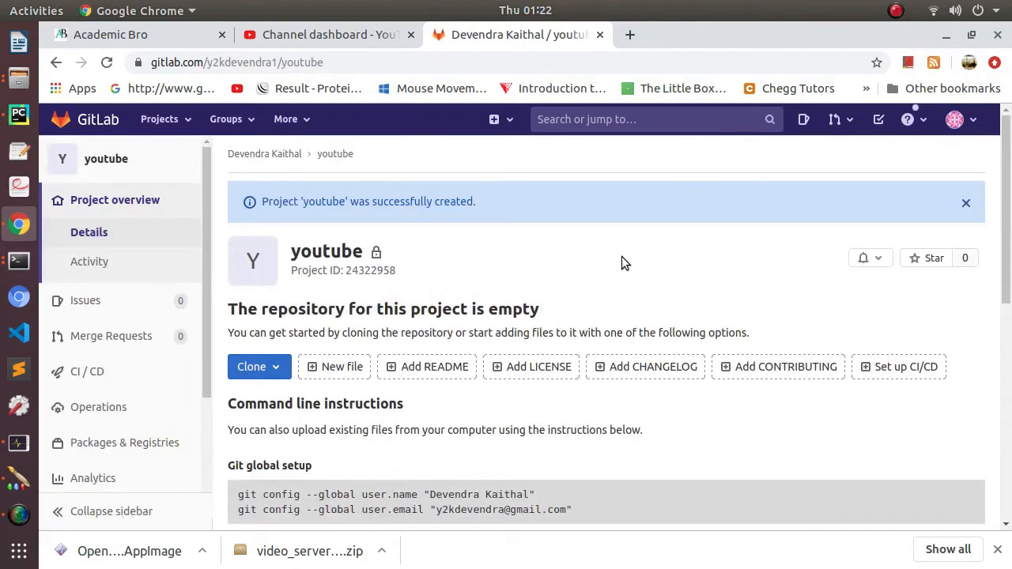
scroll(down, 3)
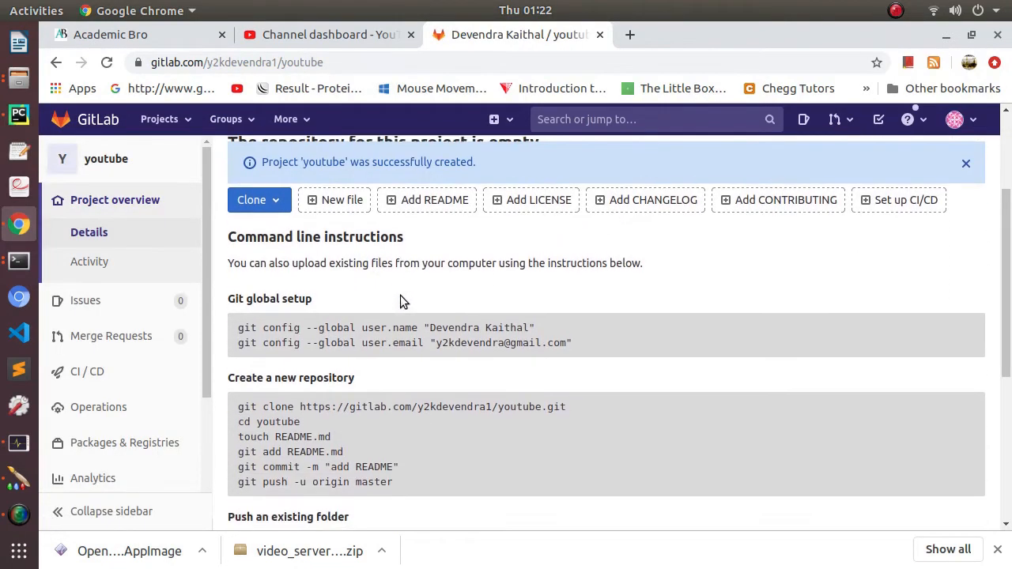
scroll(up, 3)
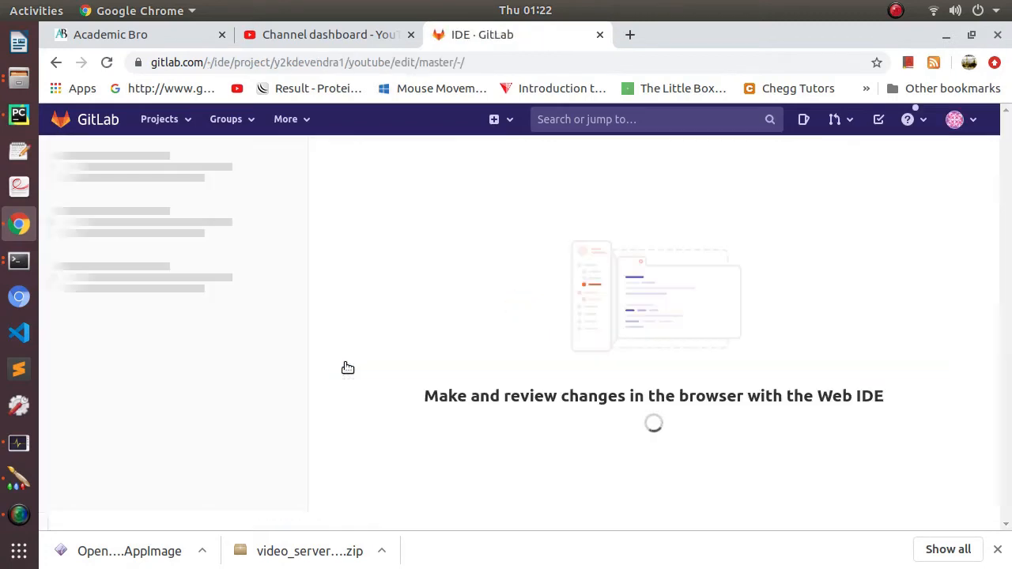
- Add a new file named test.py to the repository in the Web IDE
click(629, 436)
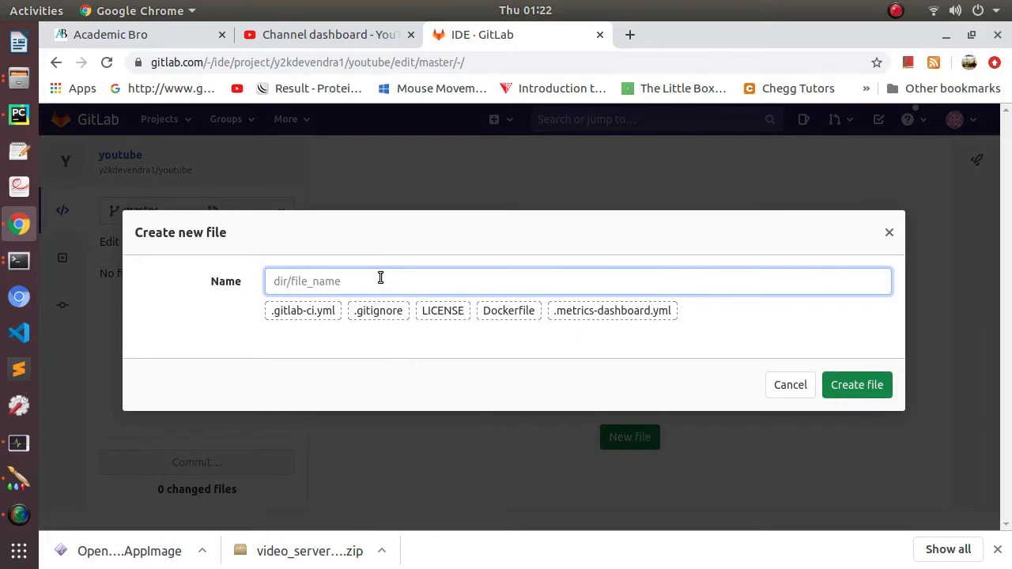
text(test.)
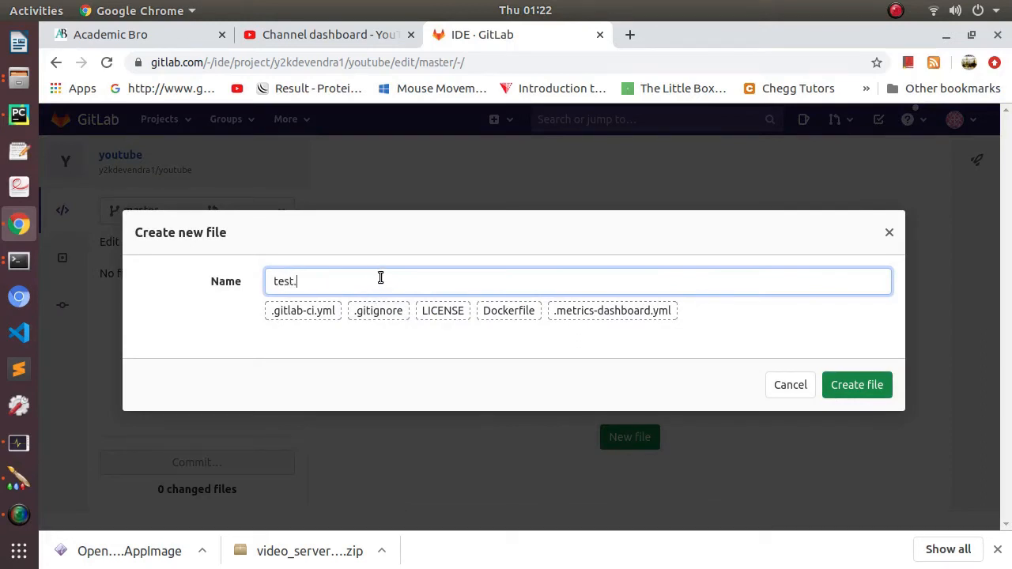
text(py)
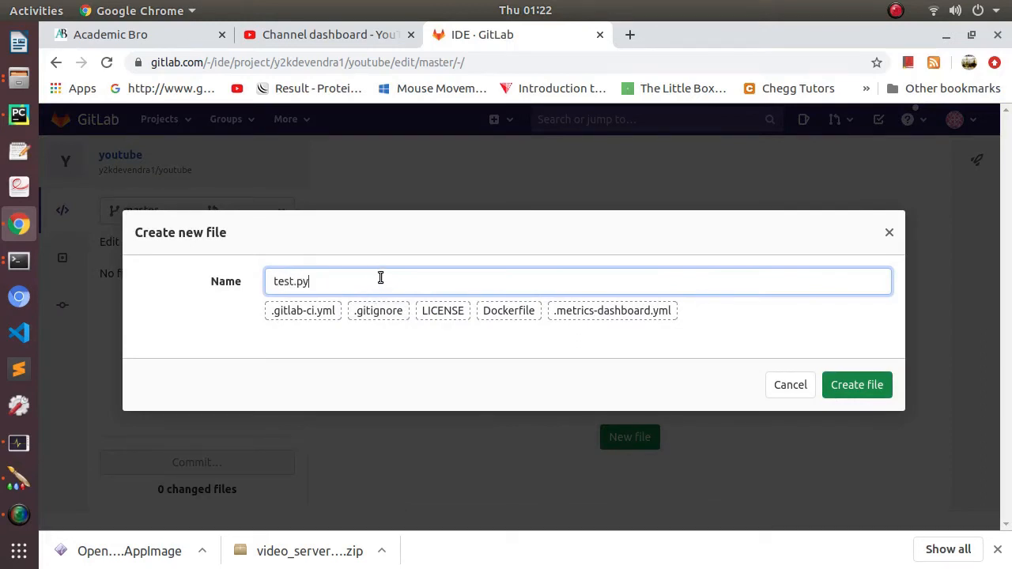
click(856, 384)
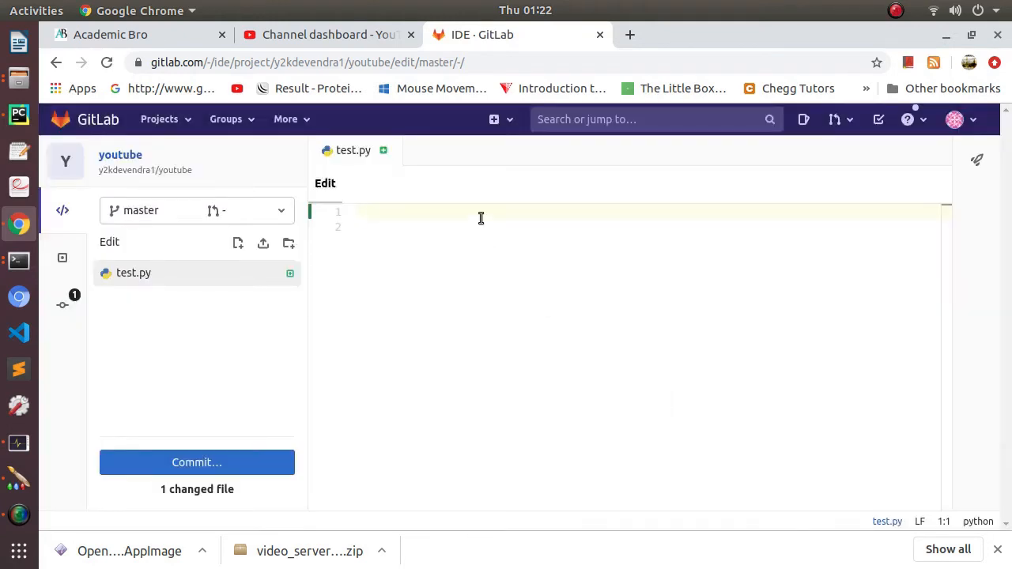
- Type four lines of placeholder text into test.py
text(kjhjkhjk)
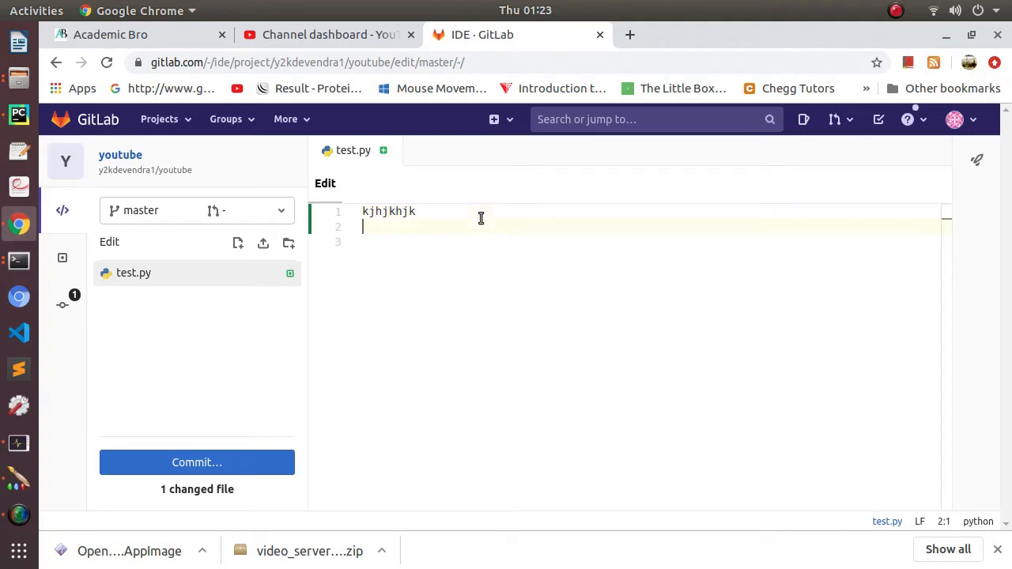
text(hjkhj)
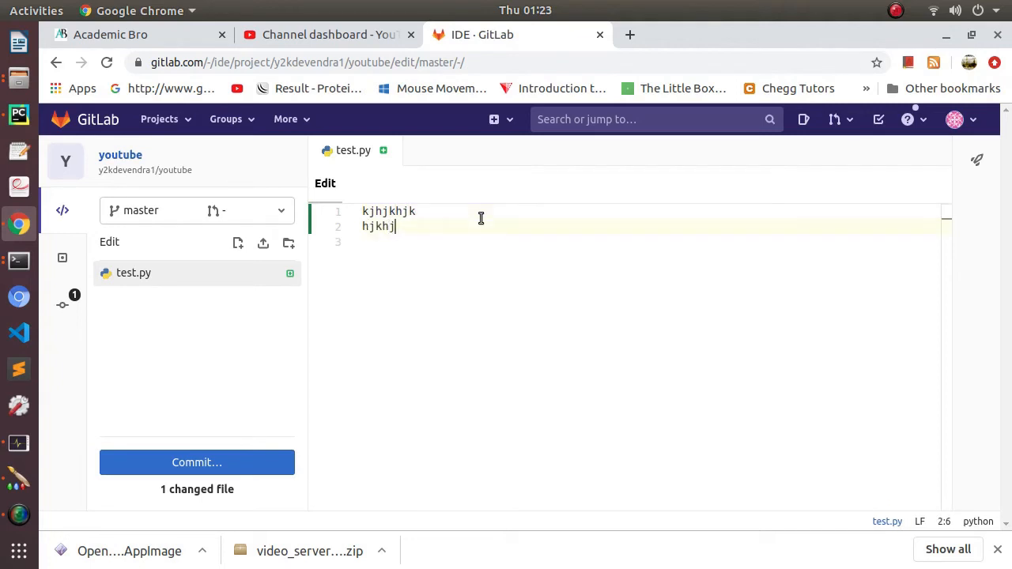
text(jhkj)
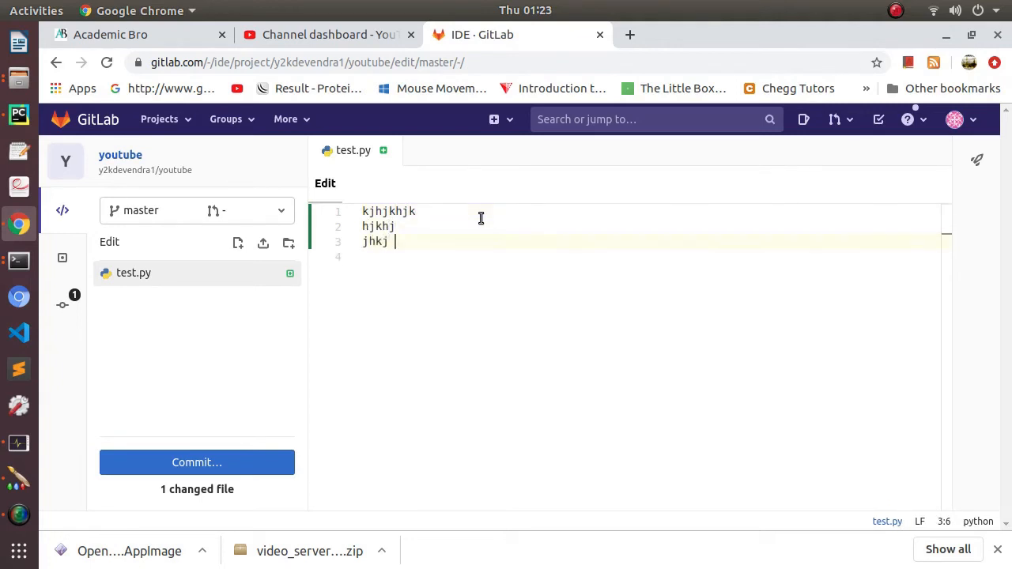
text(lkjlk)
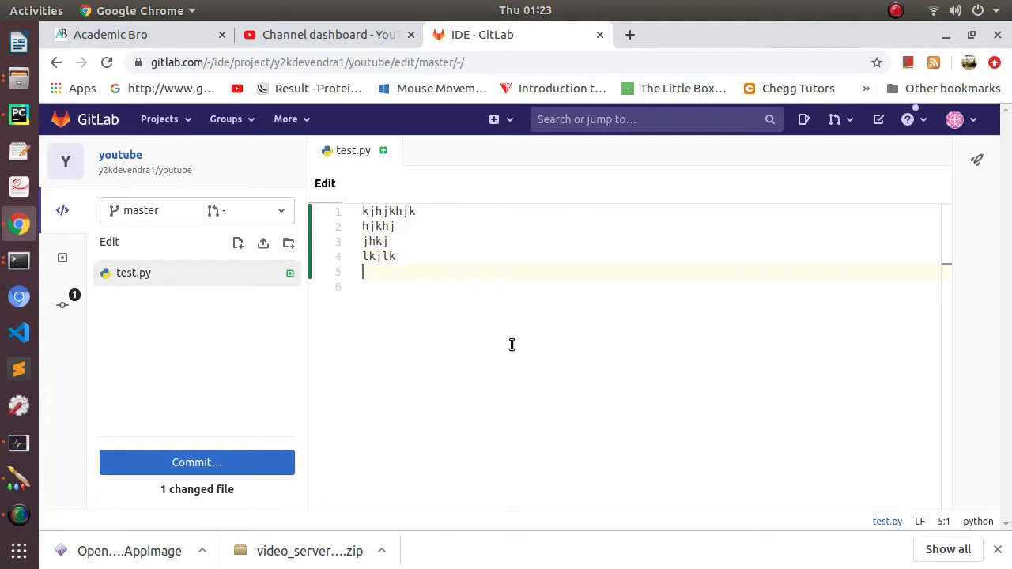
mouse_move(229, 474)
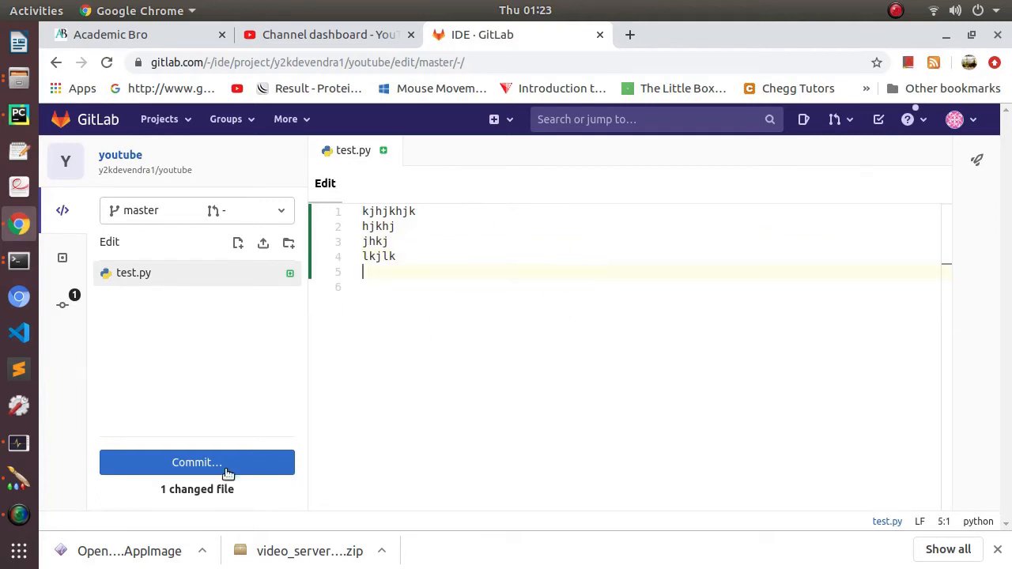
- Commit test.py to the master branch and open the youtube project page
click(196, 461)
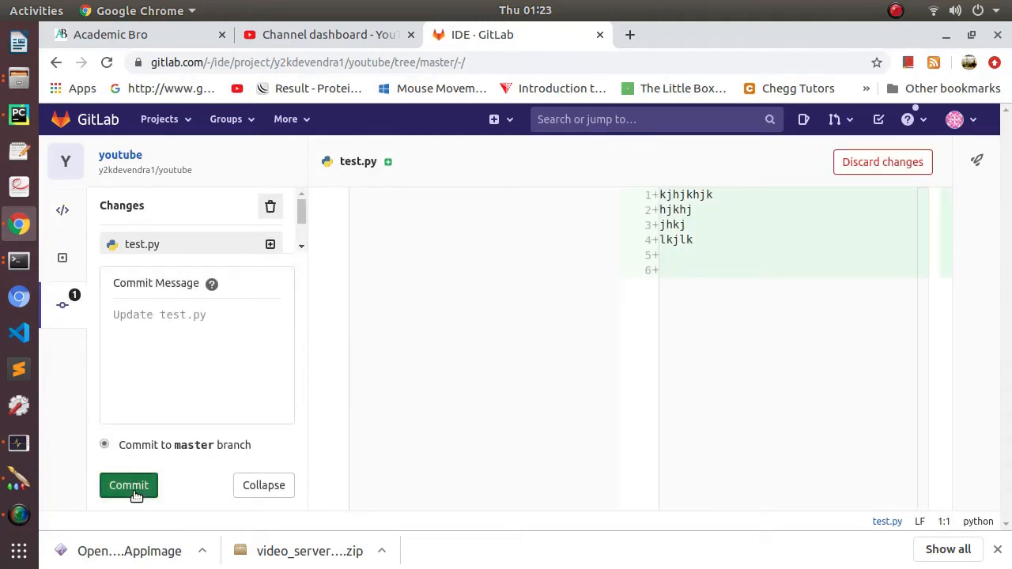
click(128, 484)
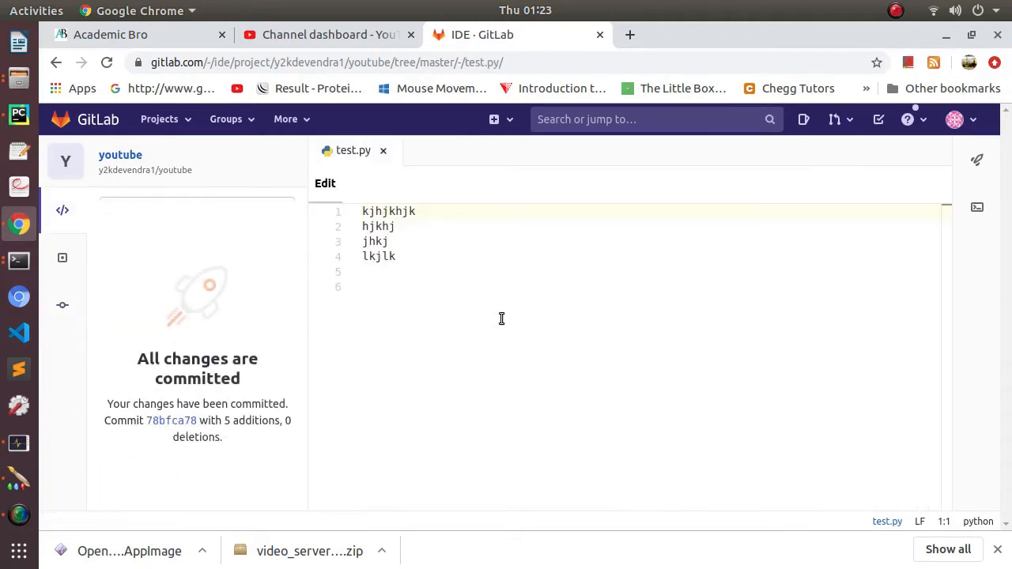
mouse_move(120, 158)
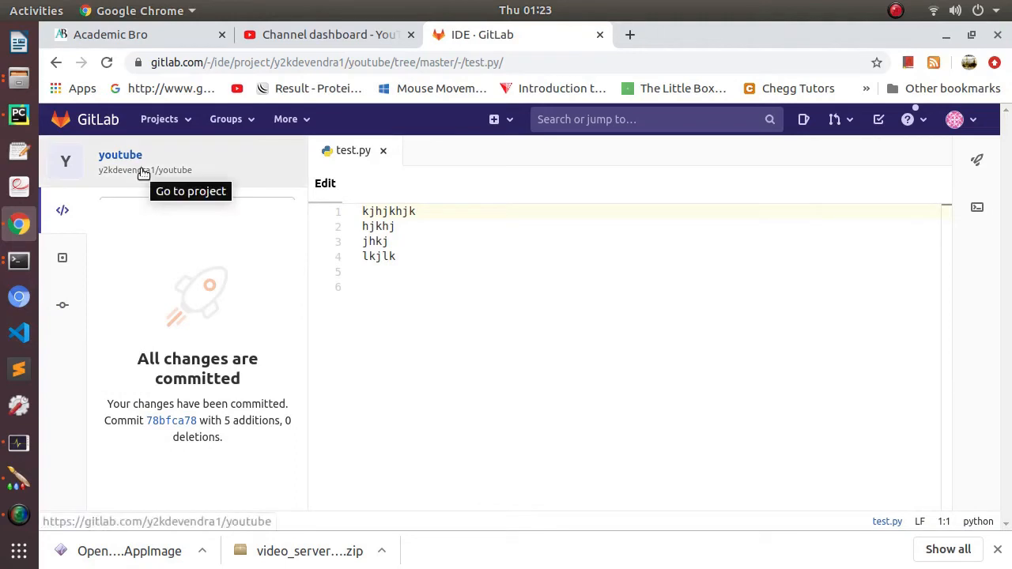
click(120, 155)
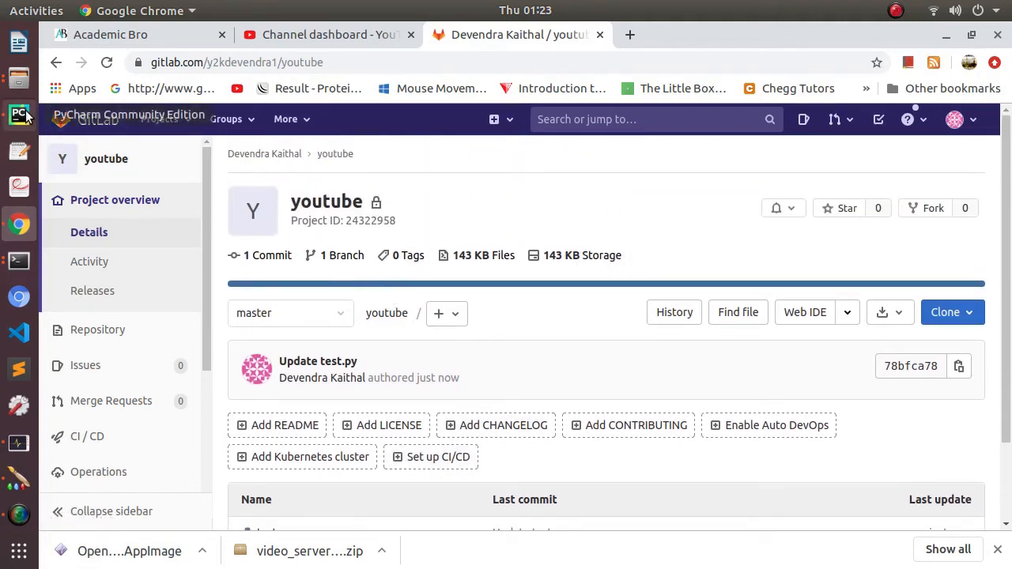
- Enable Version Control Integration in PyCharm's testing project with Git selected
click(19, 115)
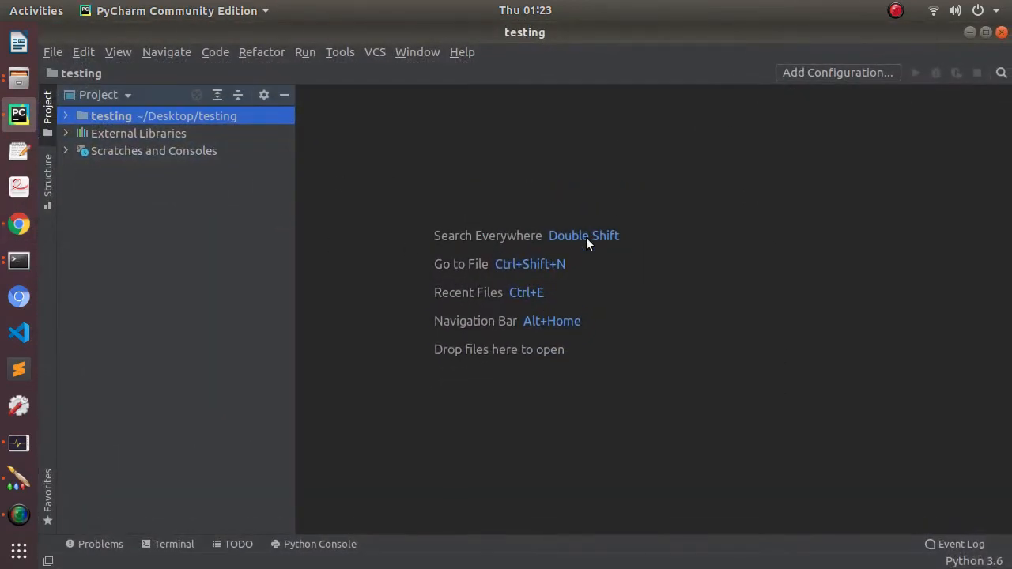
mouse_move(141, 184)
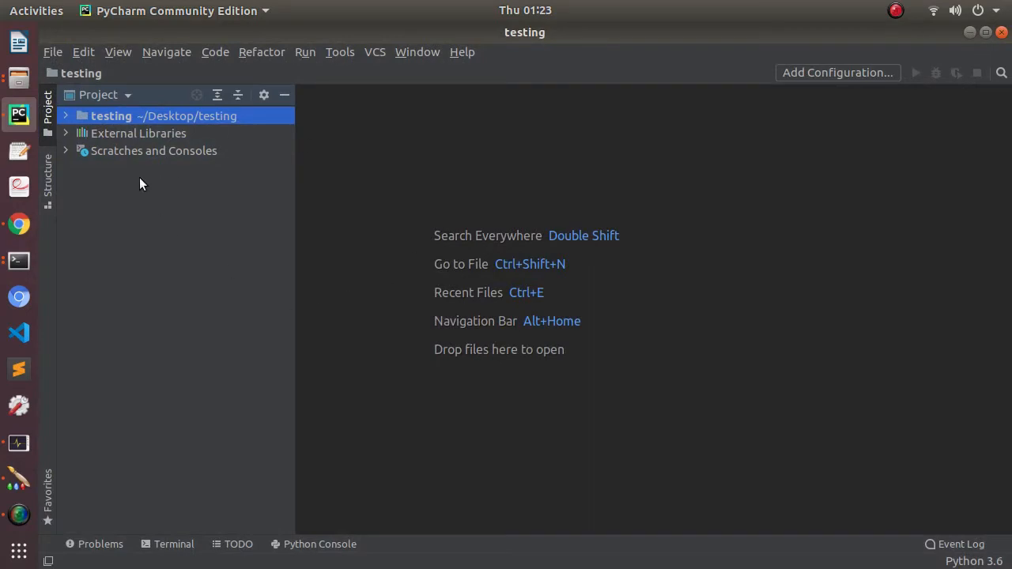
mouse_move(440, 224)
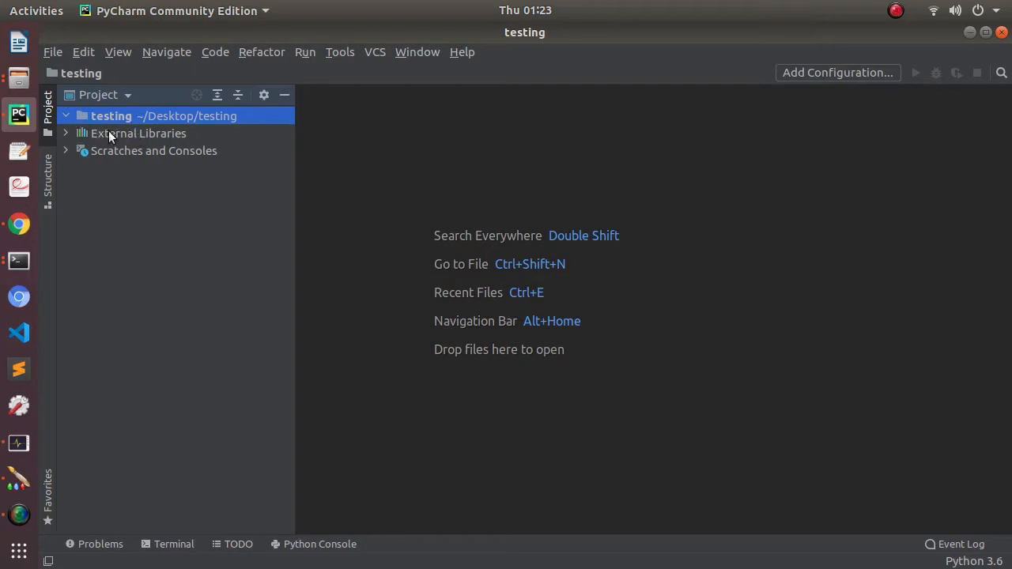
mouse_move(360, 63)
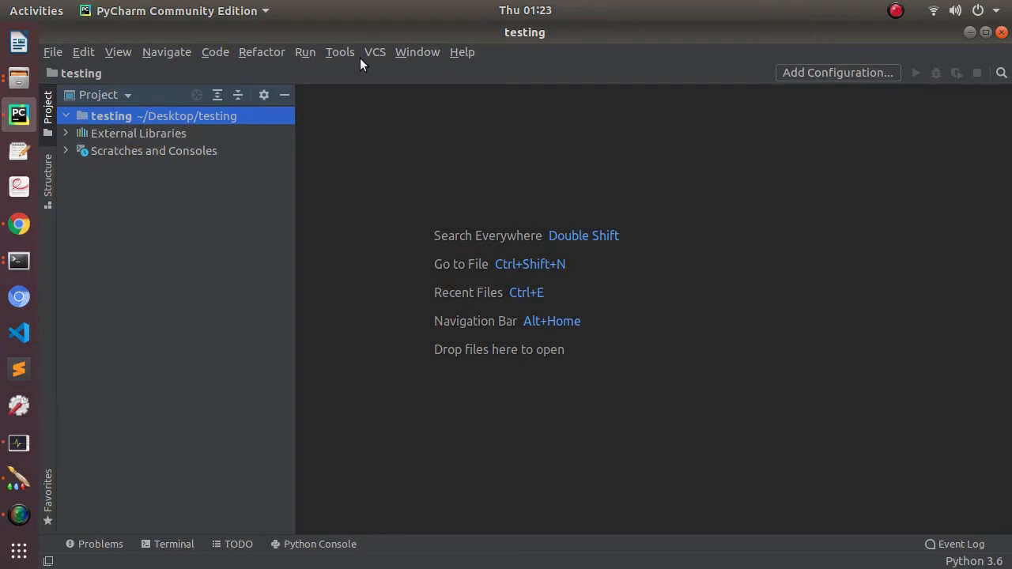
click(374, 51)
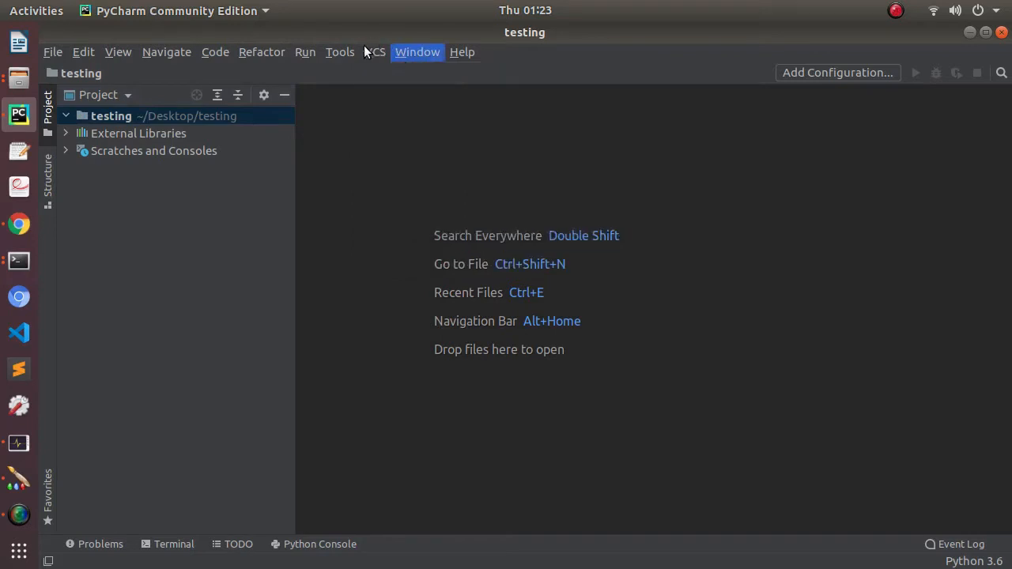
click(374, 51)
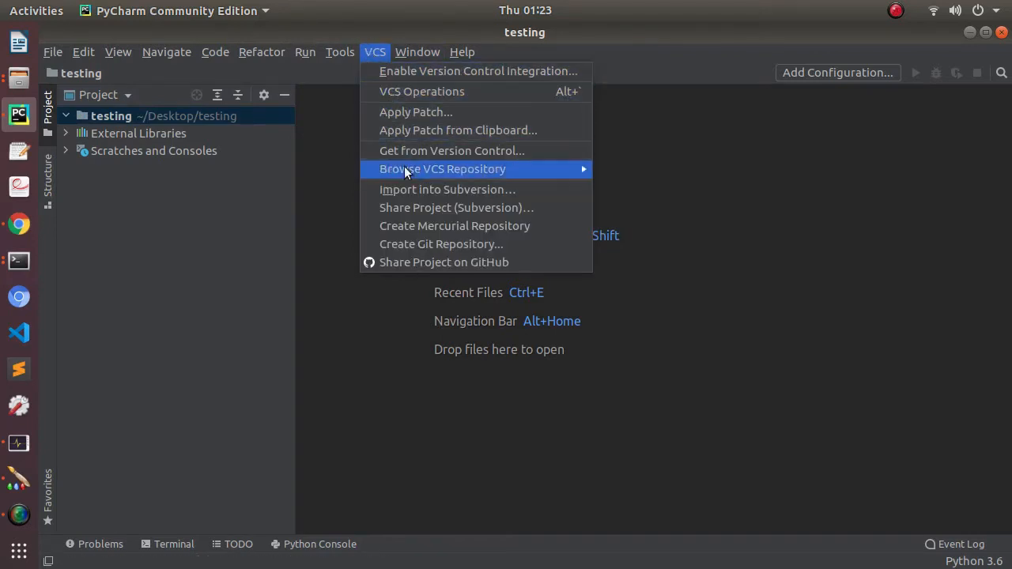
mouse_move(421, 91)
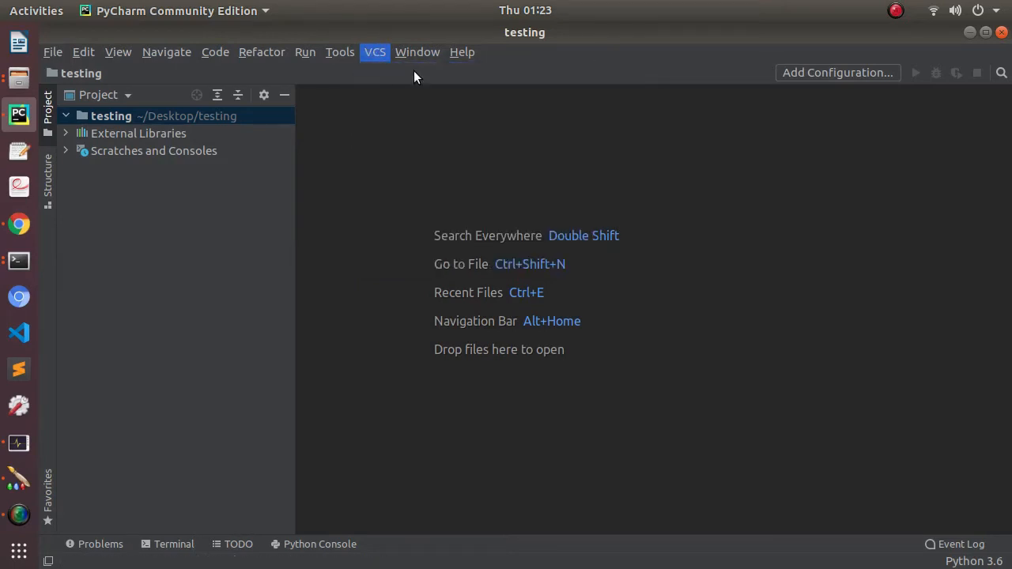
click(374, 52)
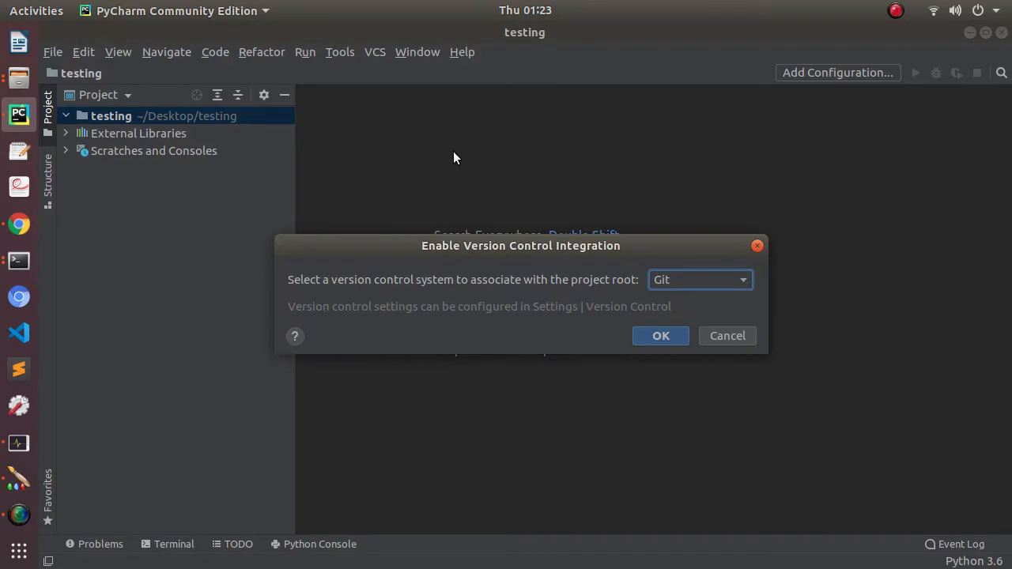
click(660, 335)
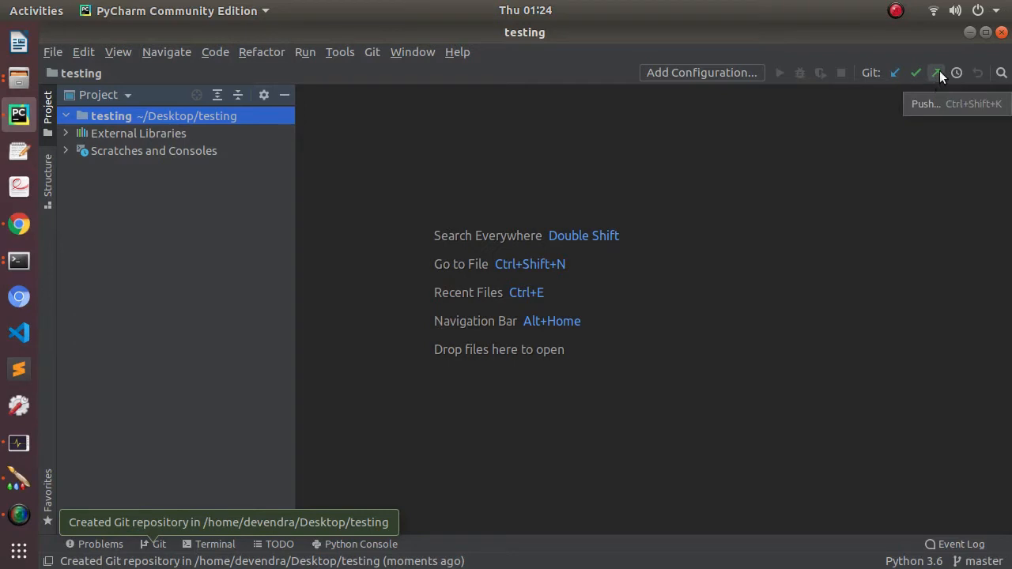
mouse_move(372, 64)
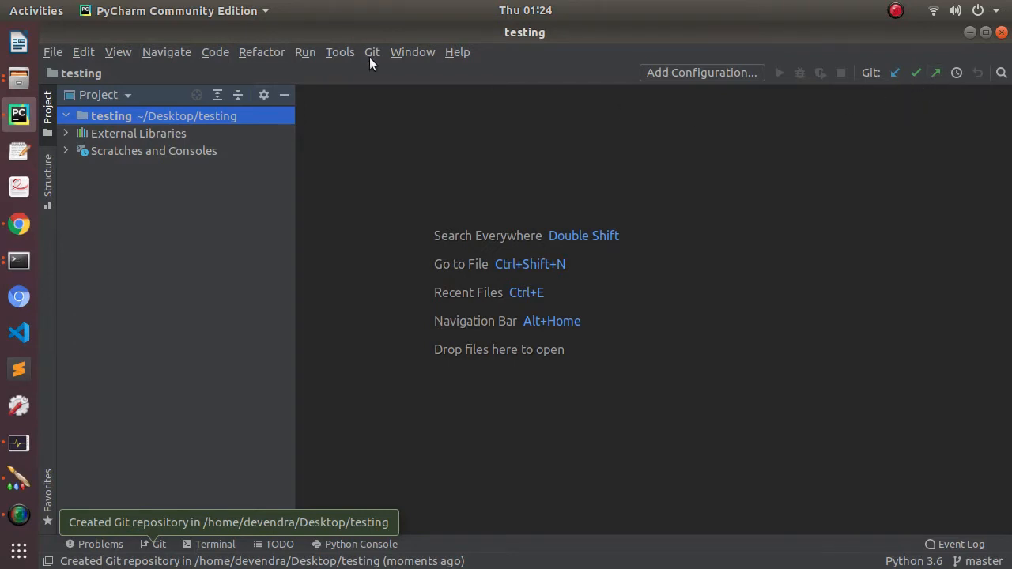
- Open the Get from Version Control dialog from the Git menu
click(371, 52)
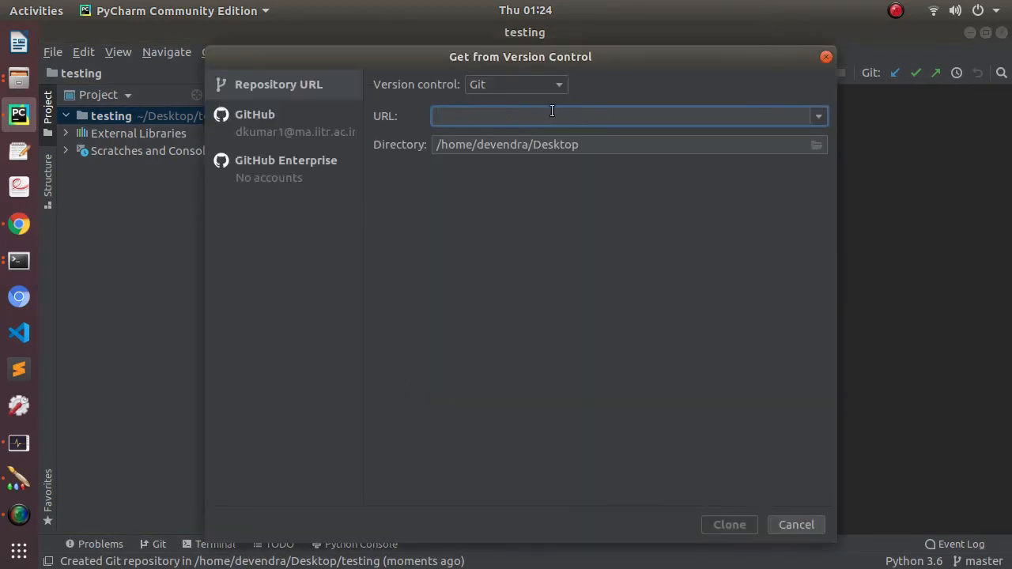
mouse_move(18, 259)
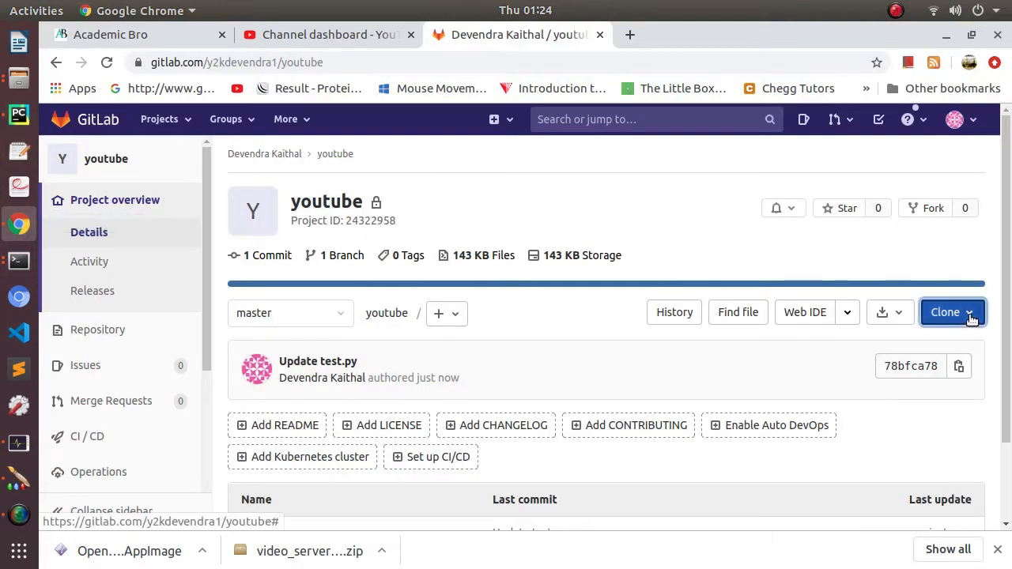
- Open the youtube project's Clone dropdown to reveal its SSH and HTTPS URLs
click(946, 311)
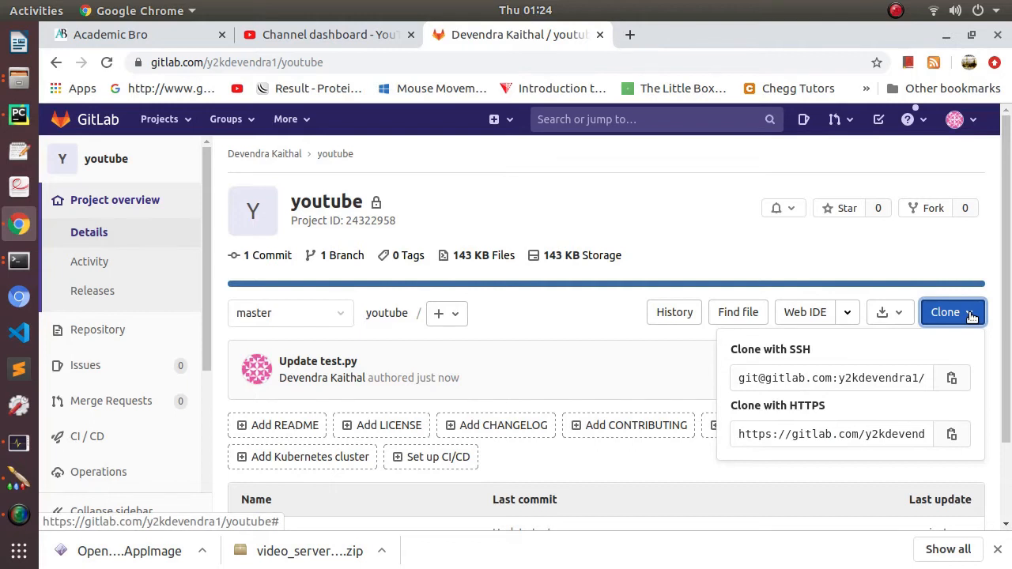
mouse_move(824, 413)
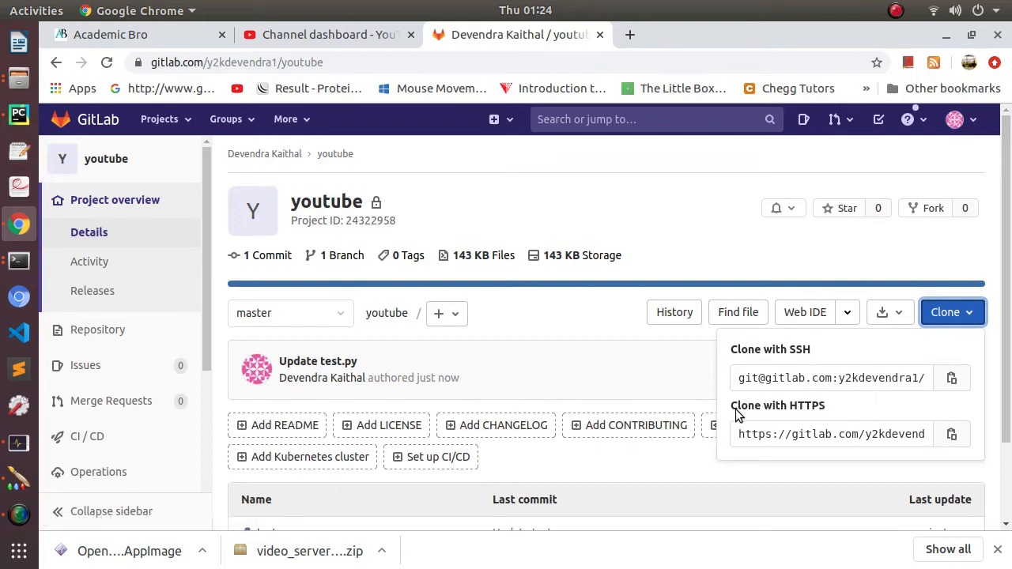
mouse_move(781, 455)
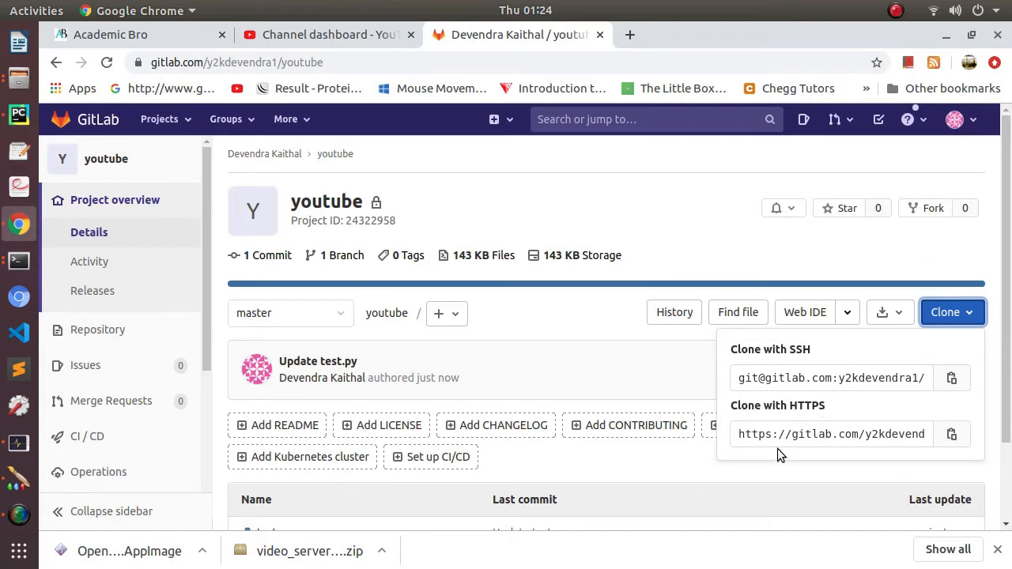
mouse_move(825, 422)
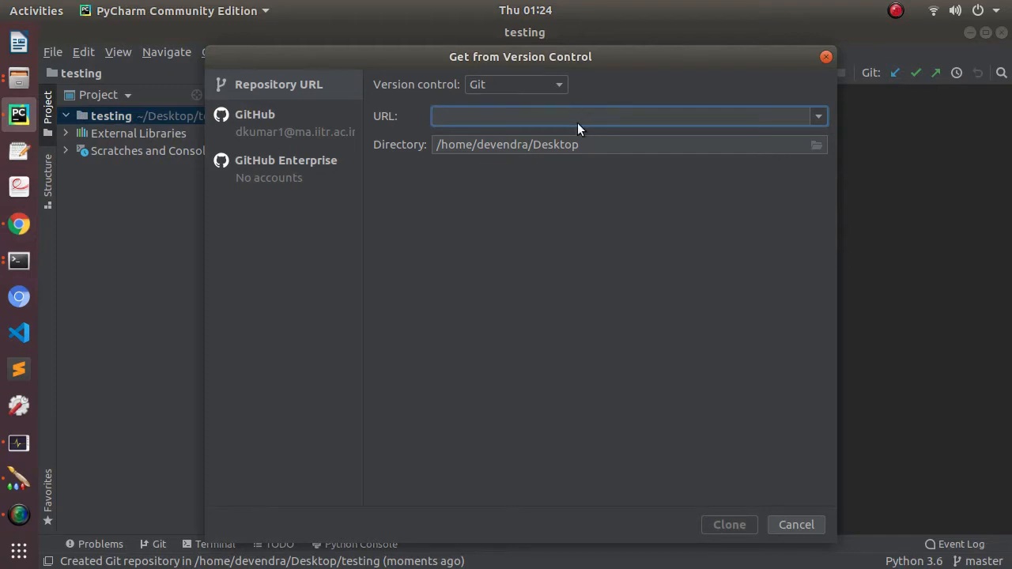
text(https://gitlab.com/y2kdevendra1/youtube.git)
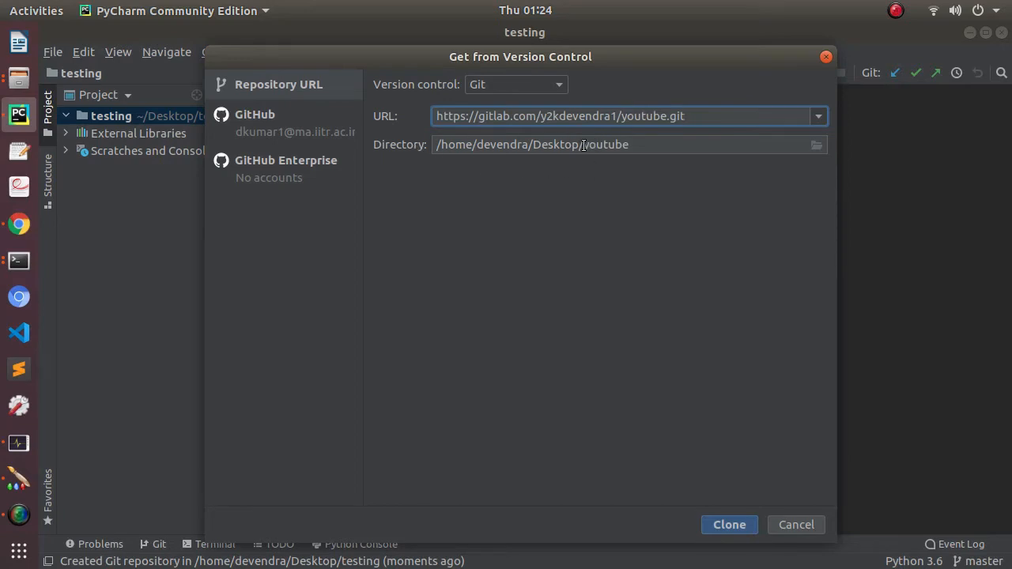
double_click(605, 144)
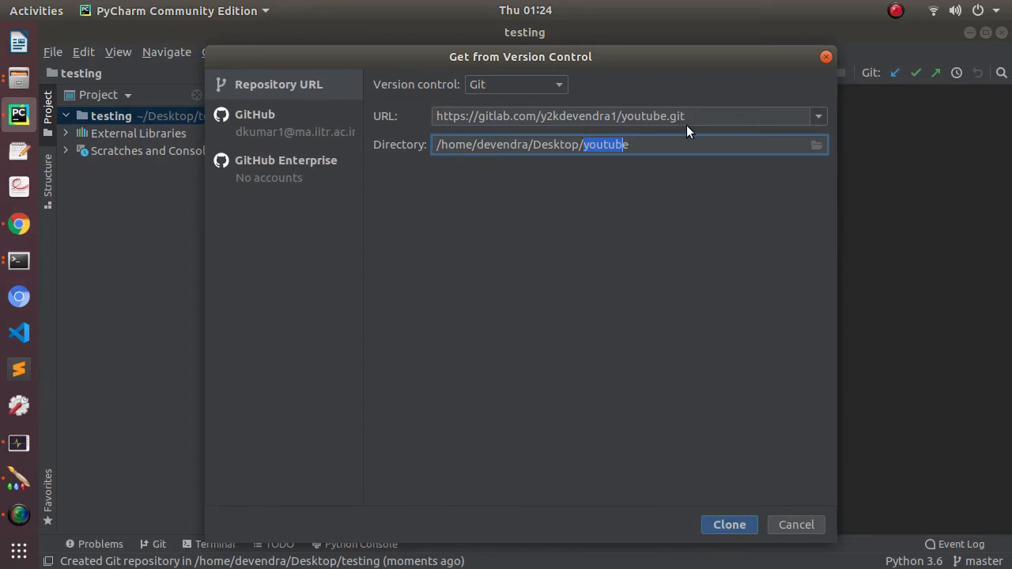
mouse_move(631, 106)
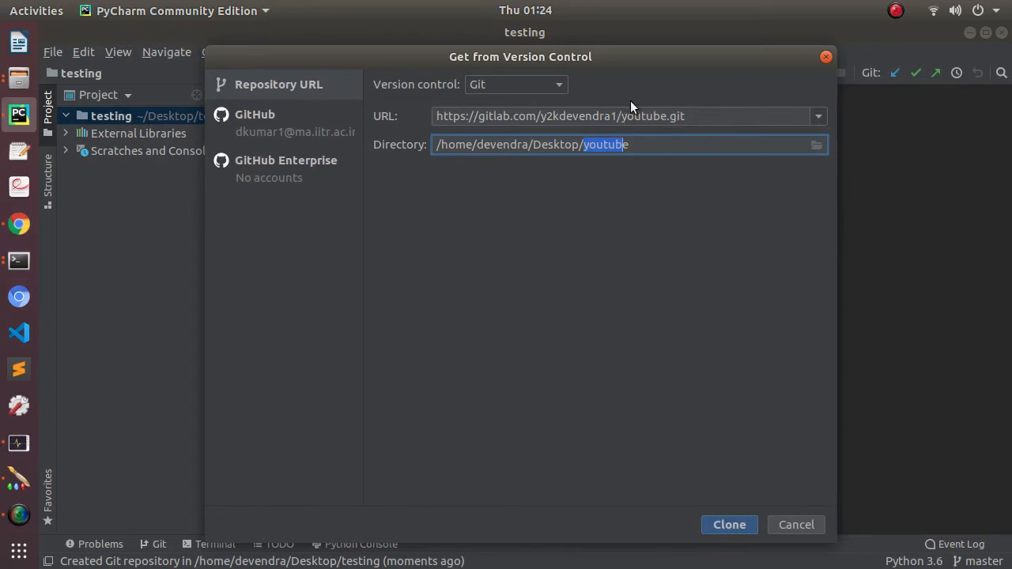
mouse_move(417, 134)
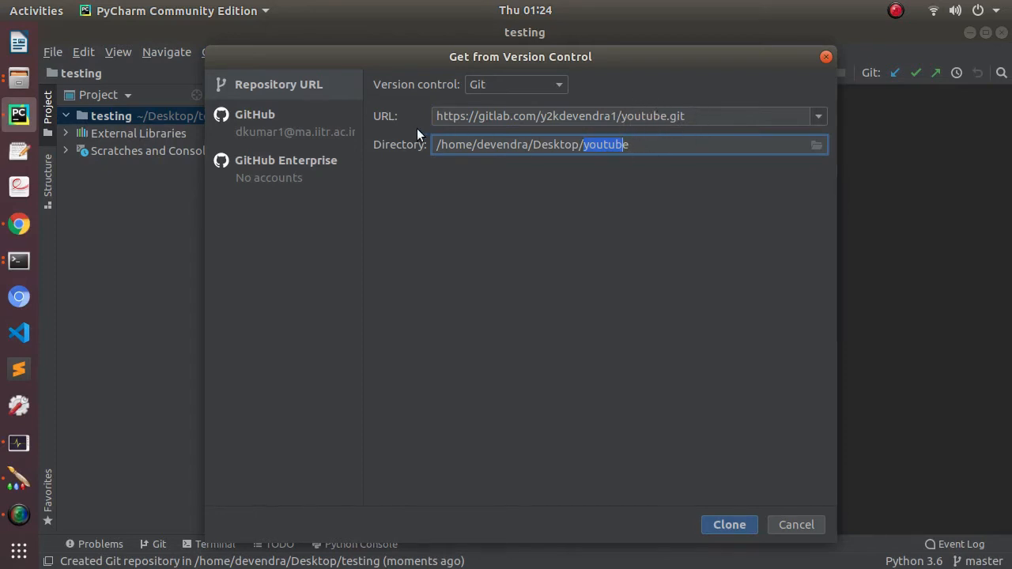
click(613, 144)
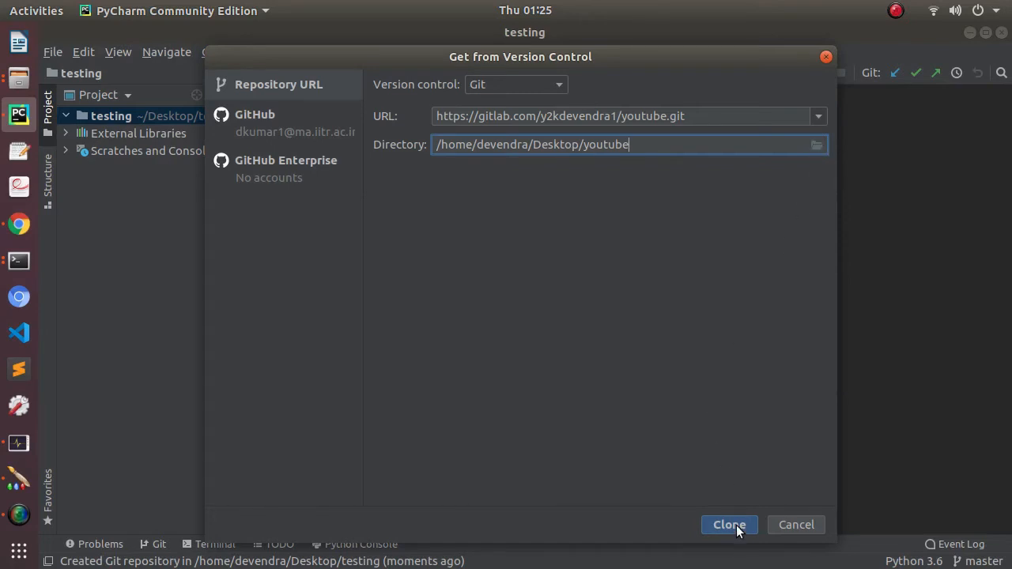
click(728, 524)
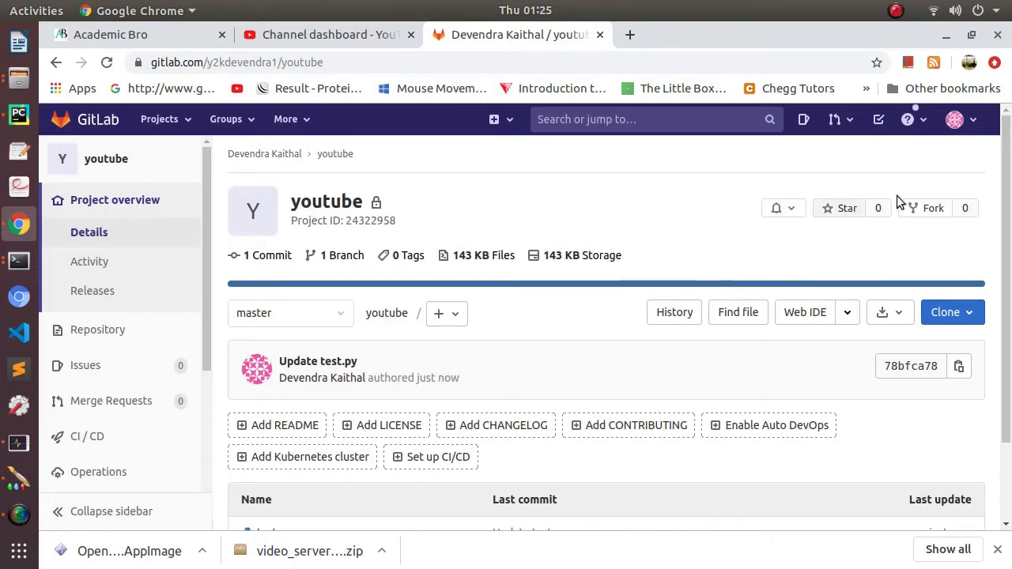
click(955, 119)
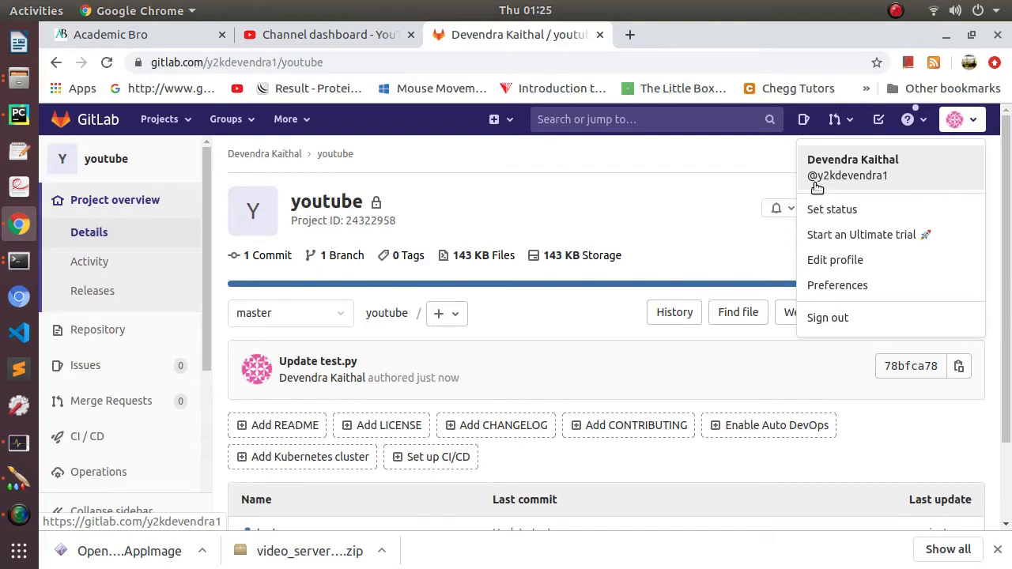
mouse_move(889, 188)
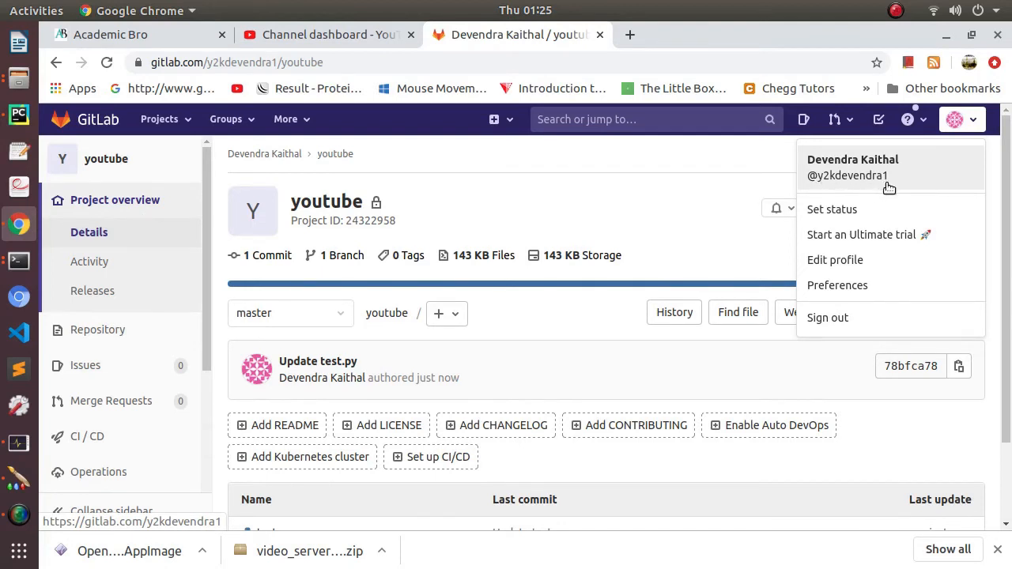
mouse_move(849, 185)
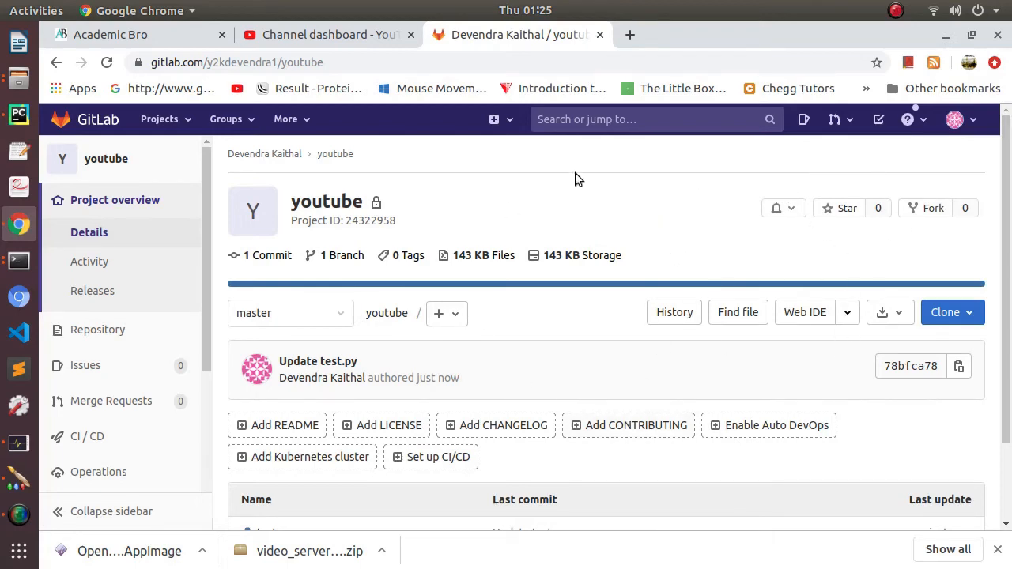
mouse_move(589, 295)
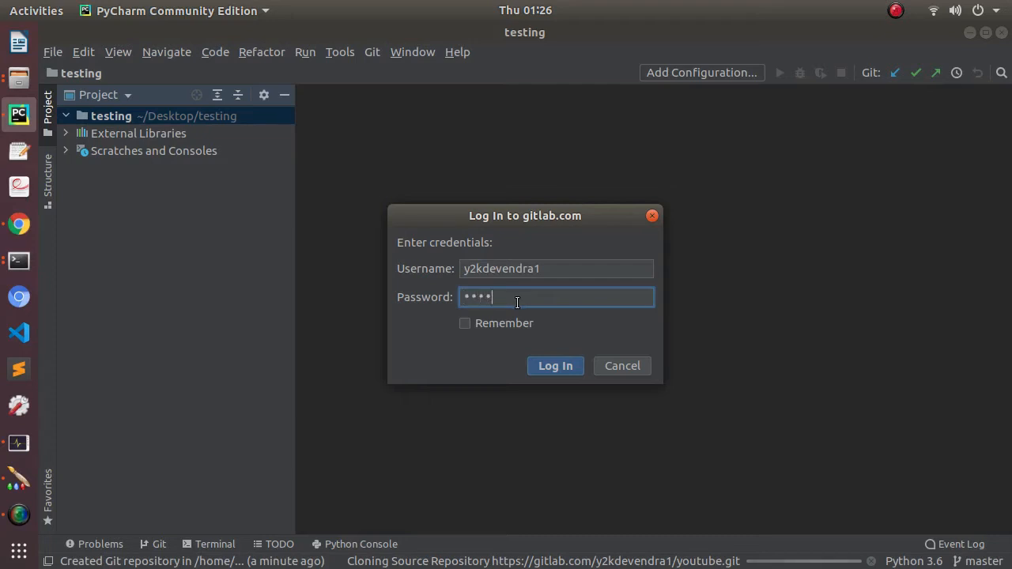
- Log in to gitlab.com with the account password to continue cloning
text(•••)
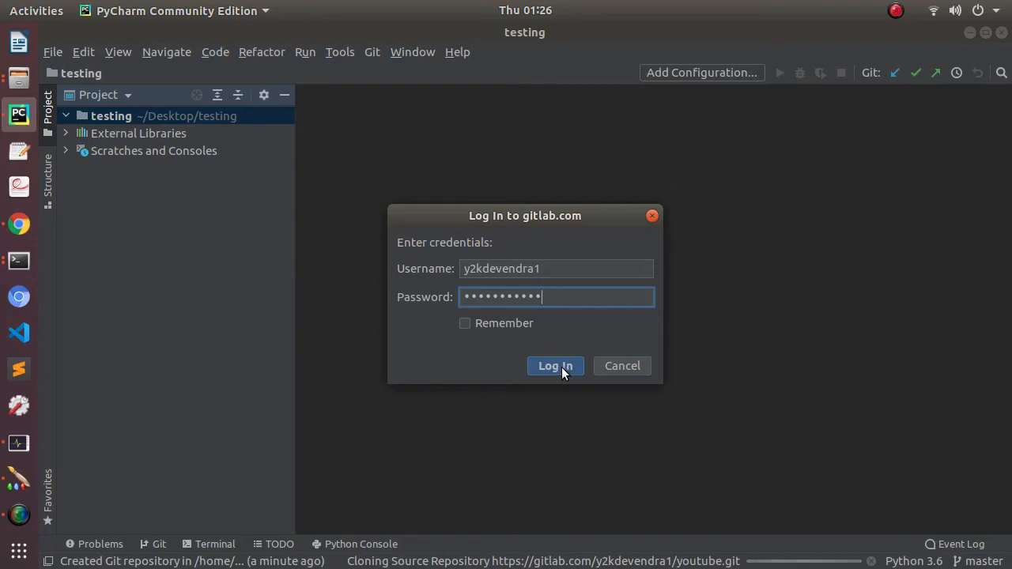
click(555, 365)
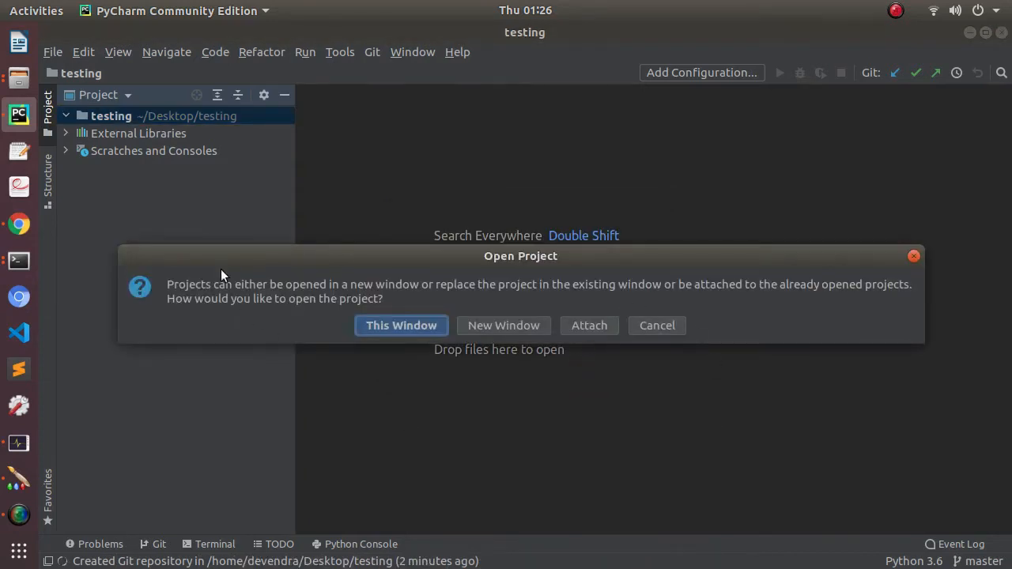
mouse_move(383, 306)
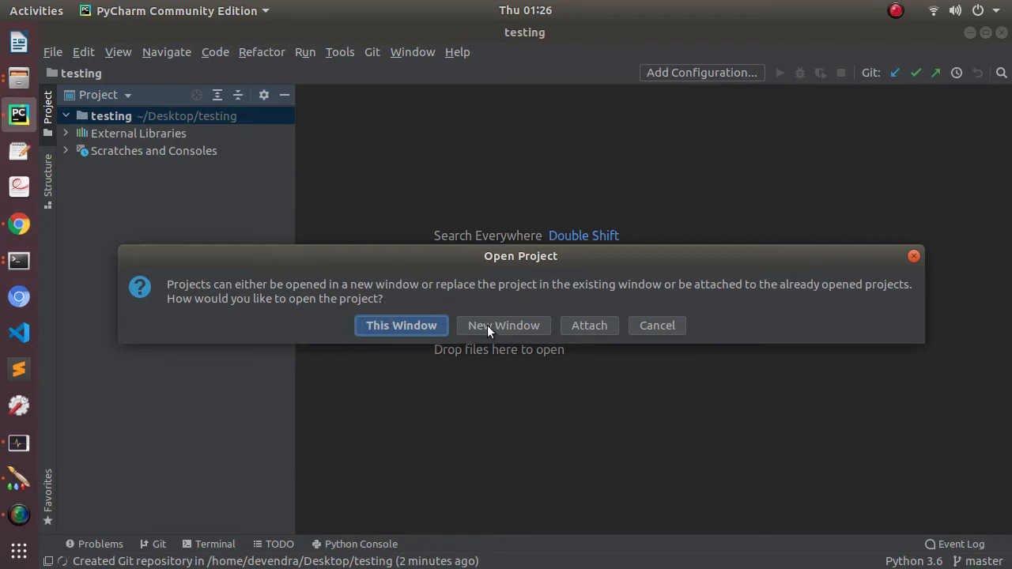
- Open the cloned youtube project in a new PyCharm window
click(401, 325)
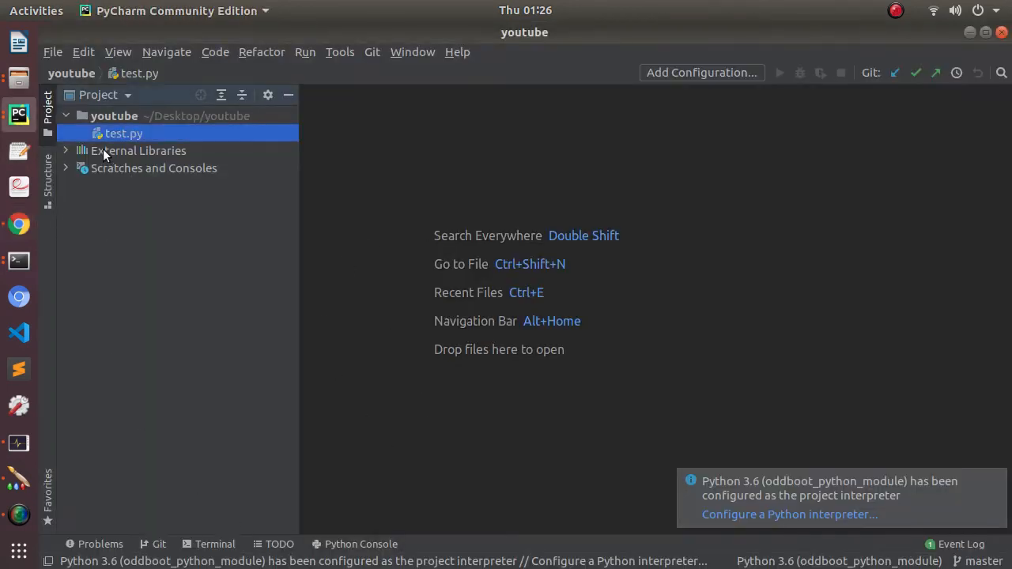
mouse_move(107, 151)
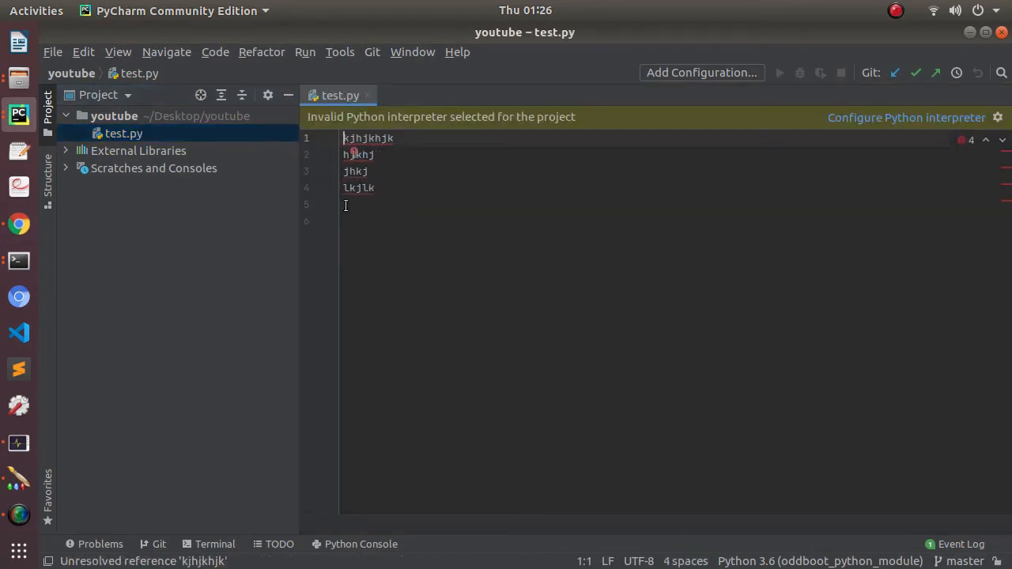
key(ctrl+a)
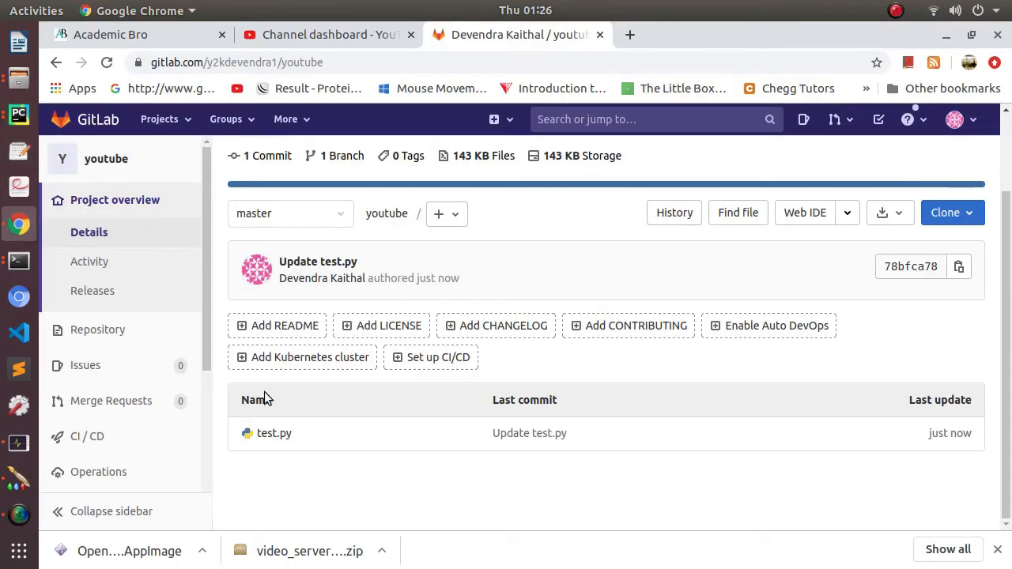
- Open test.py from the youtube repository's file list in GitLab
click(274, 432)
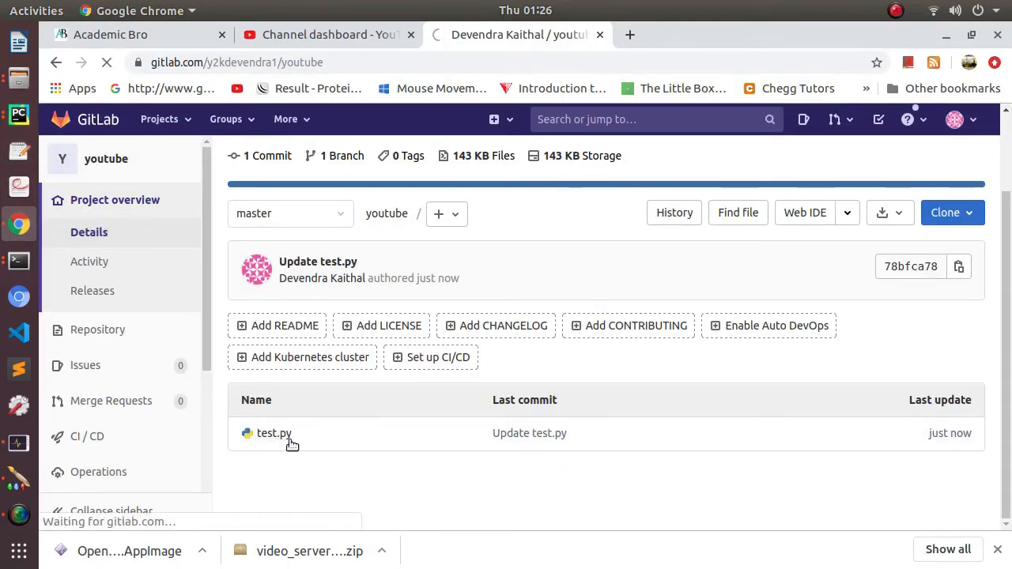
click(274, 432)
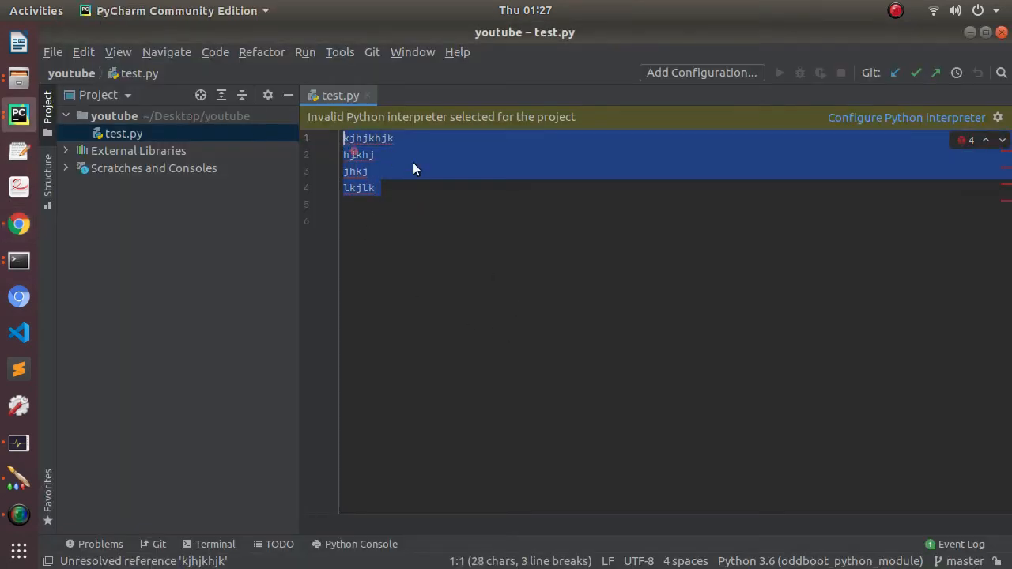
- Clear test.py's placeholder lines and write print("hello world") using the print completion
key(Delete)
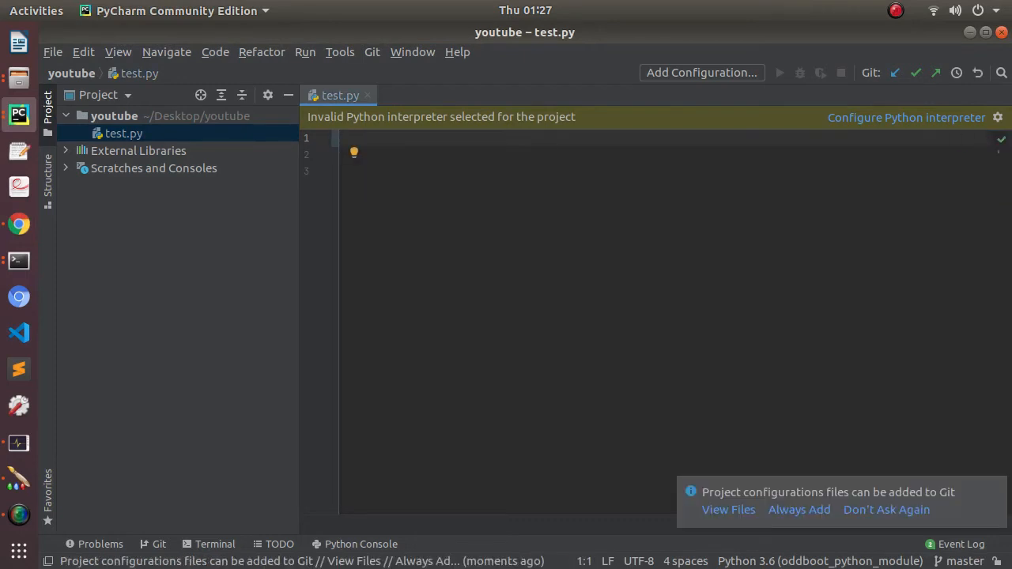
text(#)
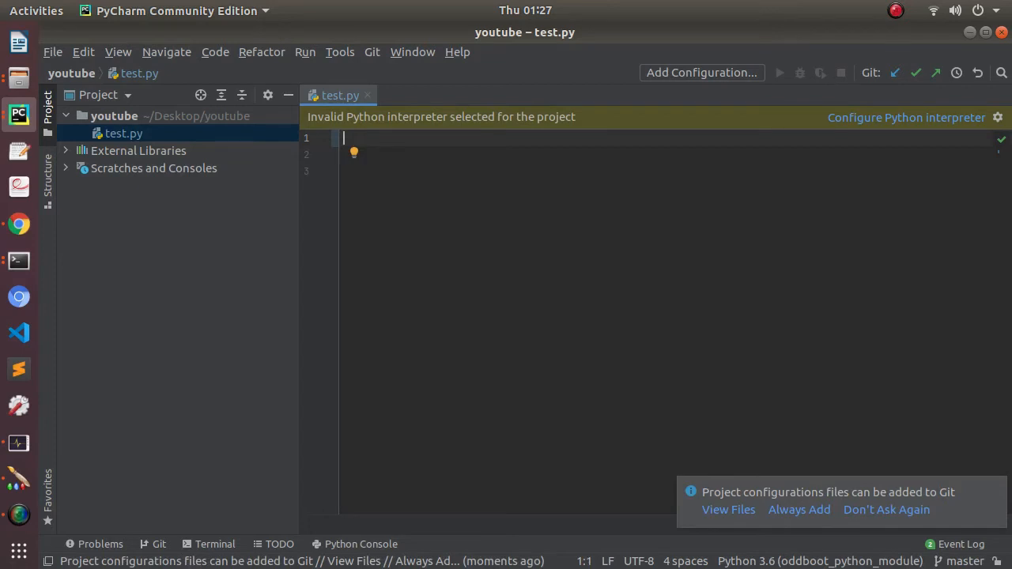
text(prin)
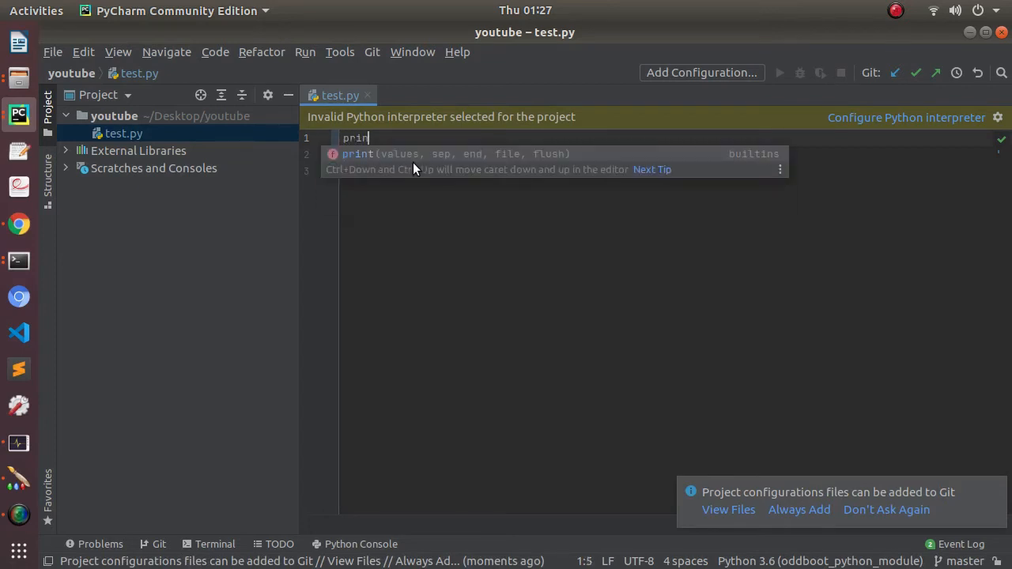
key(Tab)
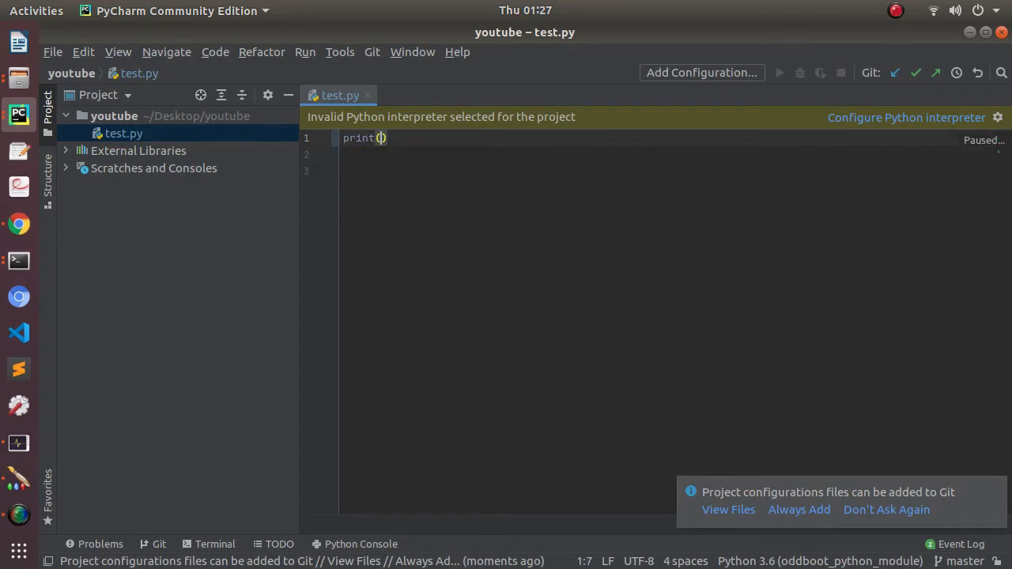
text(")
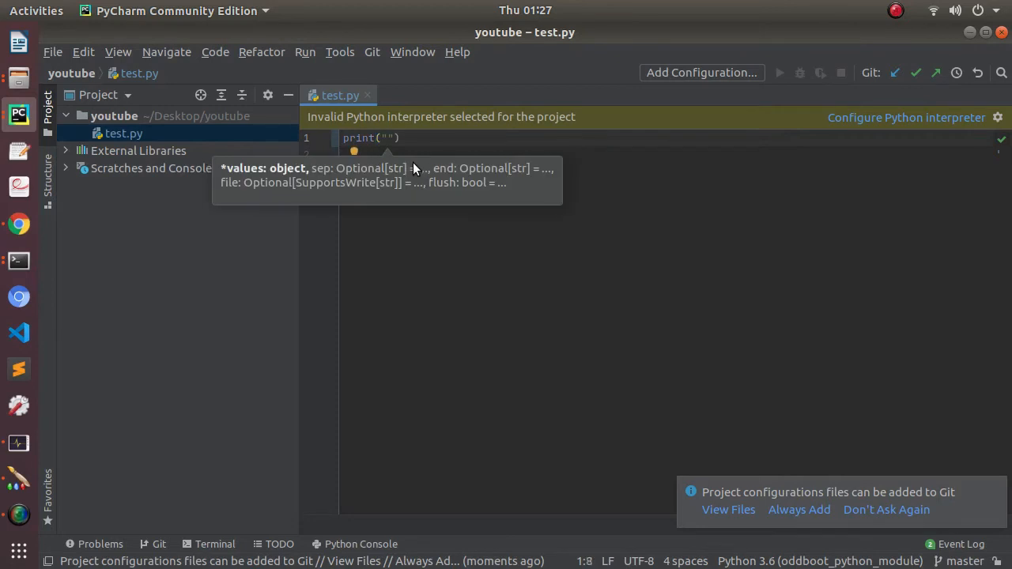
text(hello)
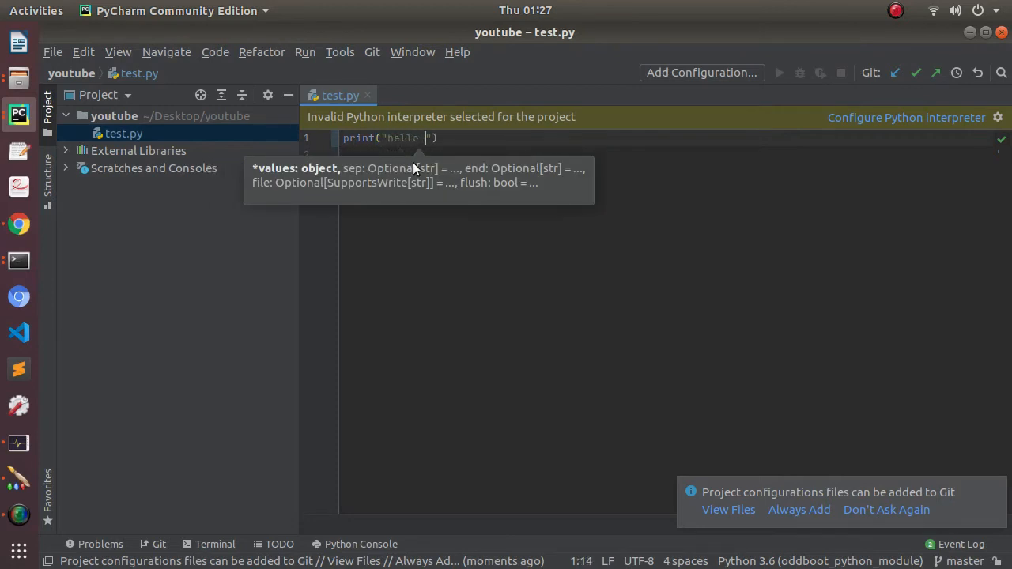
text(world)
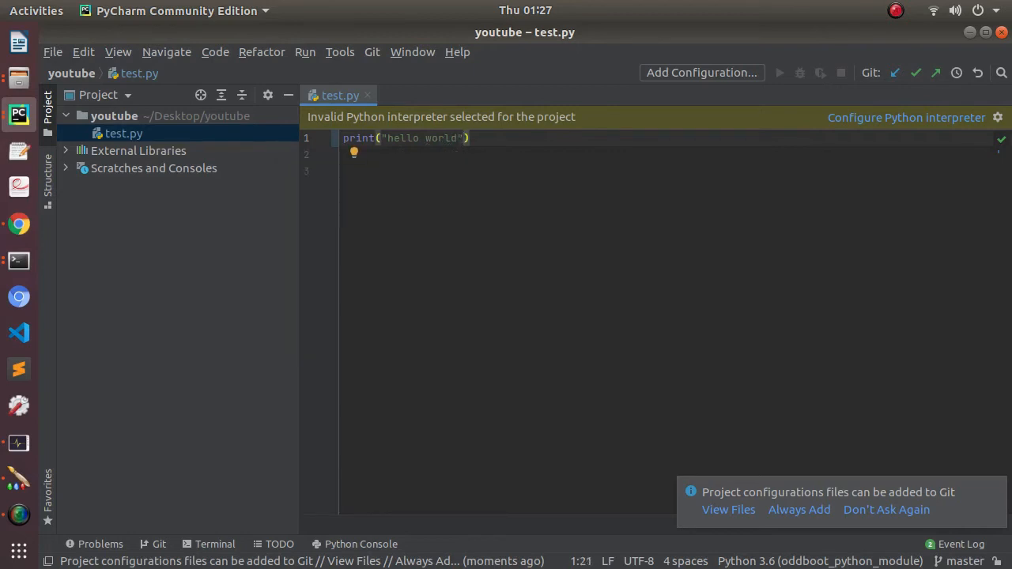
mouse_move(486, 258)
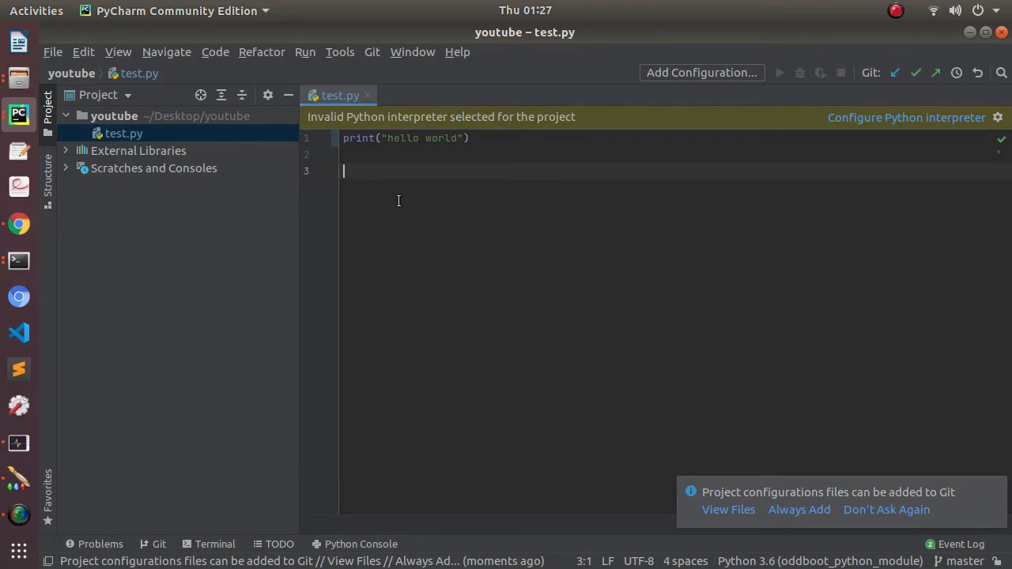
- Run 'test' on test.py, which fails on a missing interpreter, then edit its run configuration
right_click(398, 200)
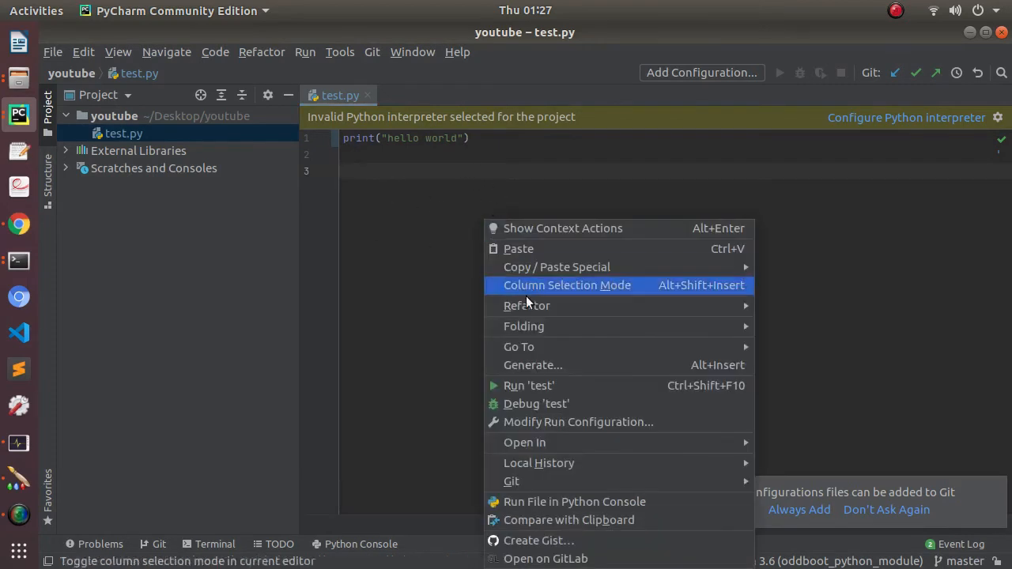
click(528, 385)
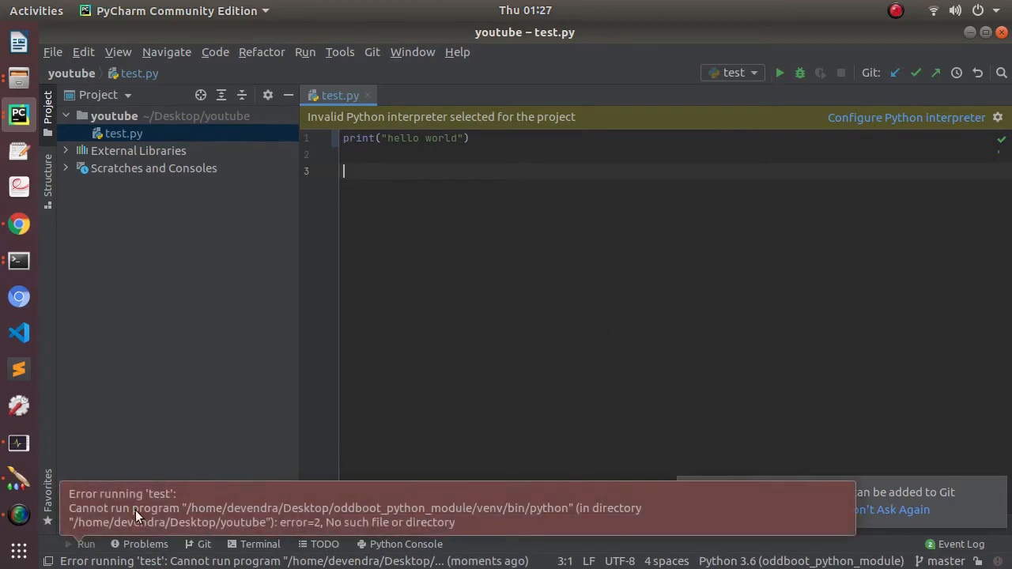
mouse_move(496, 534)
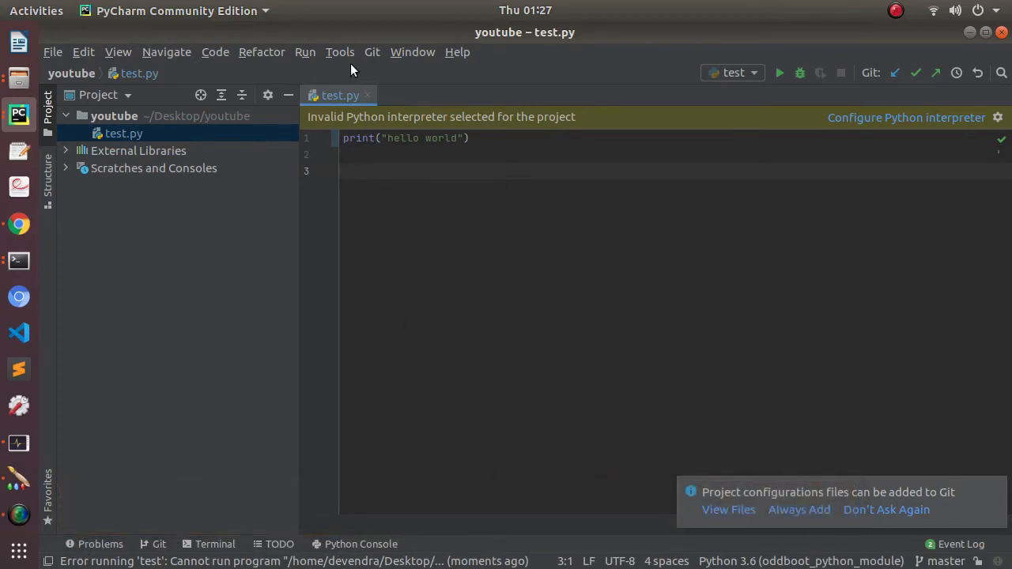
click(305, 51)
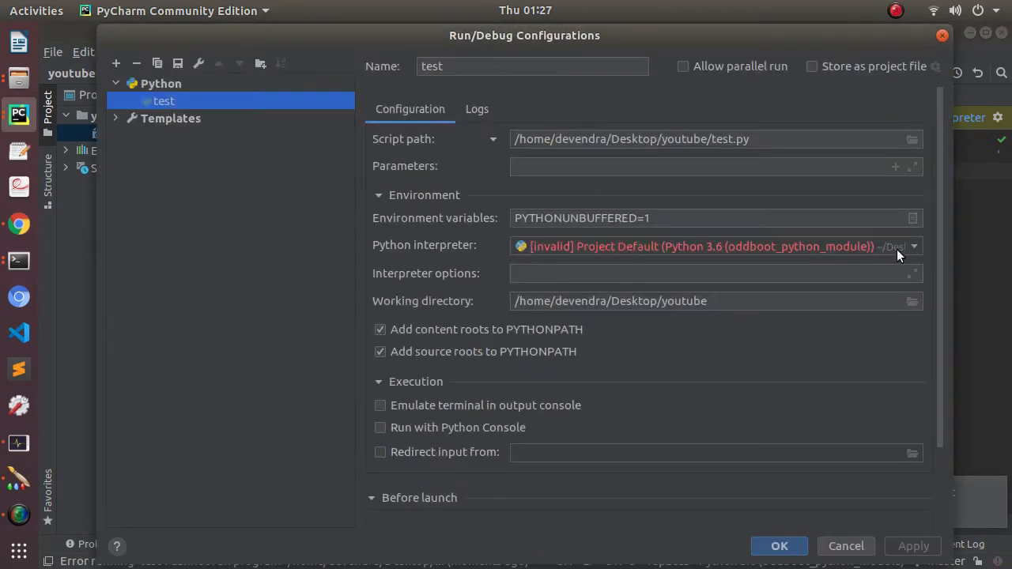
- Set the test configuration to Python 3.6 (/usr/bin/python3.6) and run test.py, printing hello world
click(913, 245)
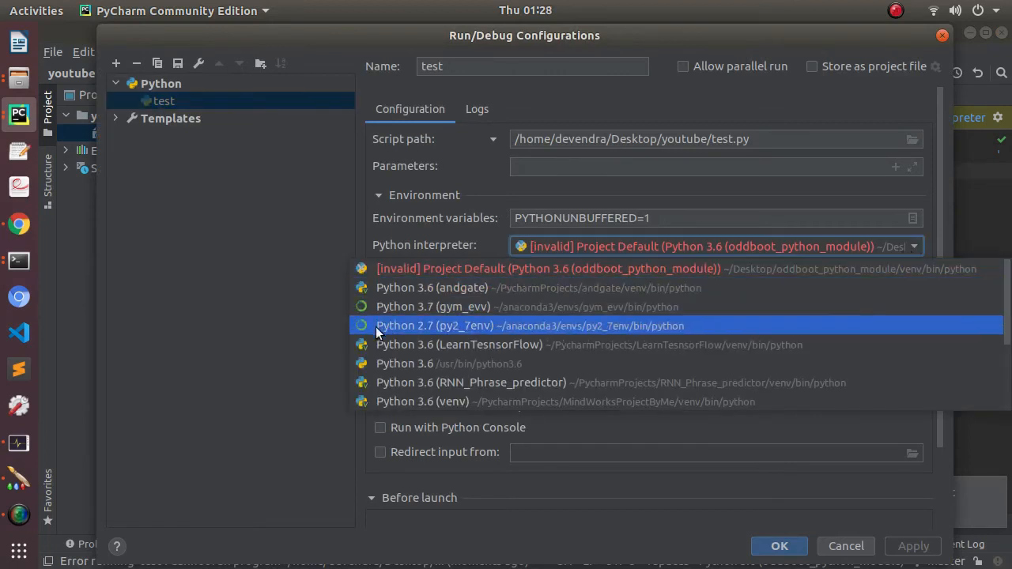
mouse_move(427, 364)
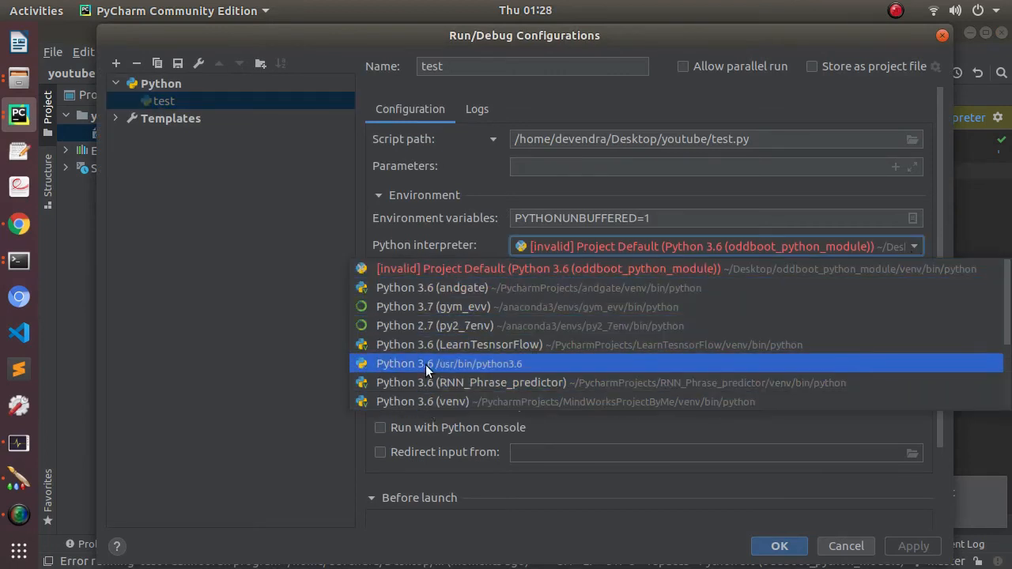
click(448, 363)
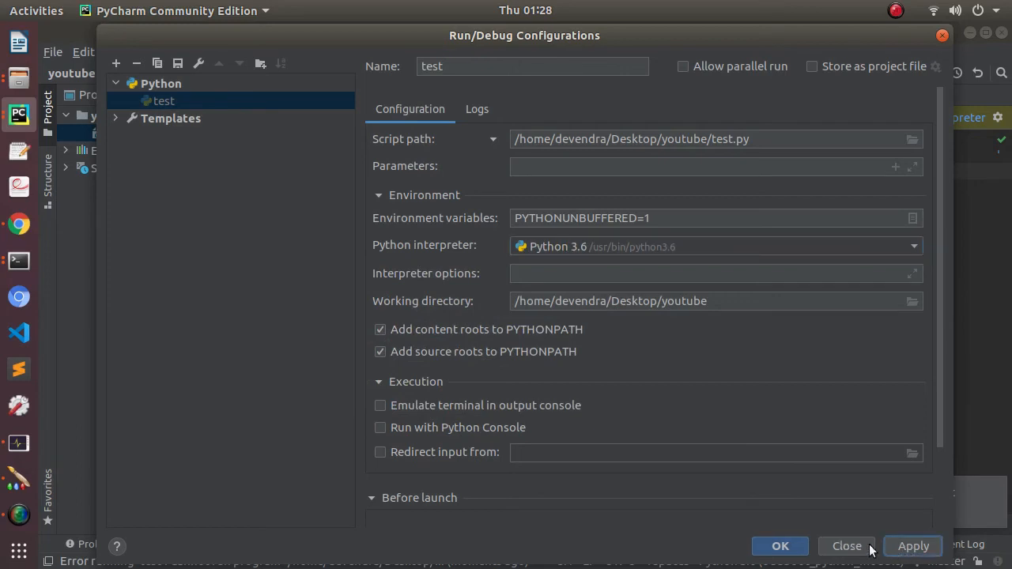
click(846, 546)
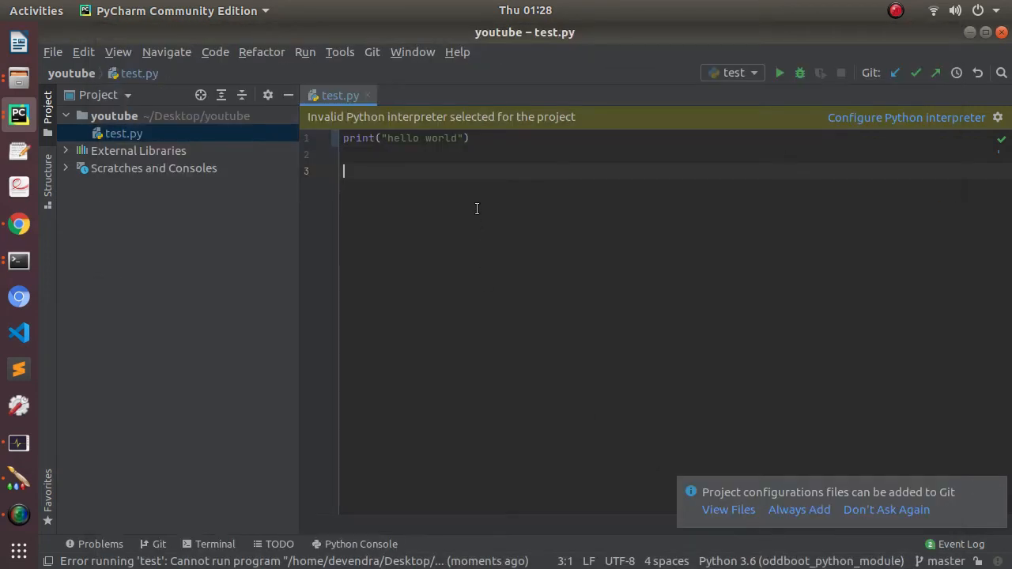
click(778, 73)
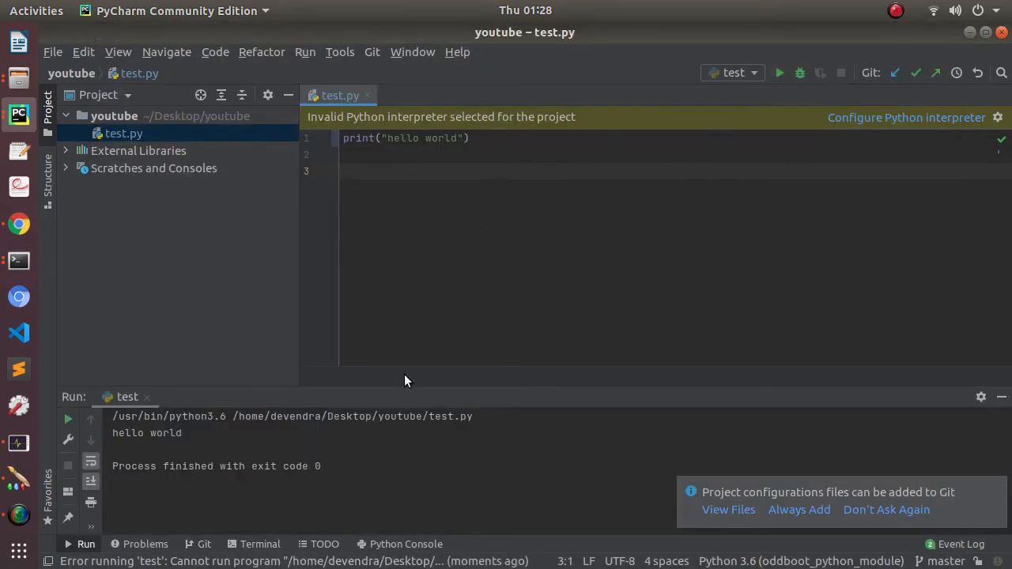
double_click(147, 432)
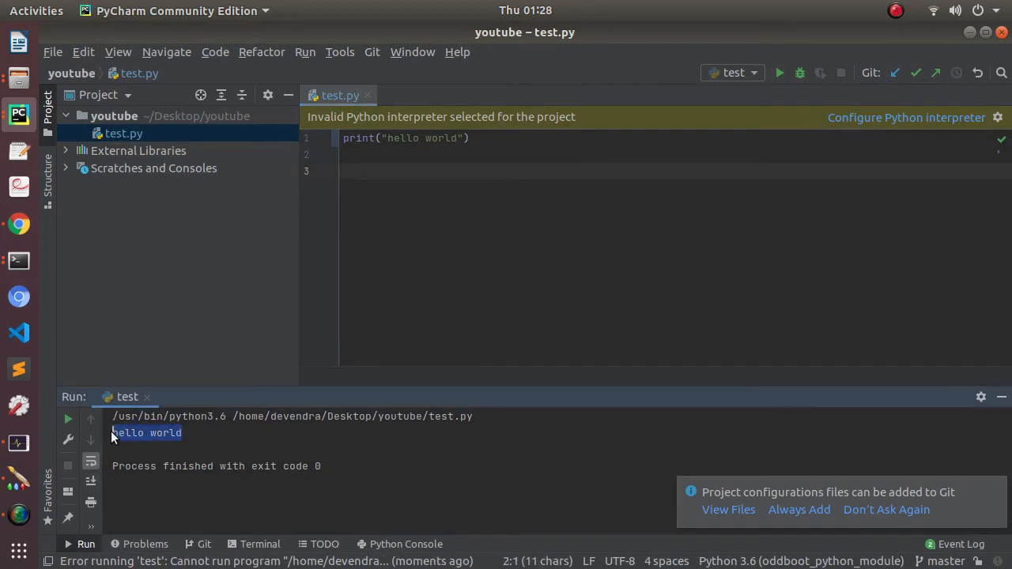
mouse_move(328, 365)
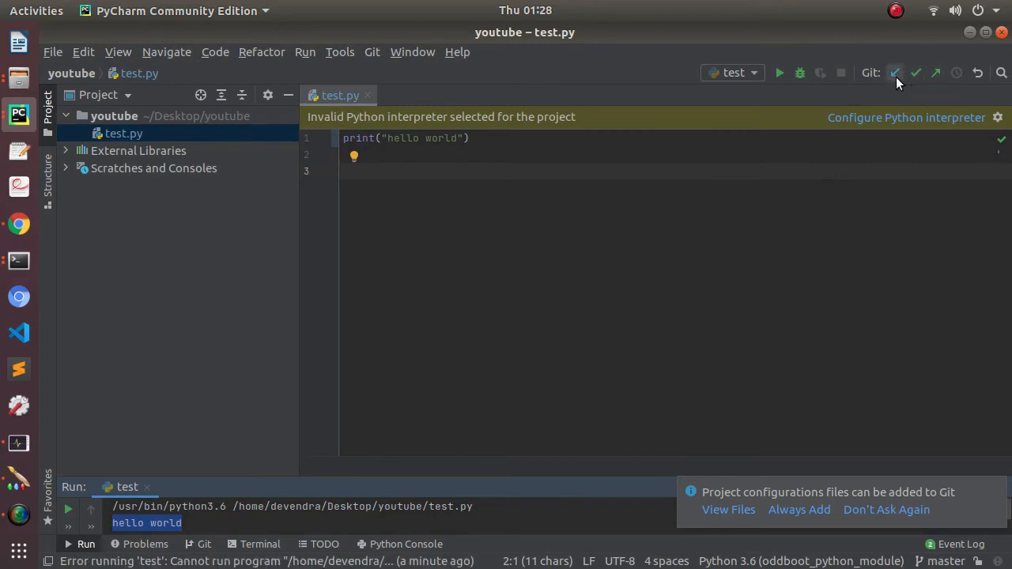
mouse_move(916, 72)
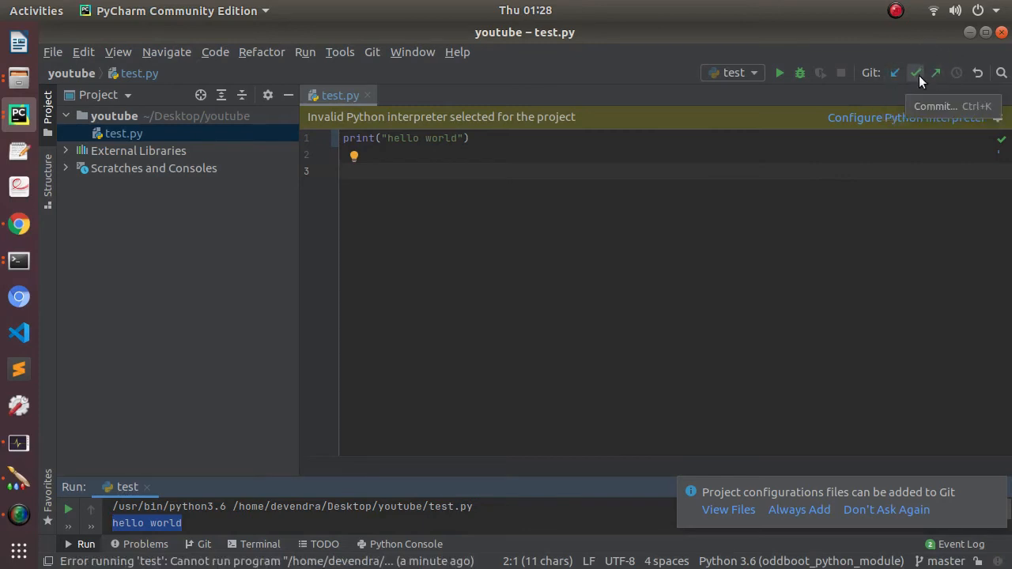
mouse_move(915, 79)
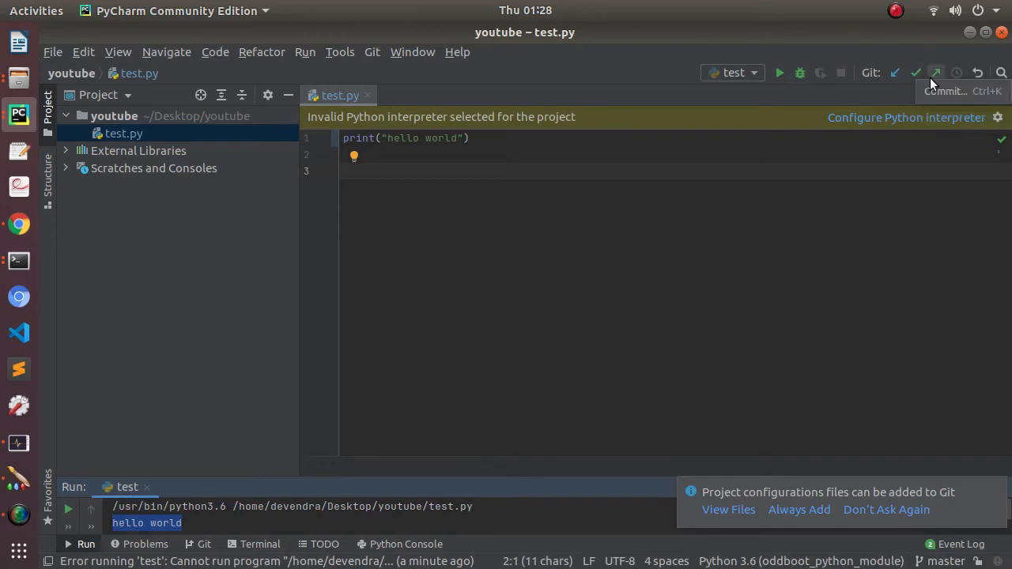
mouse_move(936, 72)
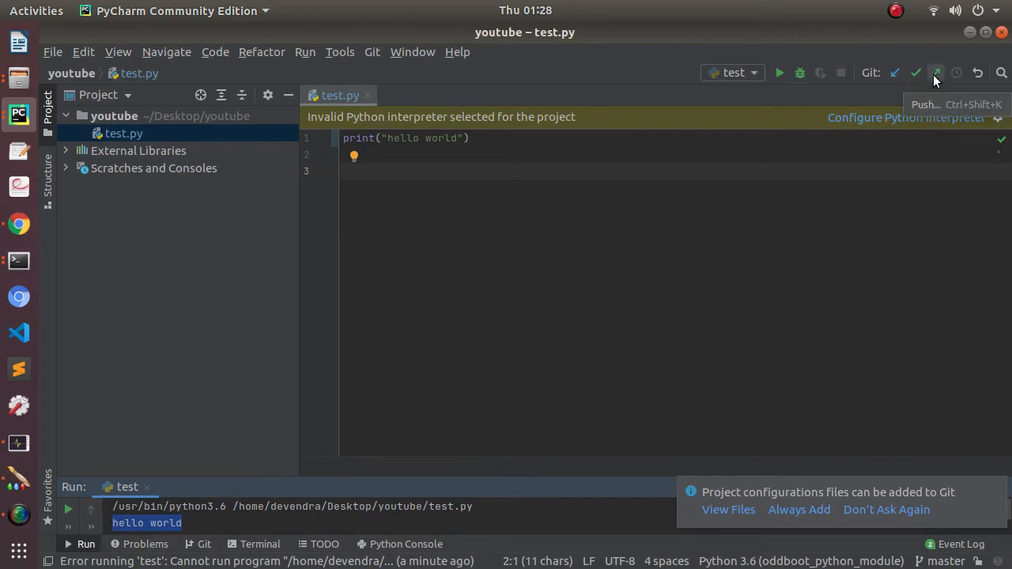
mouse_move(523, 239)
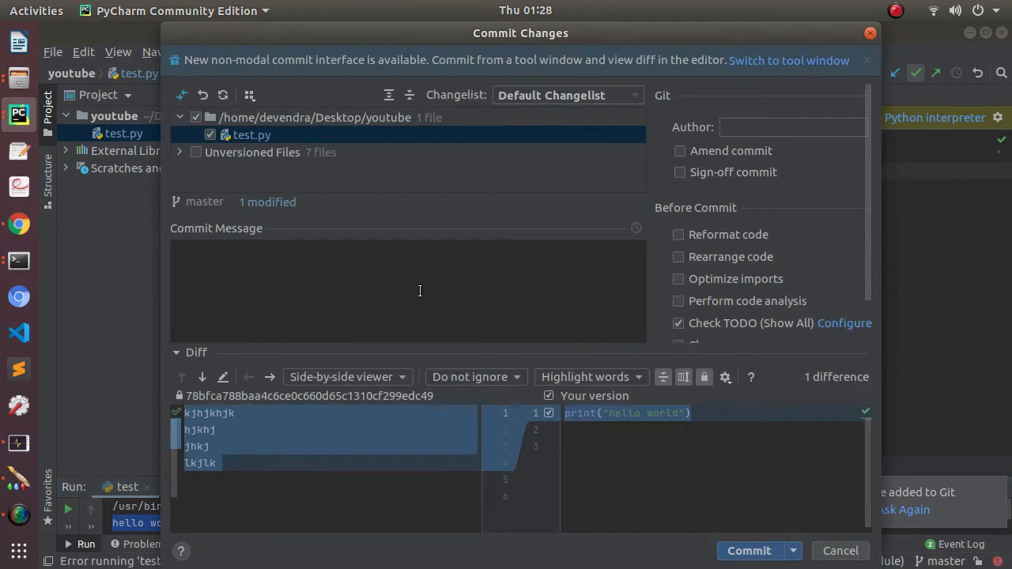
mouse_move(294, 263)
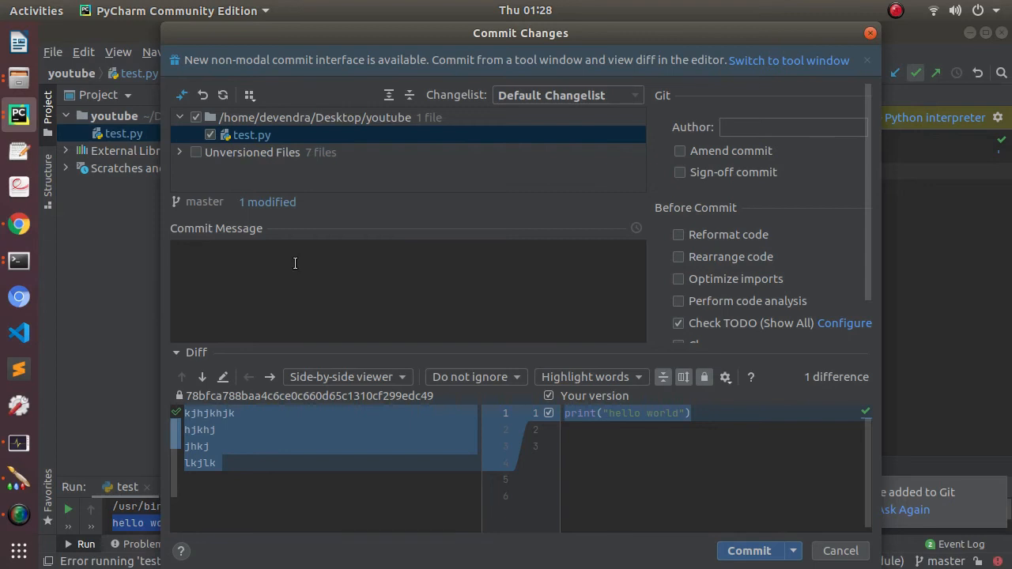
- Type the commit message 'this is a test program', removing the extra trailing letter
text(this)
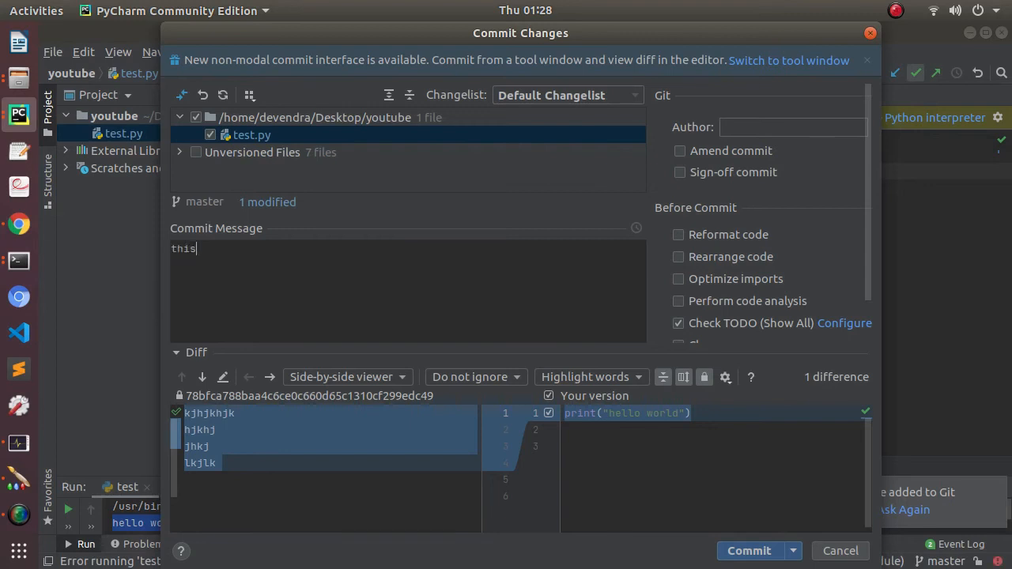
text(is a t)
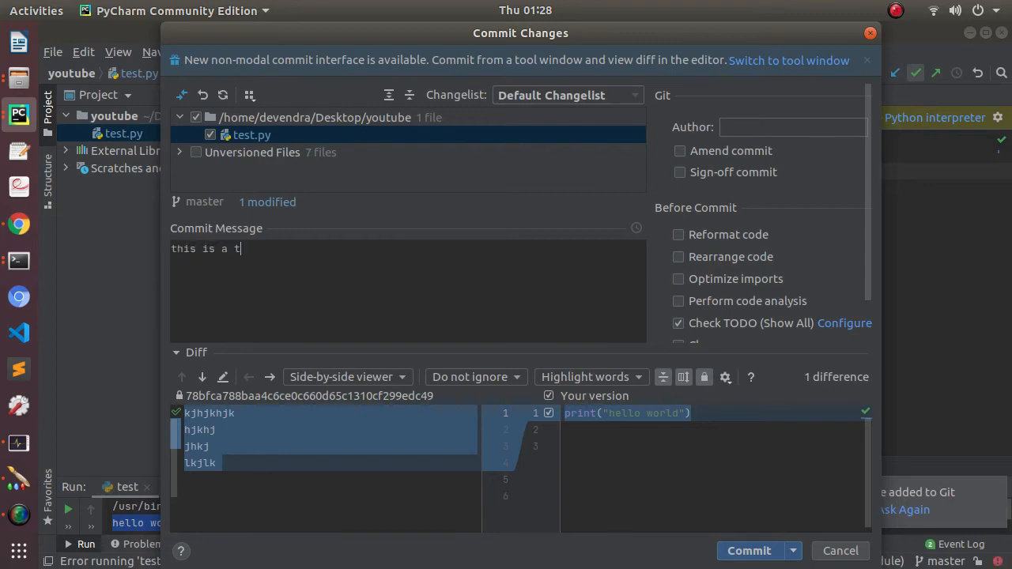
text(est pr)
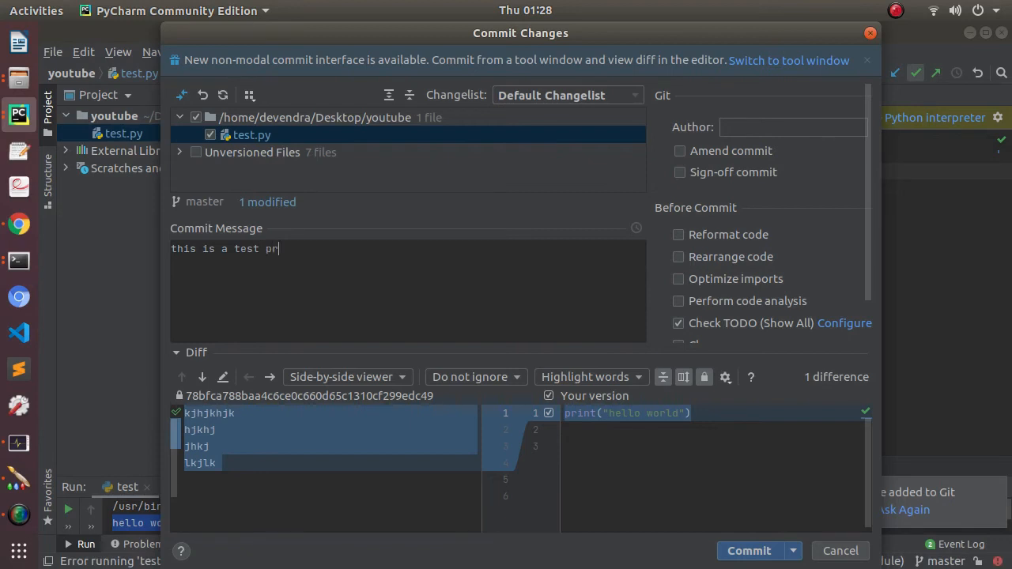
text(ogramm)
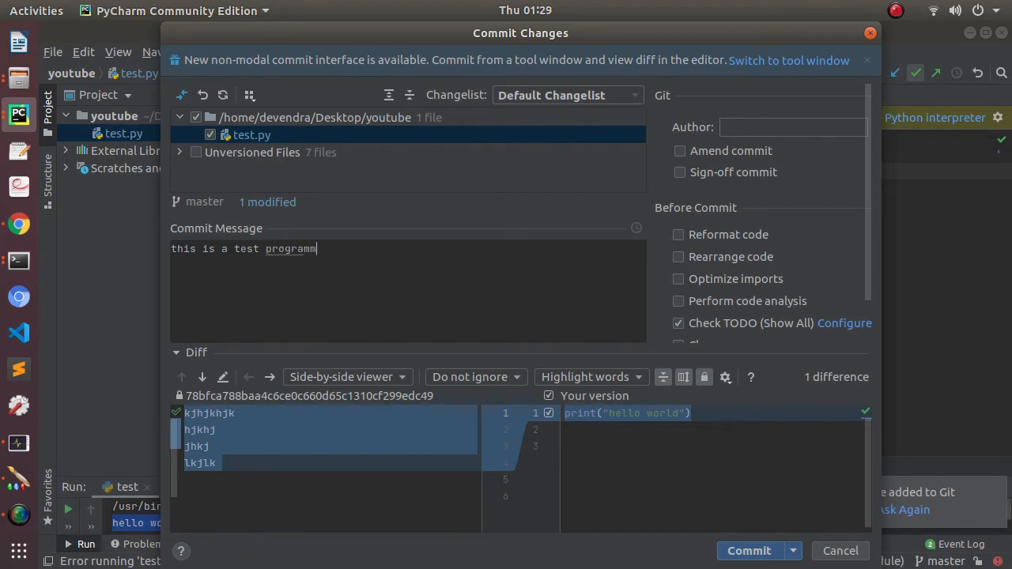
key(BackSpace)
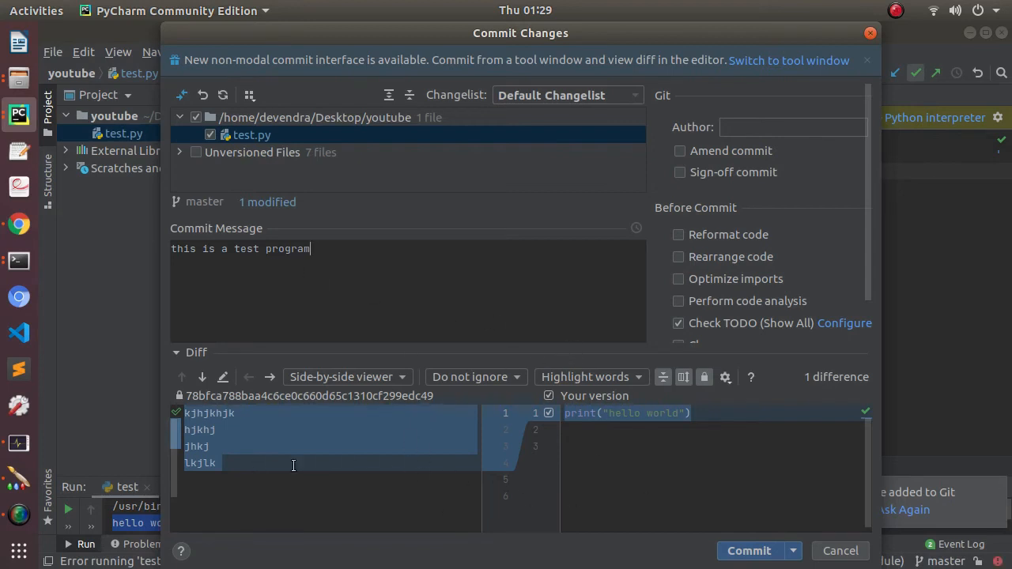
mouse_move(222, 453)
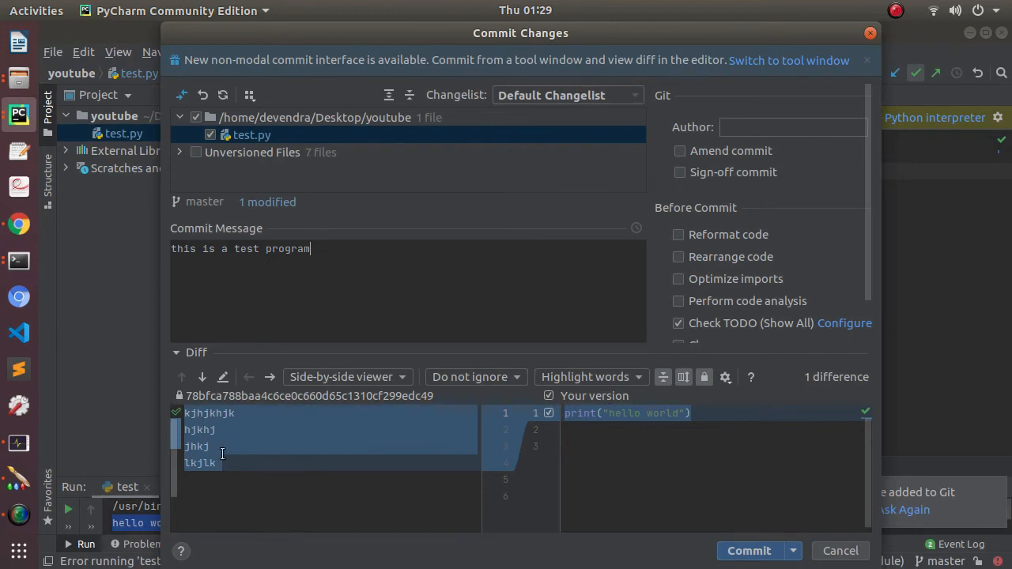
mouse_move(260, 437)
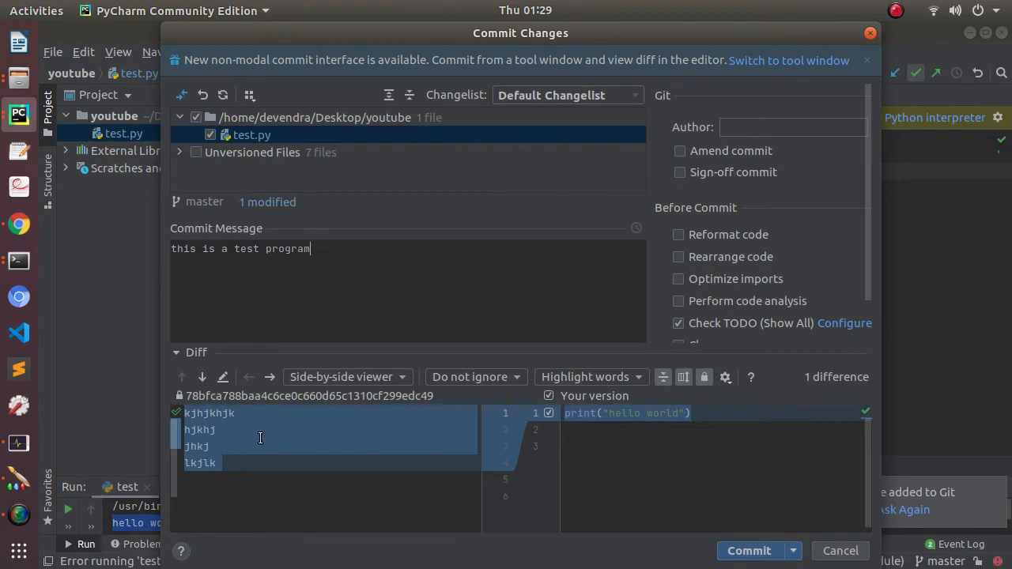
mouse_move(641, 479)
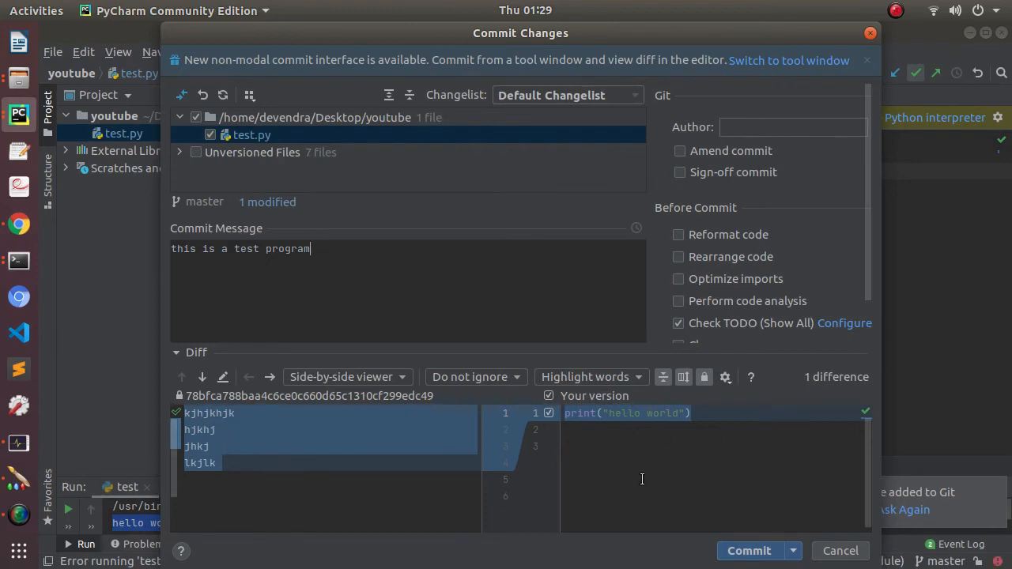
mouse_move(748, 551)
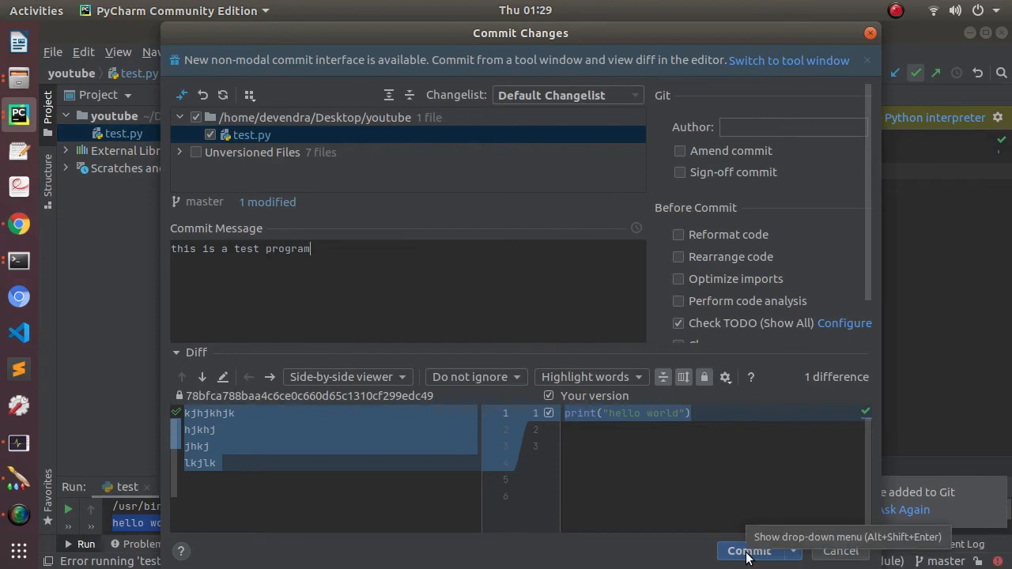
- Commit test.py with the message, then bring up Push Commits for master to origin
click(748, 551)
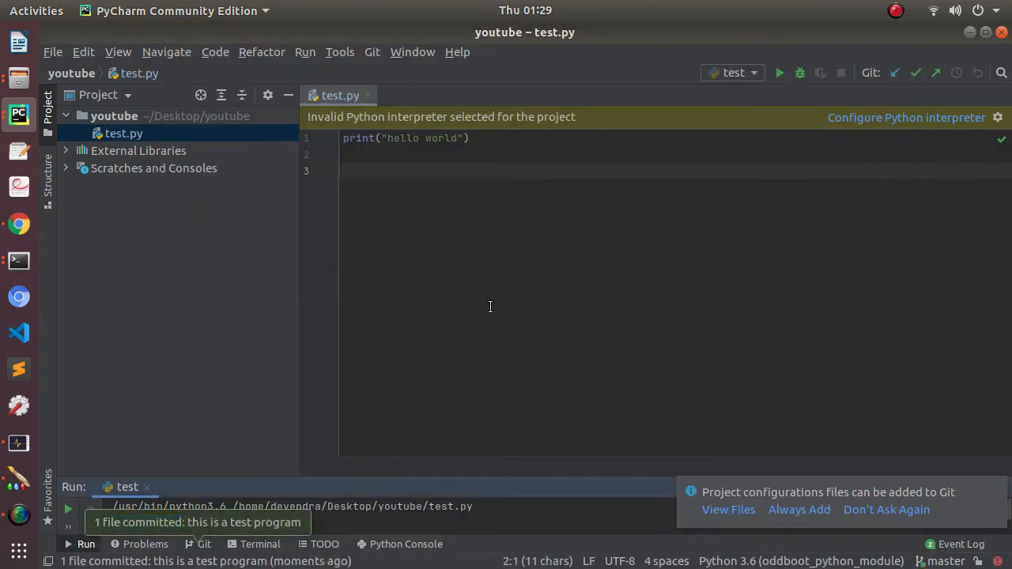
mouse_move(731, 262)
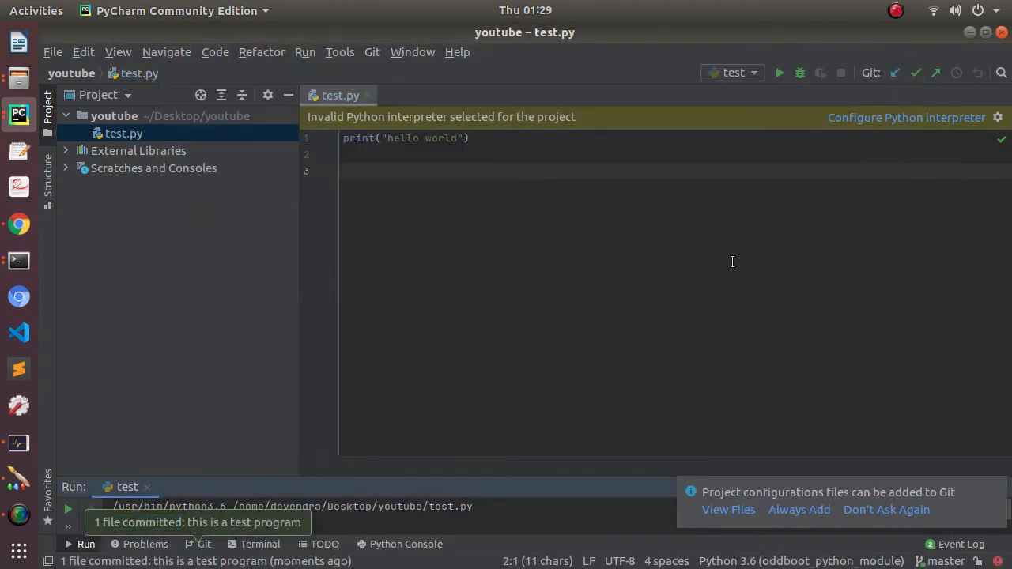
mouse_move(936, 73)
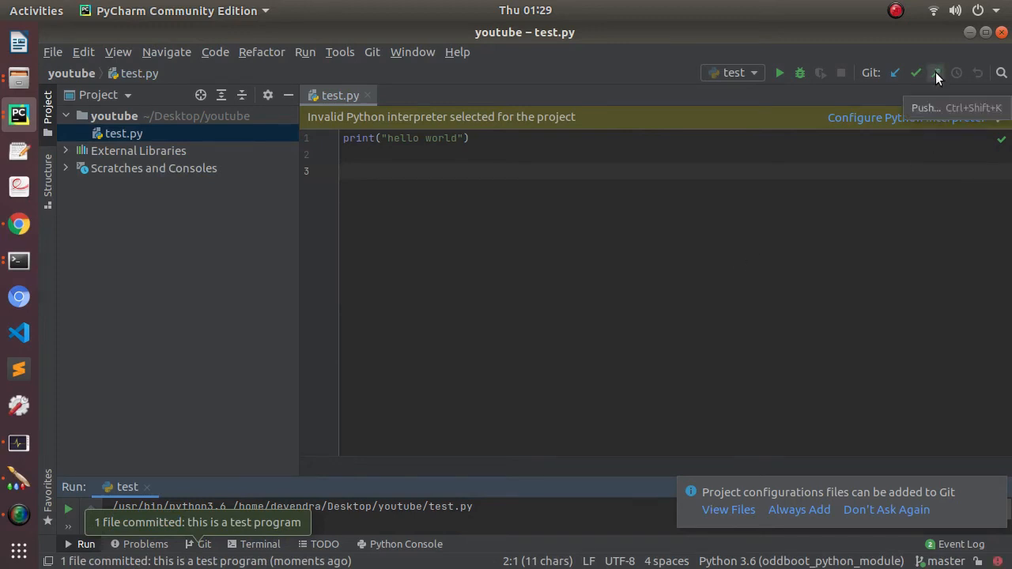
click(936, 73)
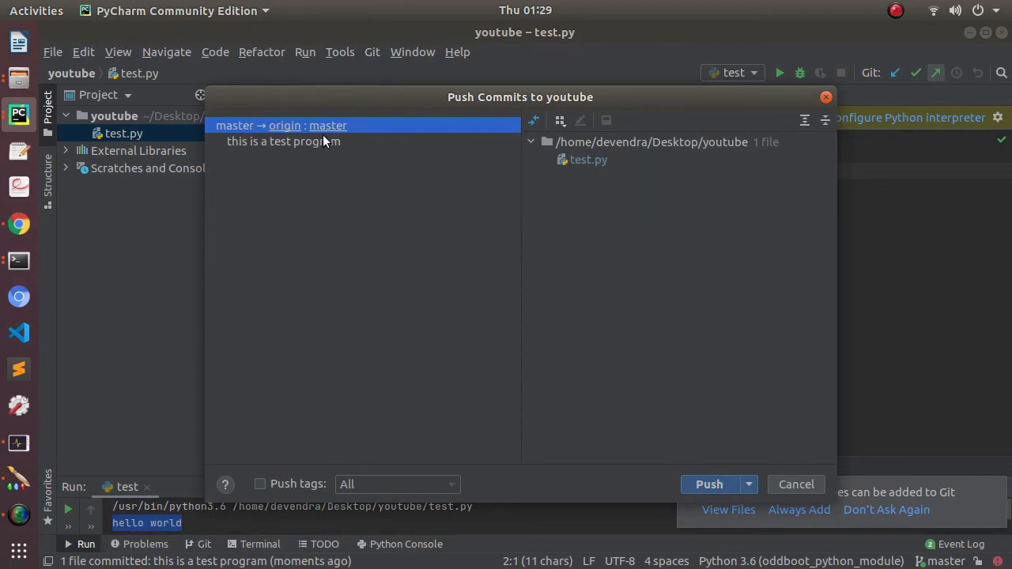
mouse_move(324, 125)
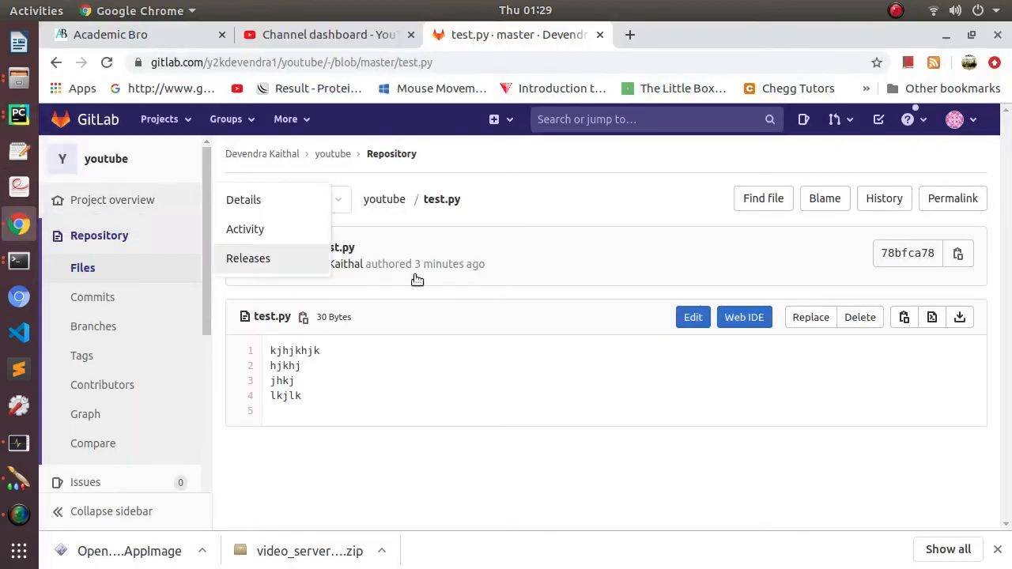
click(289, 199)
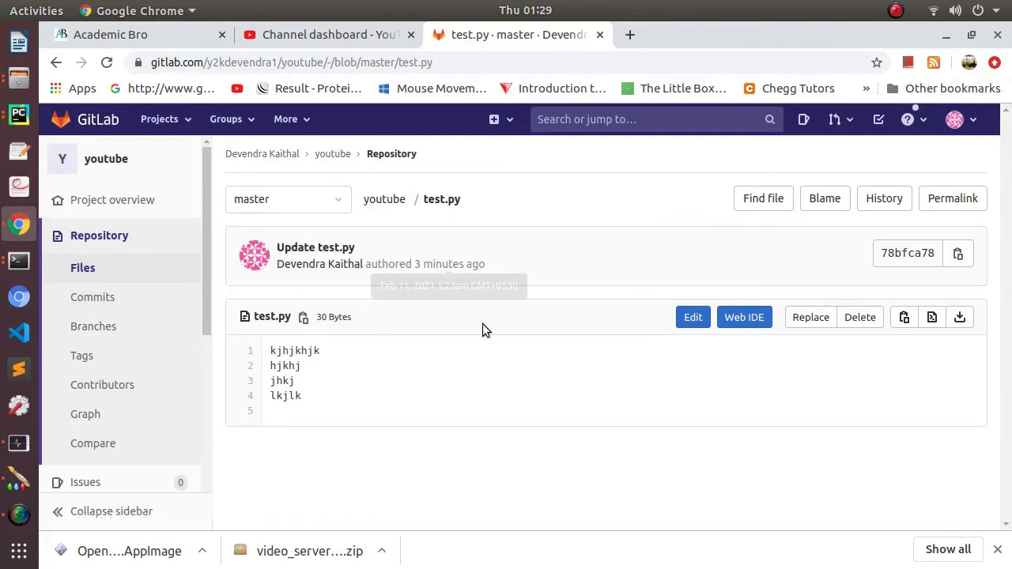
mouse_move(346, 331)
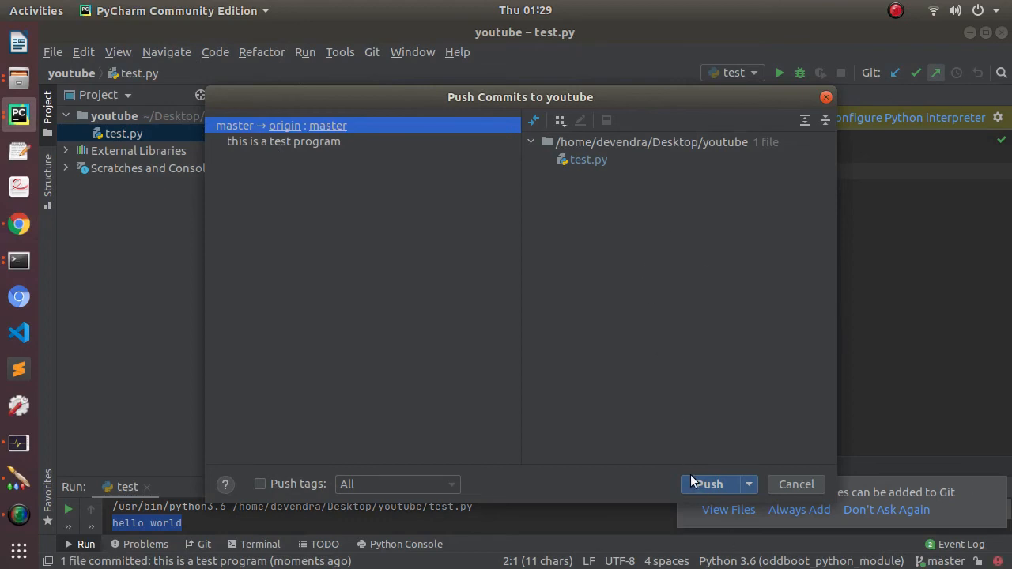
- Push the commit and log in to gitlab.com with the GitLab password
click(705, 484)
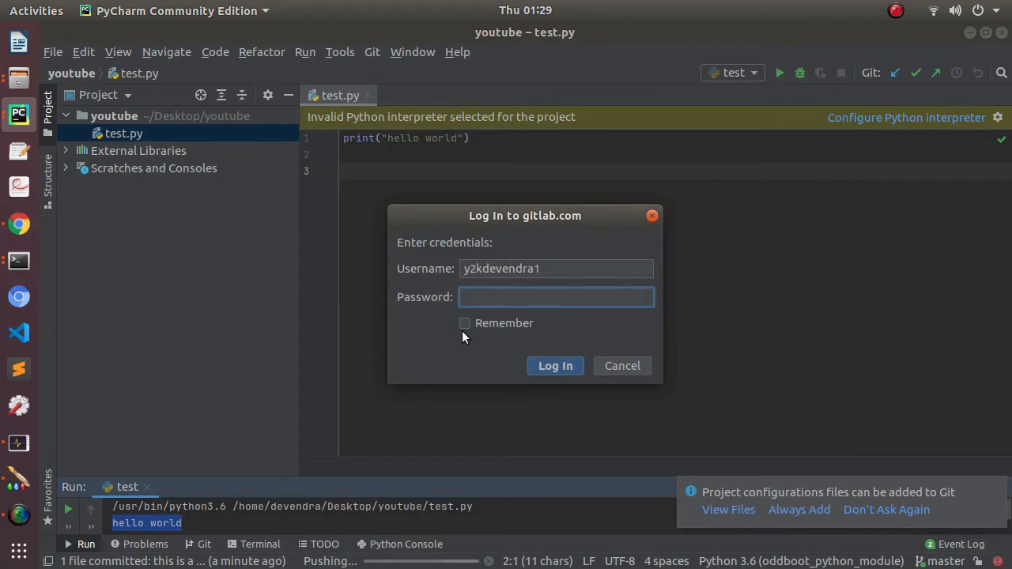
mouse_move(492, 335)
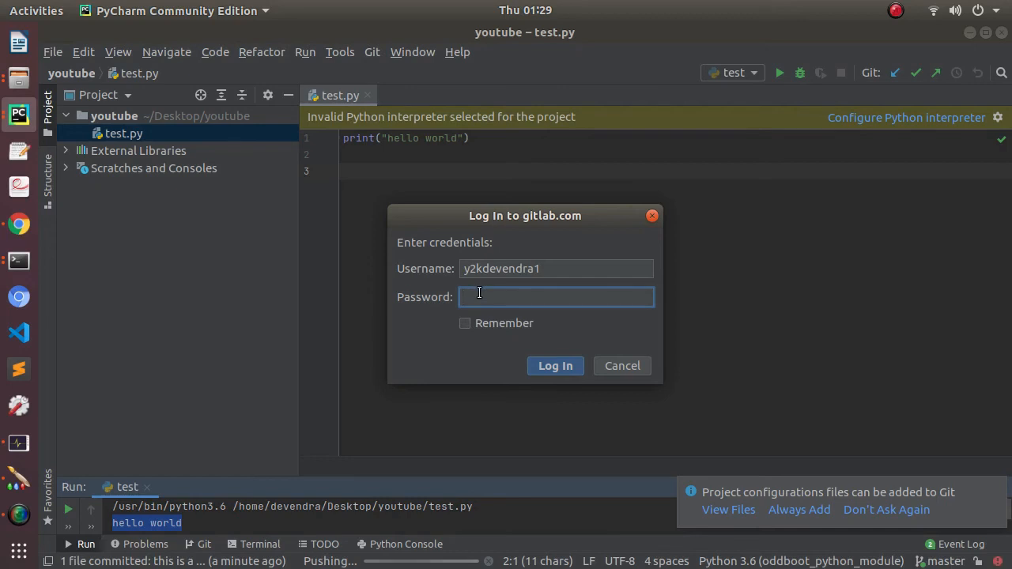
text(••)
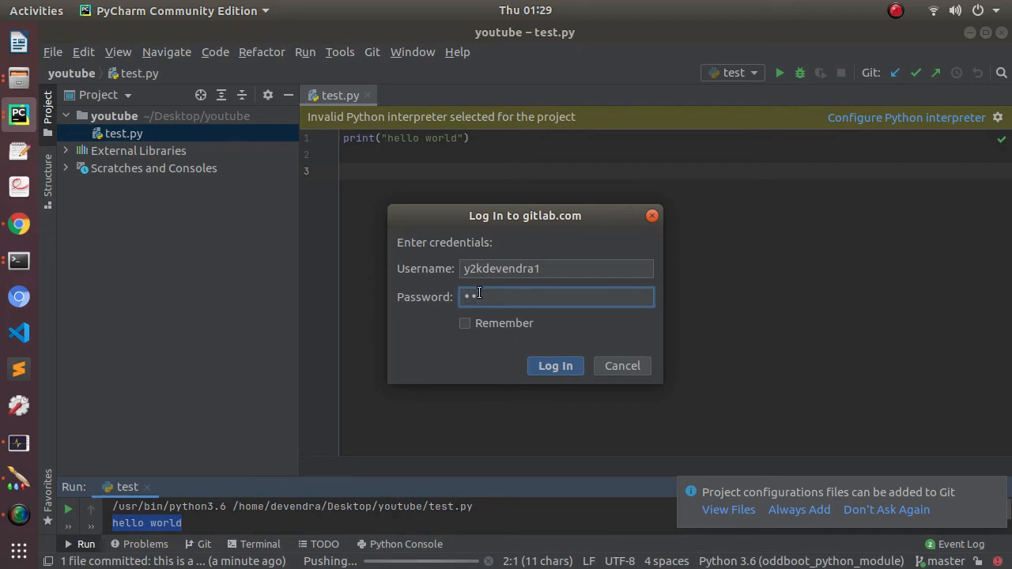
text(••••)
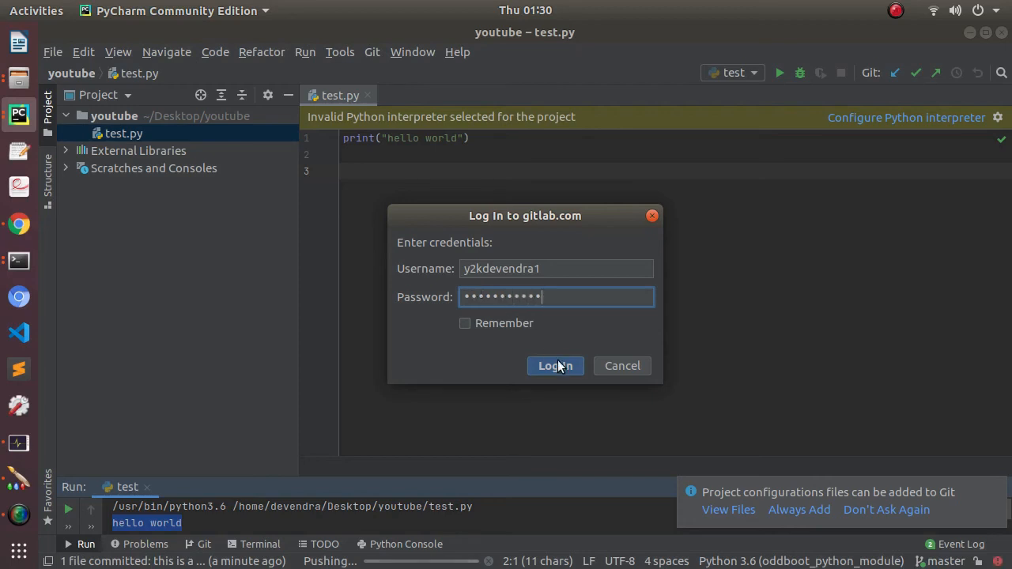
click(555, 365)
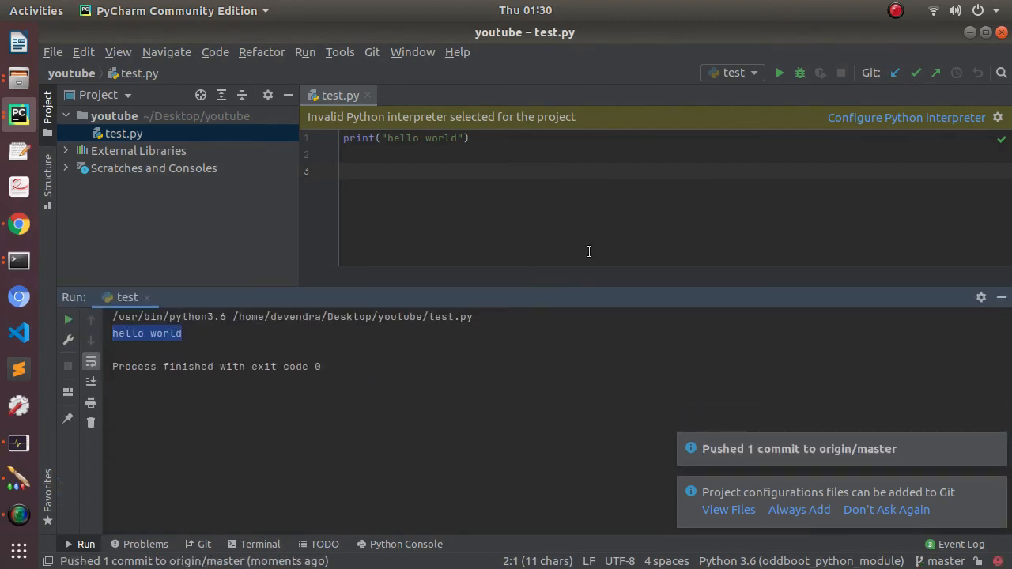
mouse_move(748, 461)
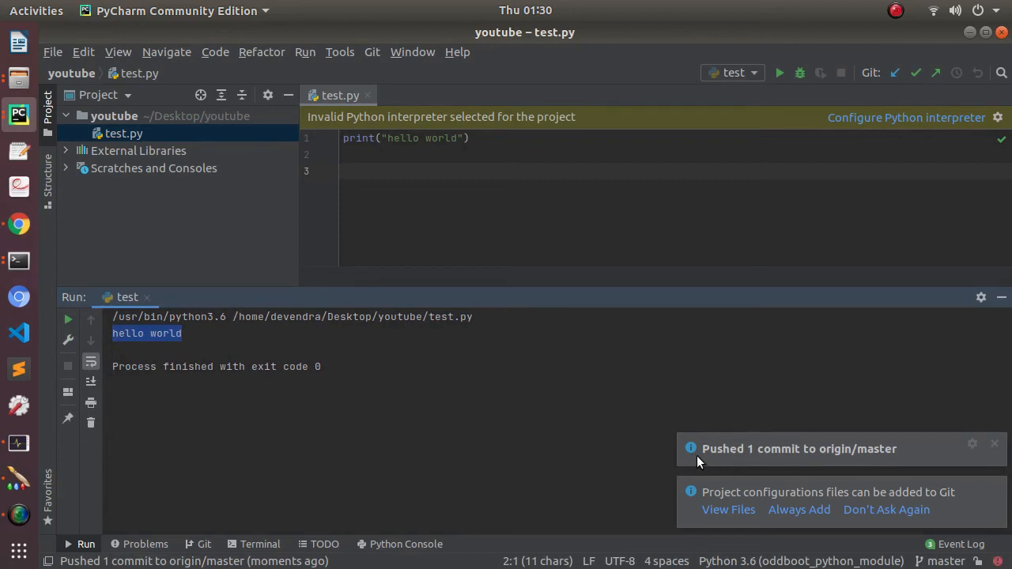
mouse_move(838, 456)
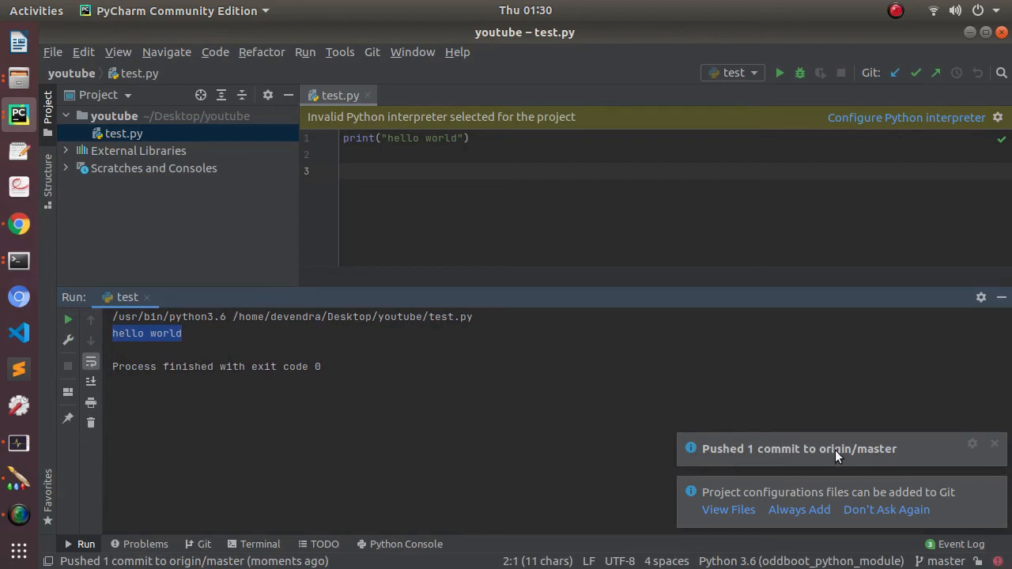
mouse_move(640, 206)
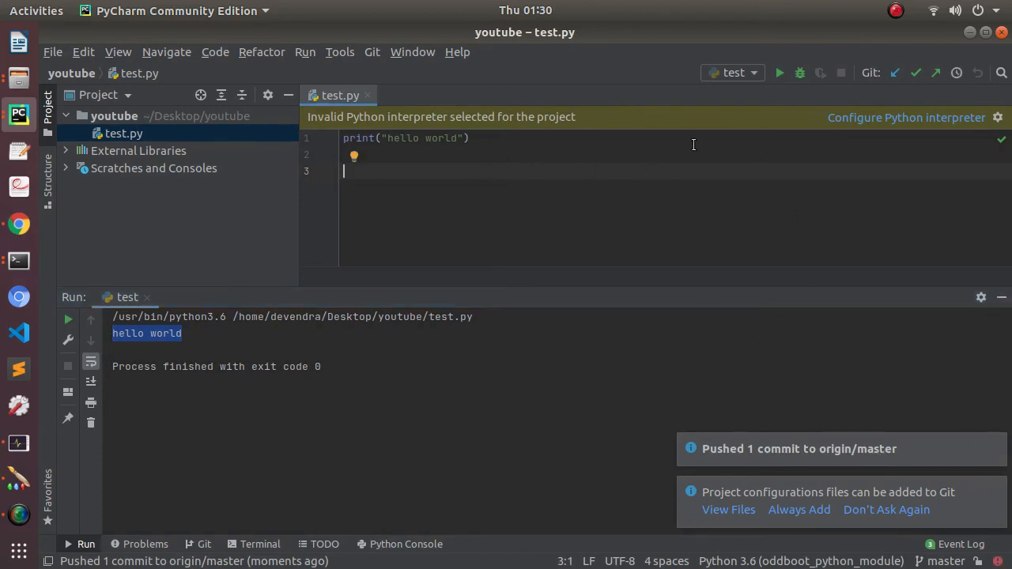
mouse_move(592, 218)
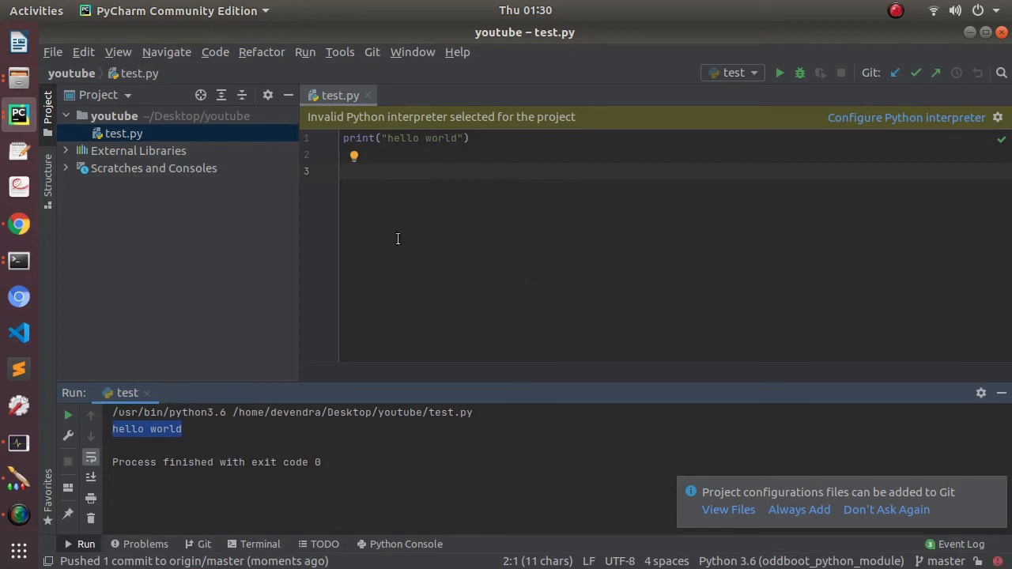
mouse_move(915, 73)
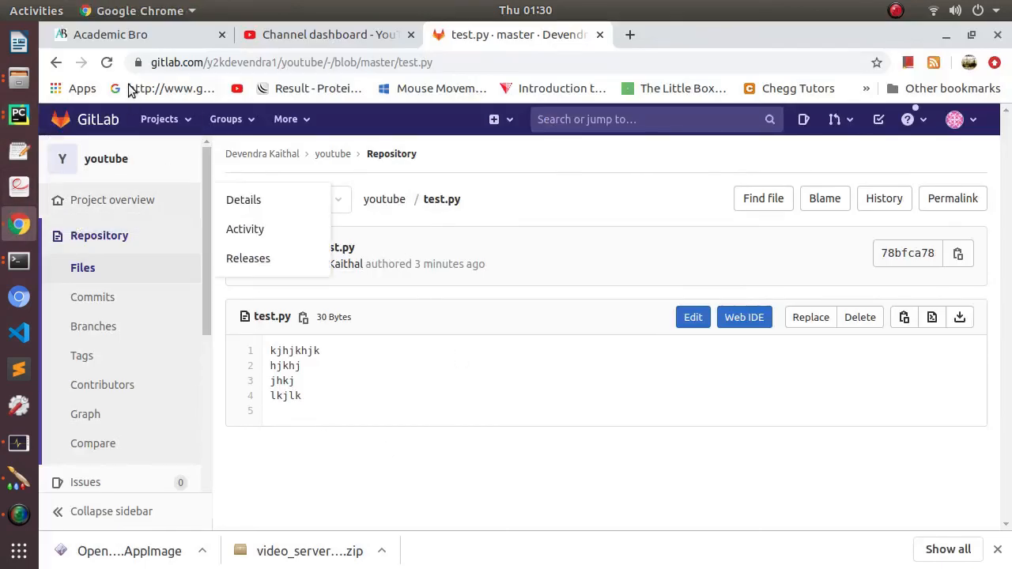
- Reload GitLab's test.py page and view master's commits, showing 'this is a test program'
click(106, 62)
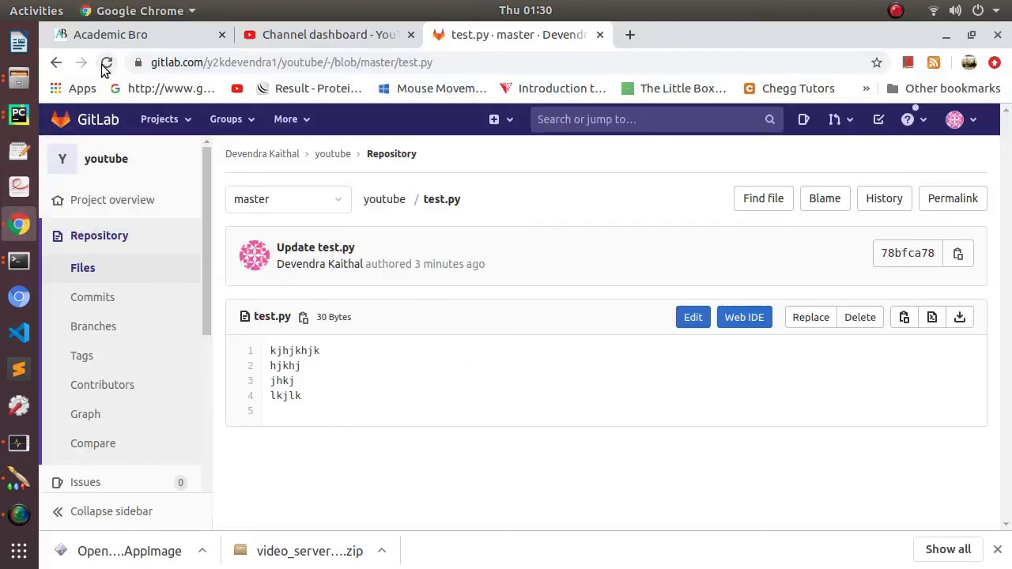
click(106, 62)
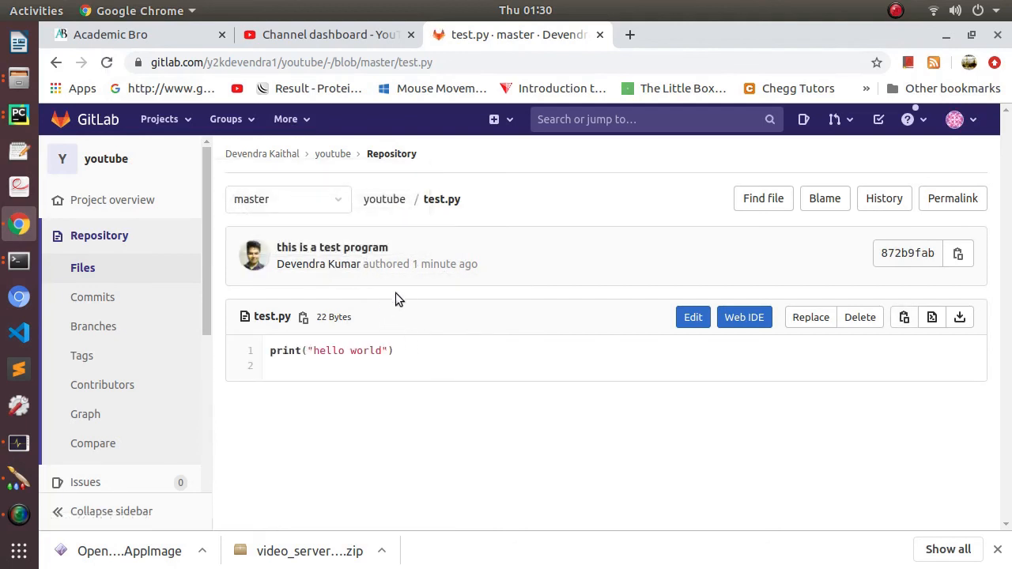
mouse_move(320, 369)
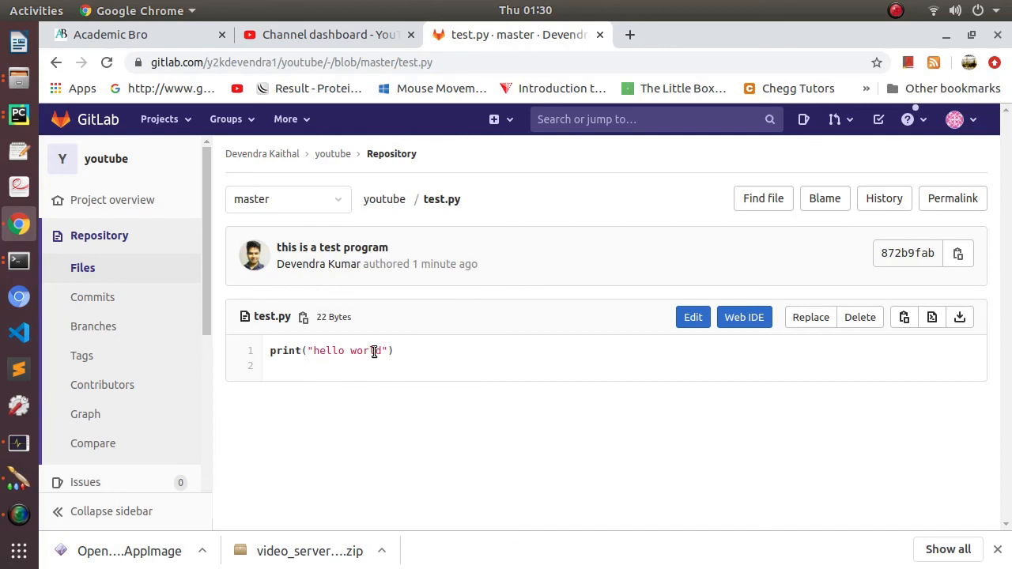
mouse_move(447, 264)
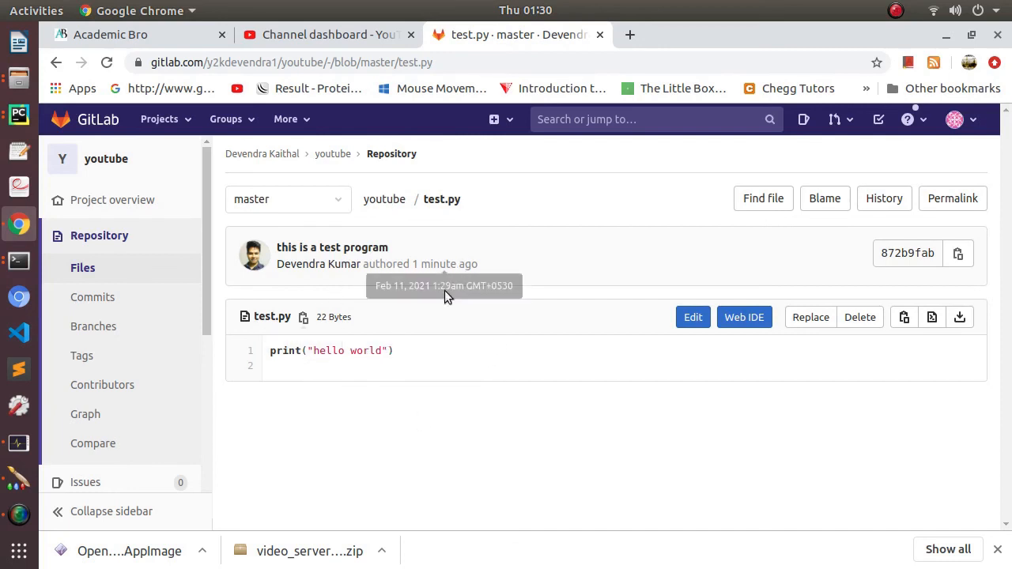
click(93, 296)
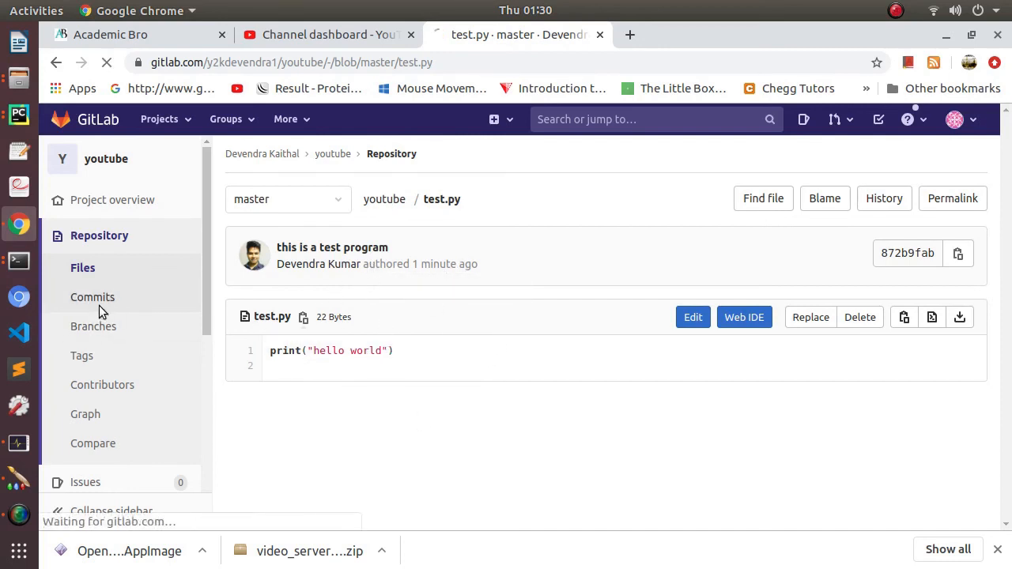
click(92, 296)
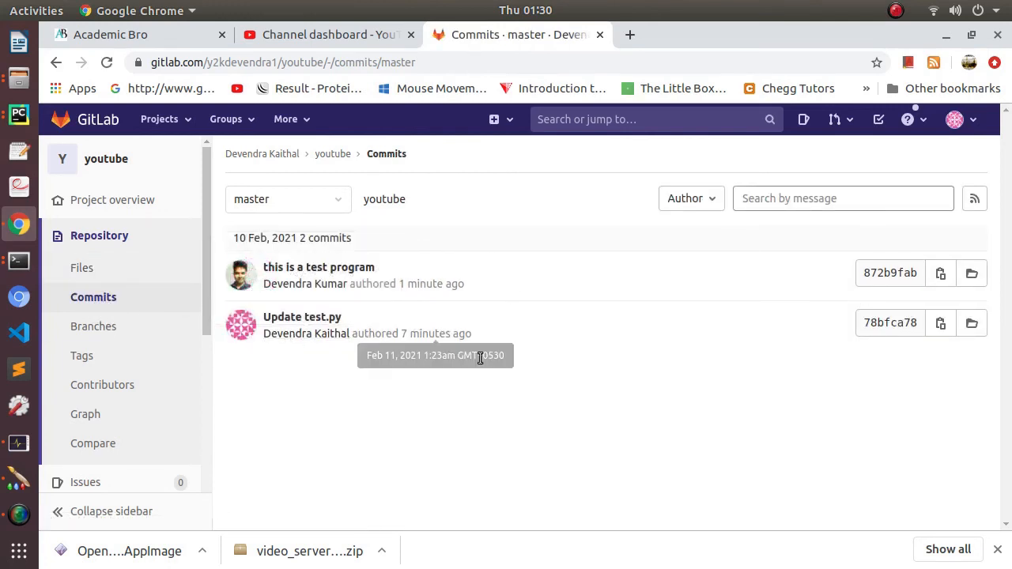
mouse_move(450, 284)
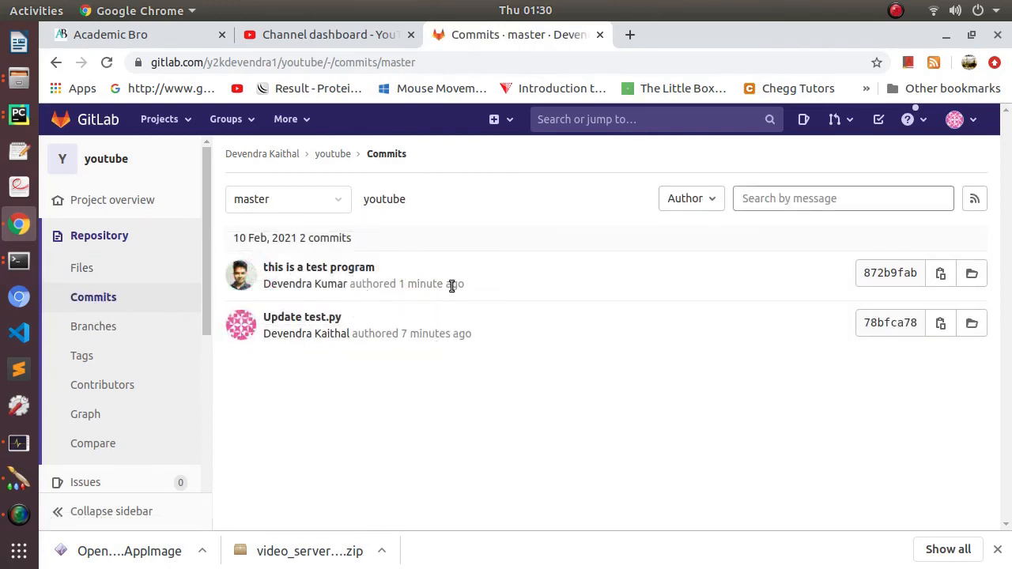
mouse_move(94, 326)
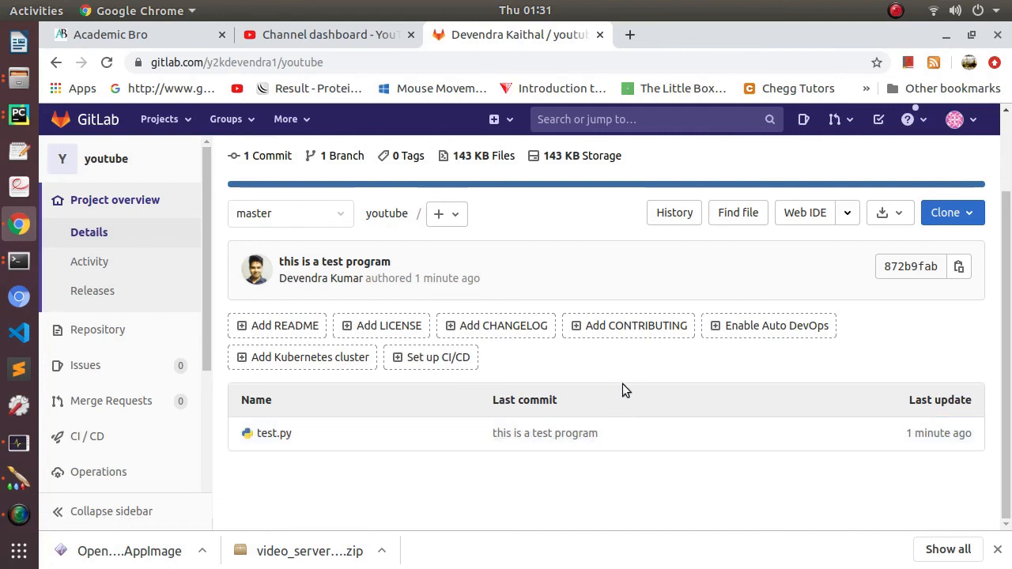
mouse_move(594, 285)
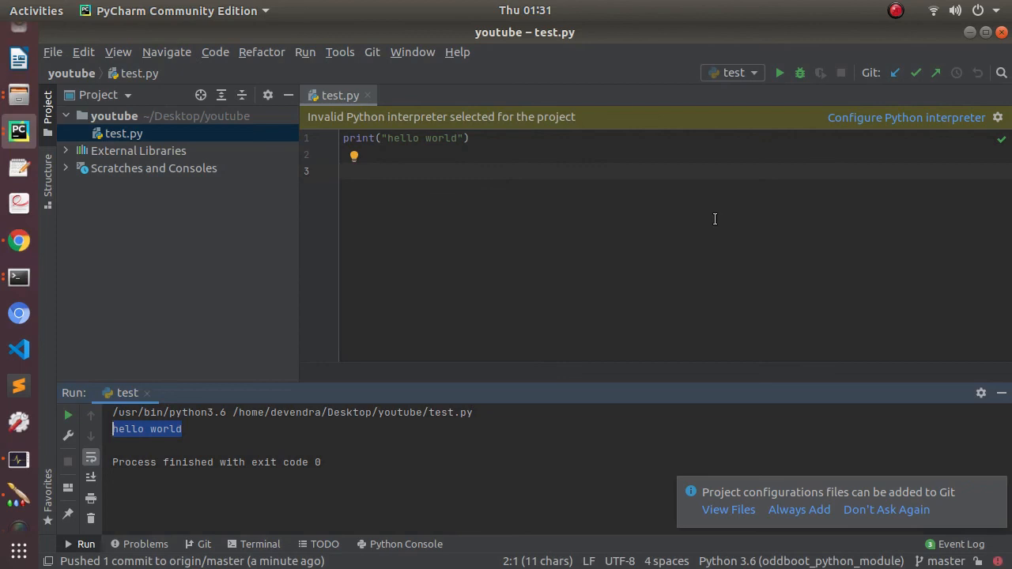
mouse_move(627, 336)
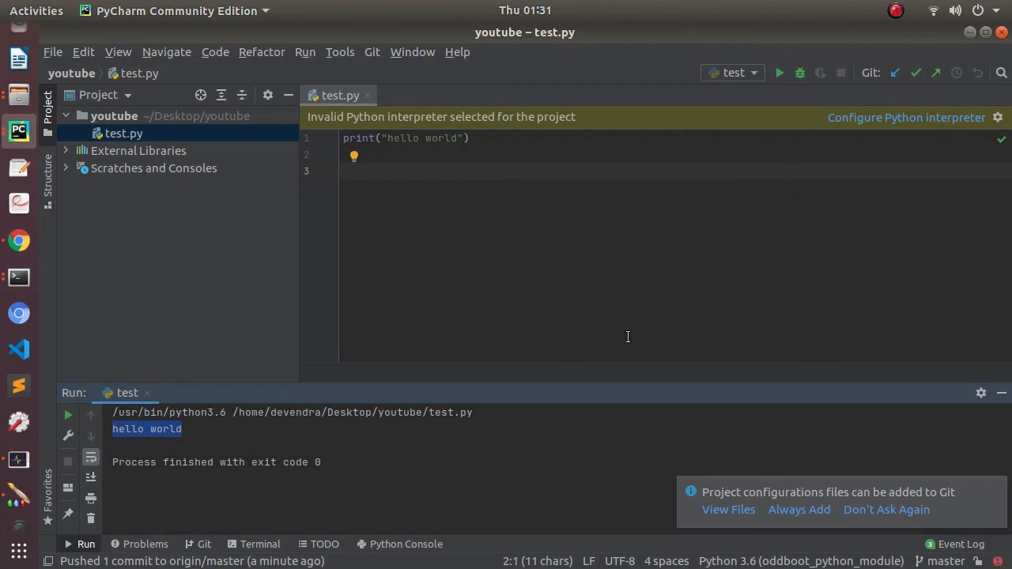
mouse_move(625, 341)
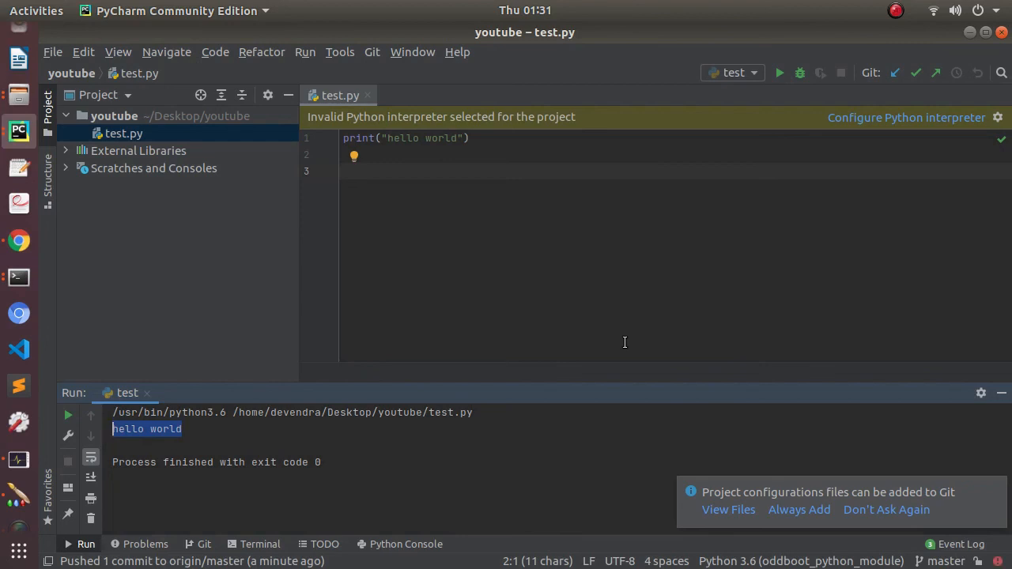
mouse_move(416, 247)
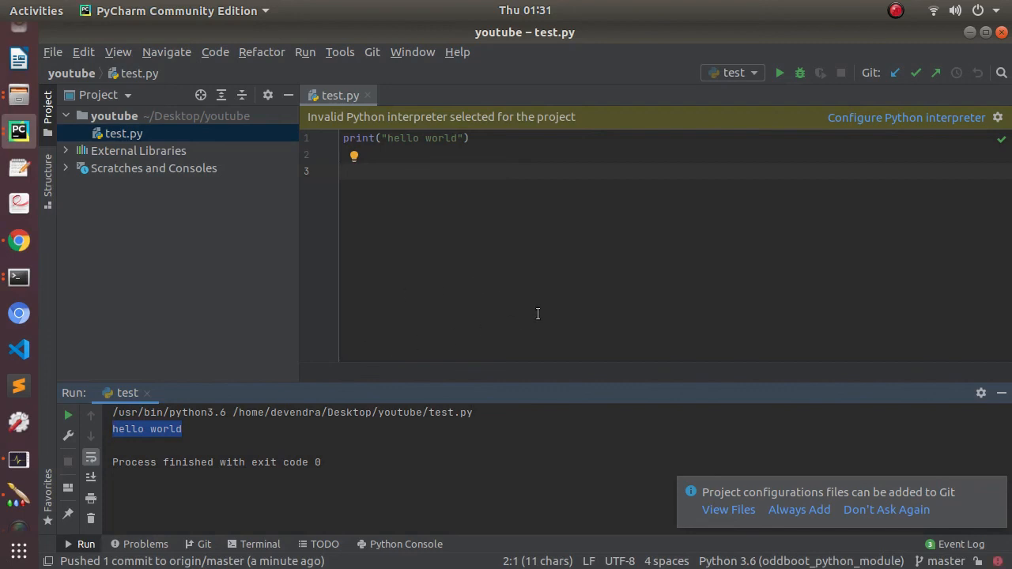
mouse_move(593, 283)
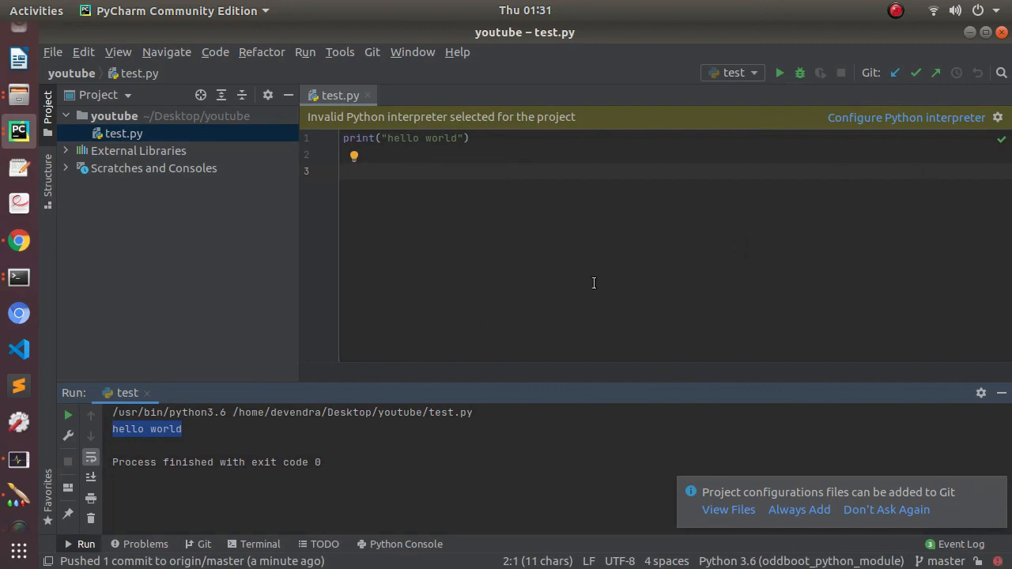
mouse_move(687, 274)
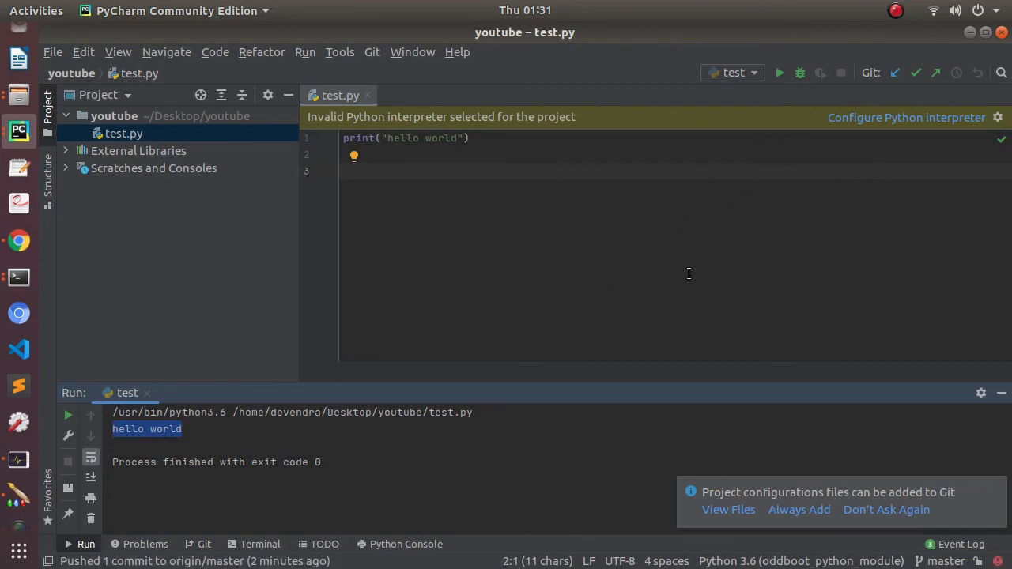